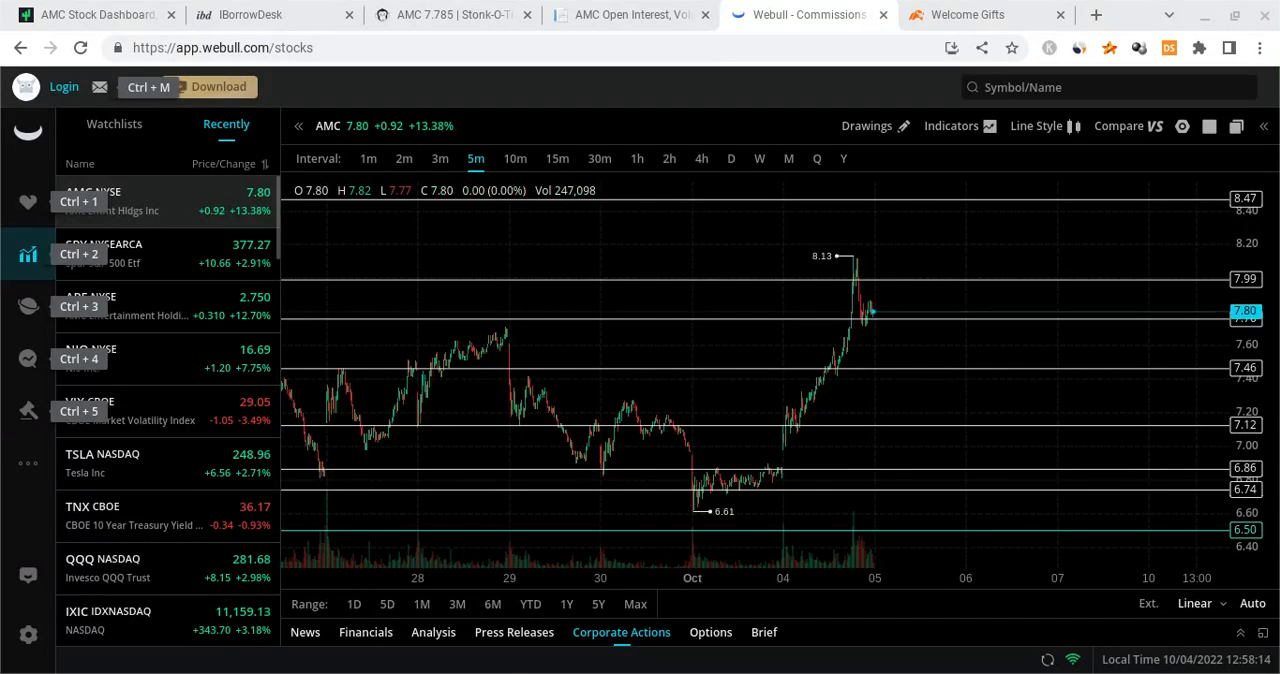
mouse_move(730, 512)
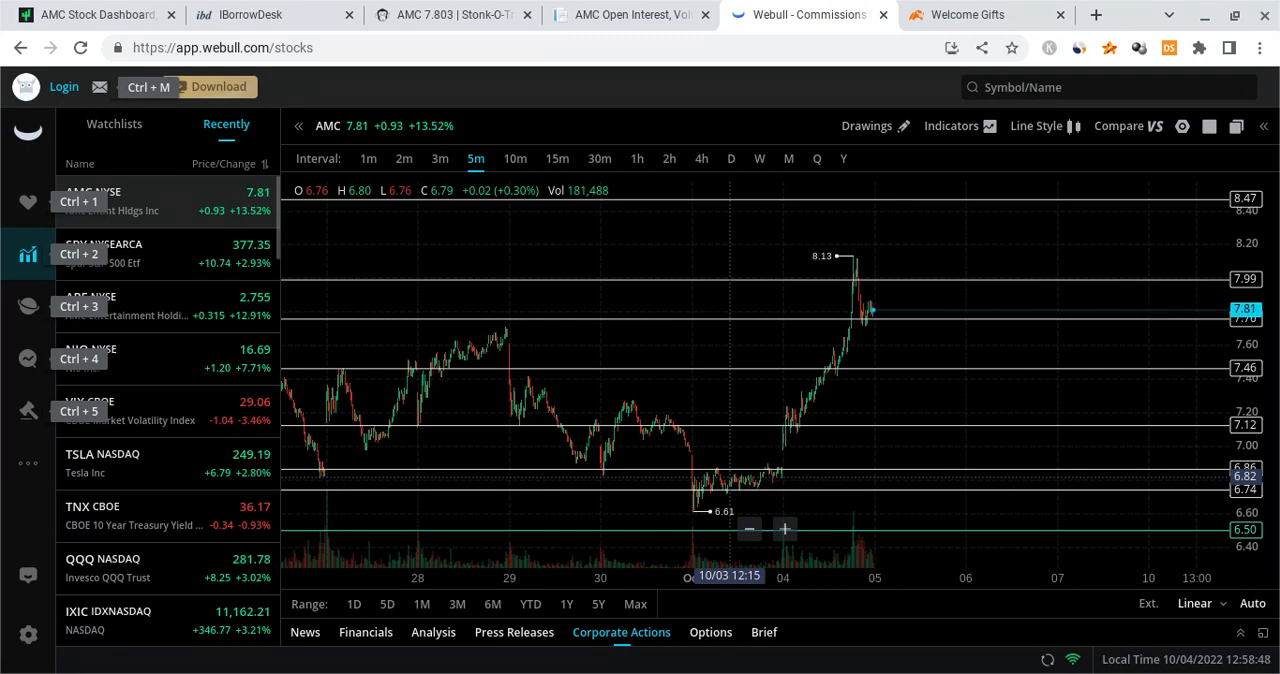
mouse_move(1070, 345)
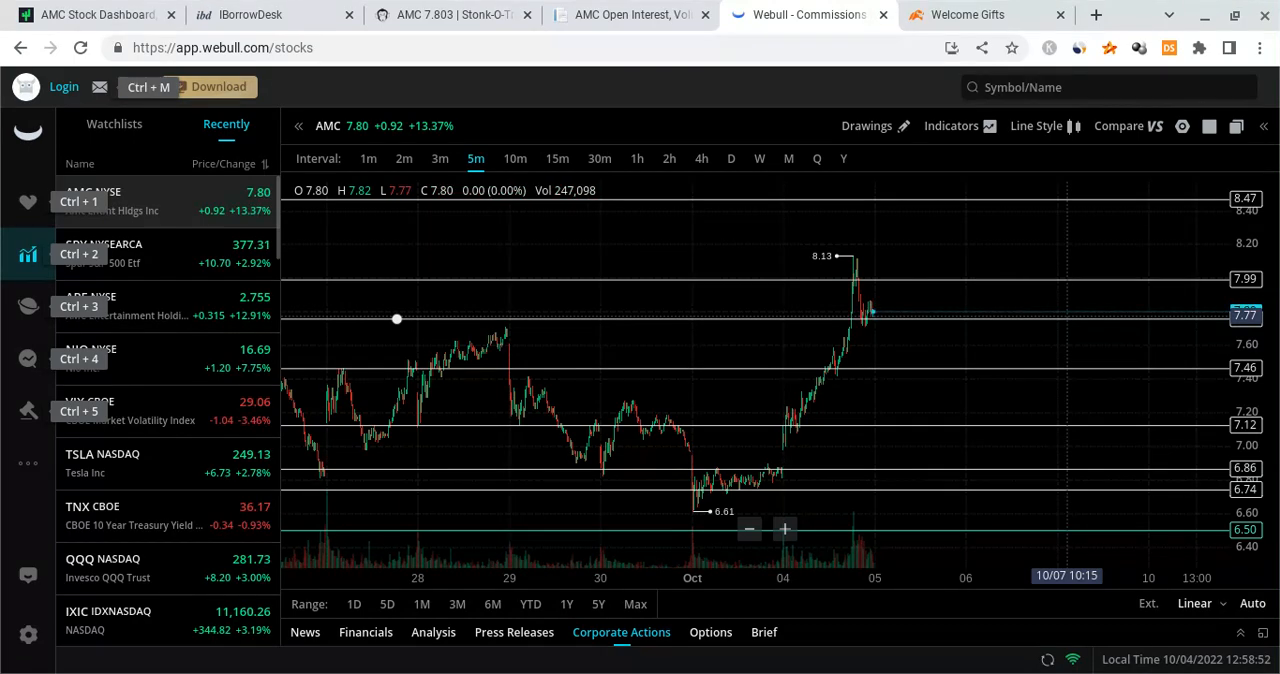
Step: Switch to the 'Welcome Gifts' tab showing moomoo's up-to-15 free stocks offer
left_click(985, 14)
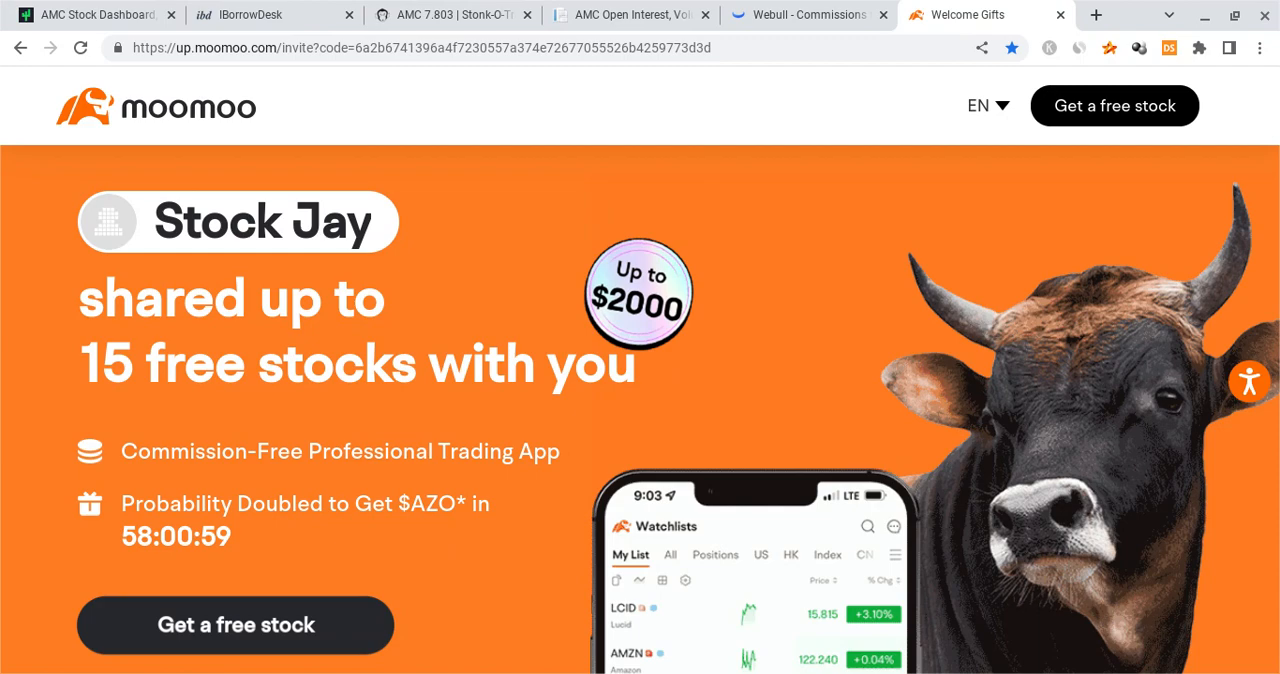
mouse_move(354, 355)
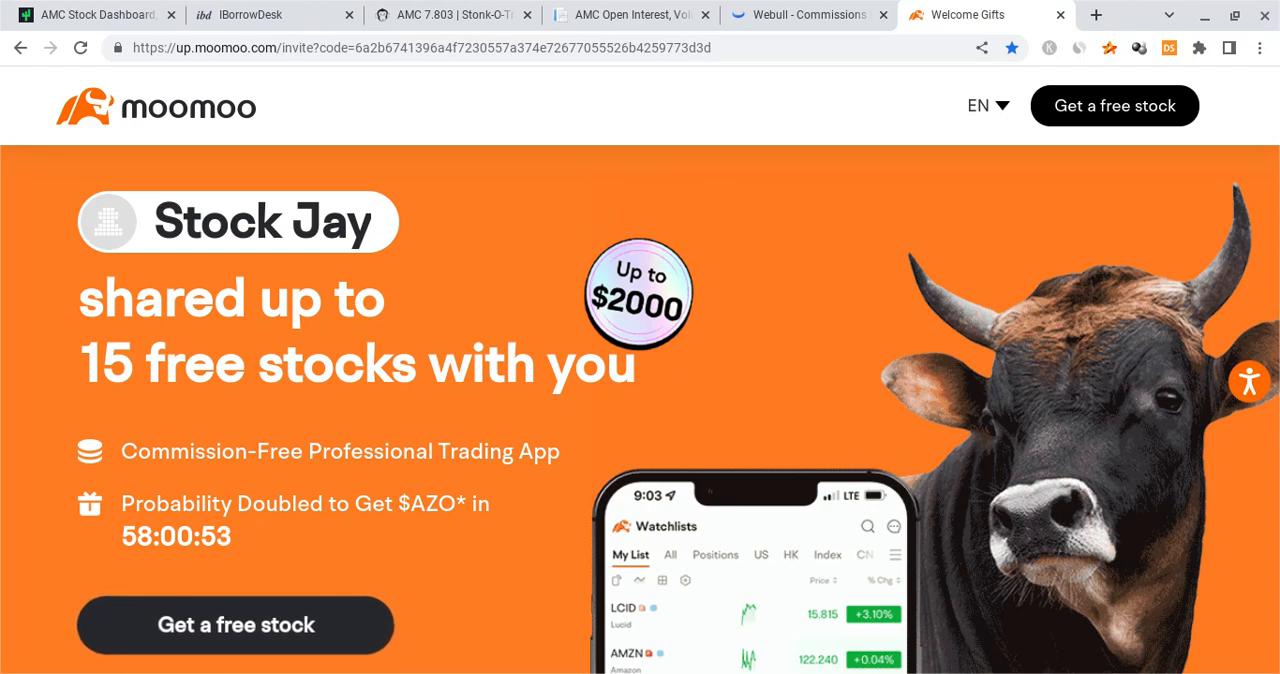
mouse_move(630, 148)
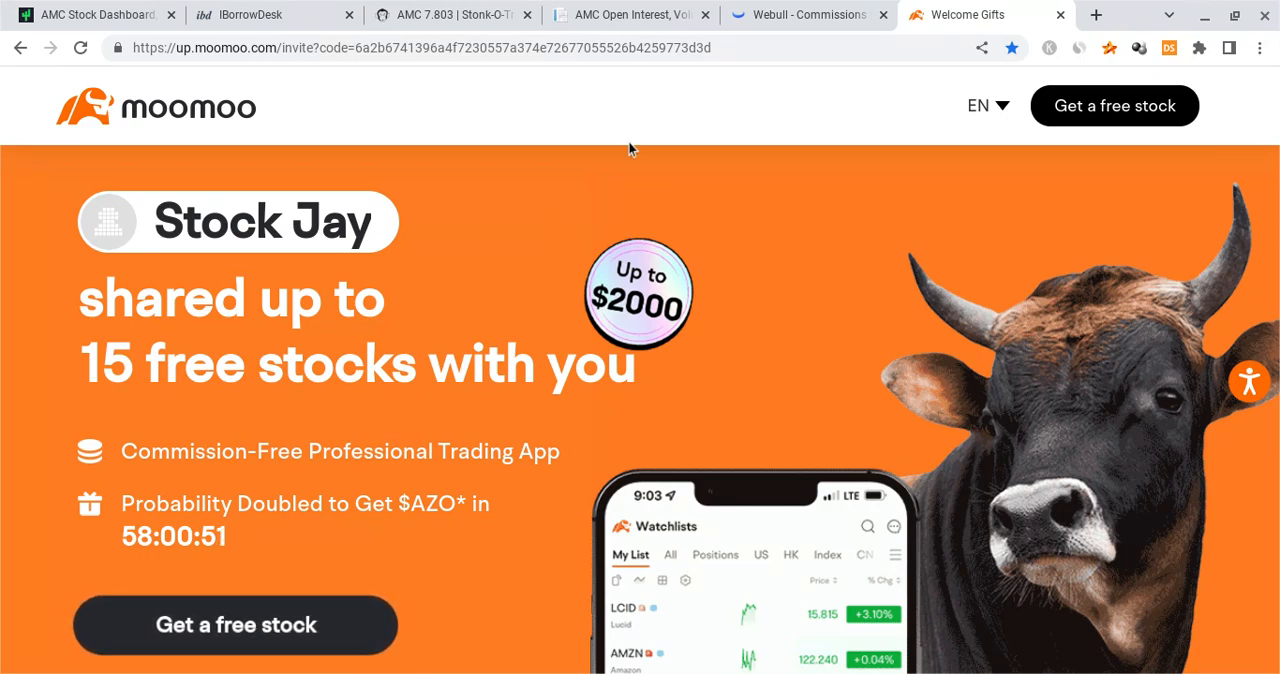
mouse_move(800, 8)
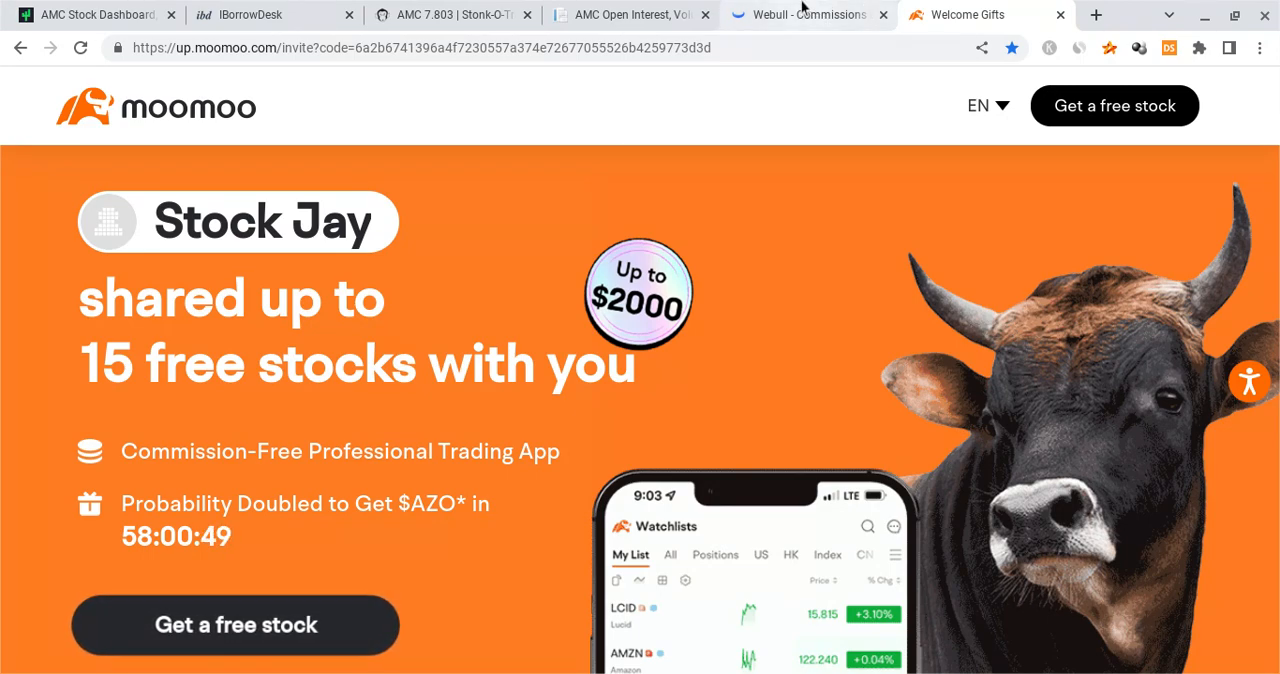
Step: Switch back to the Webull tab with the AMC 5-minute chart
left_click(800, 14)
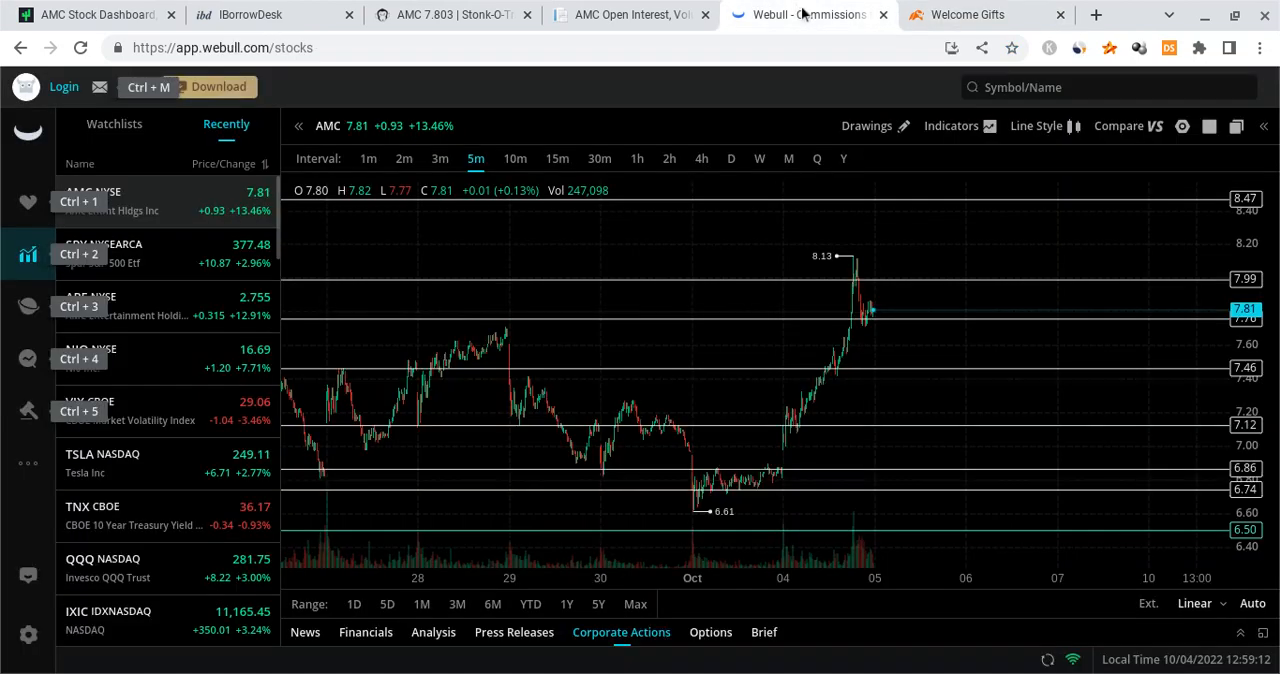
mouse_move(540, 313)
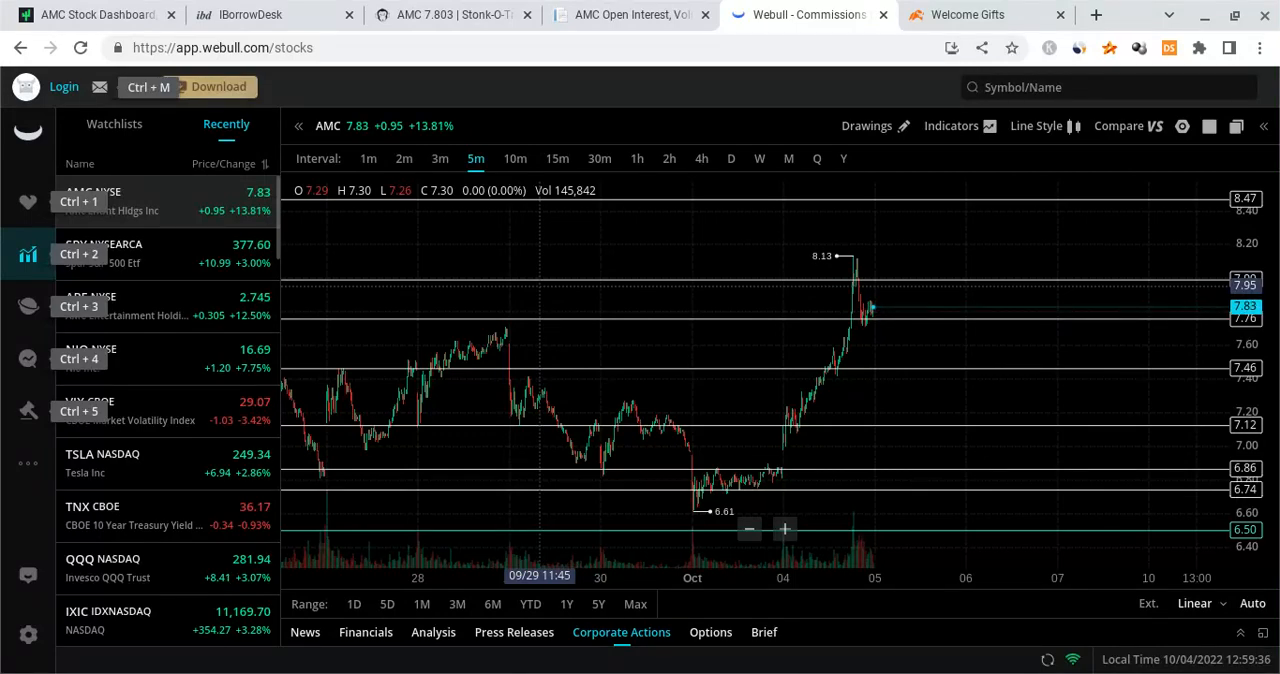
mouse_move(957, 356)
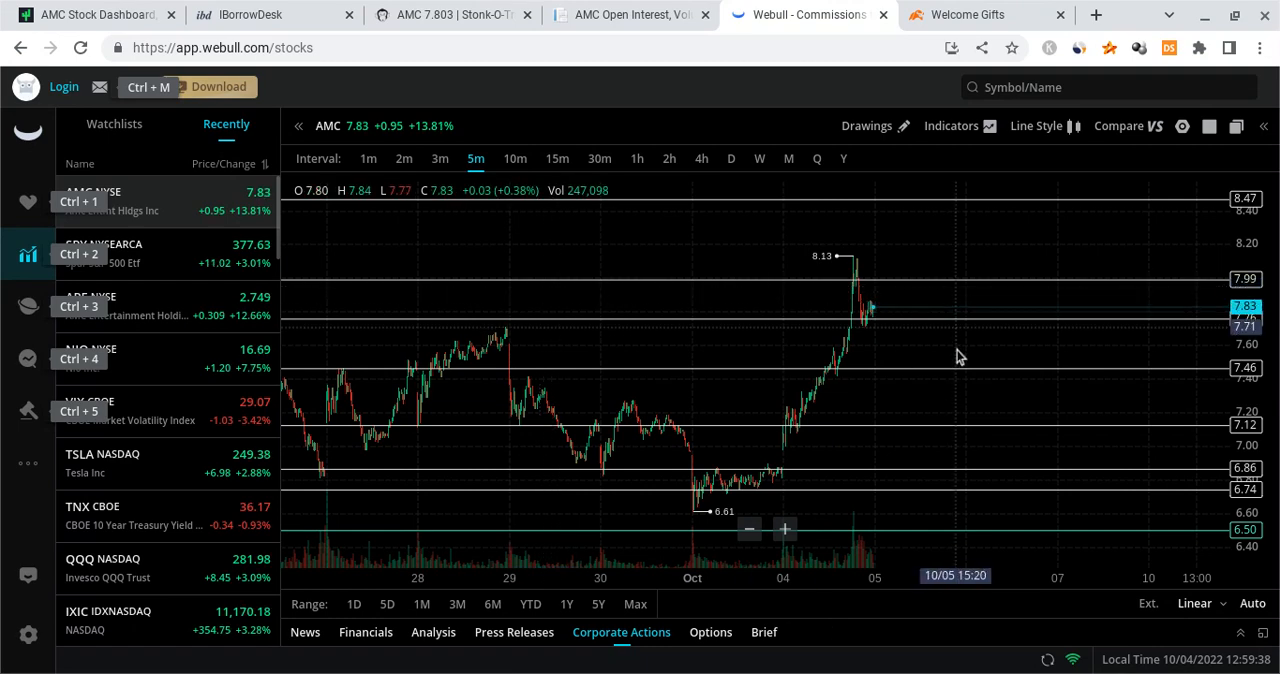
mouse_move(936, 280)
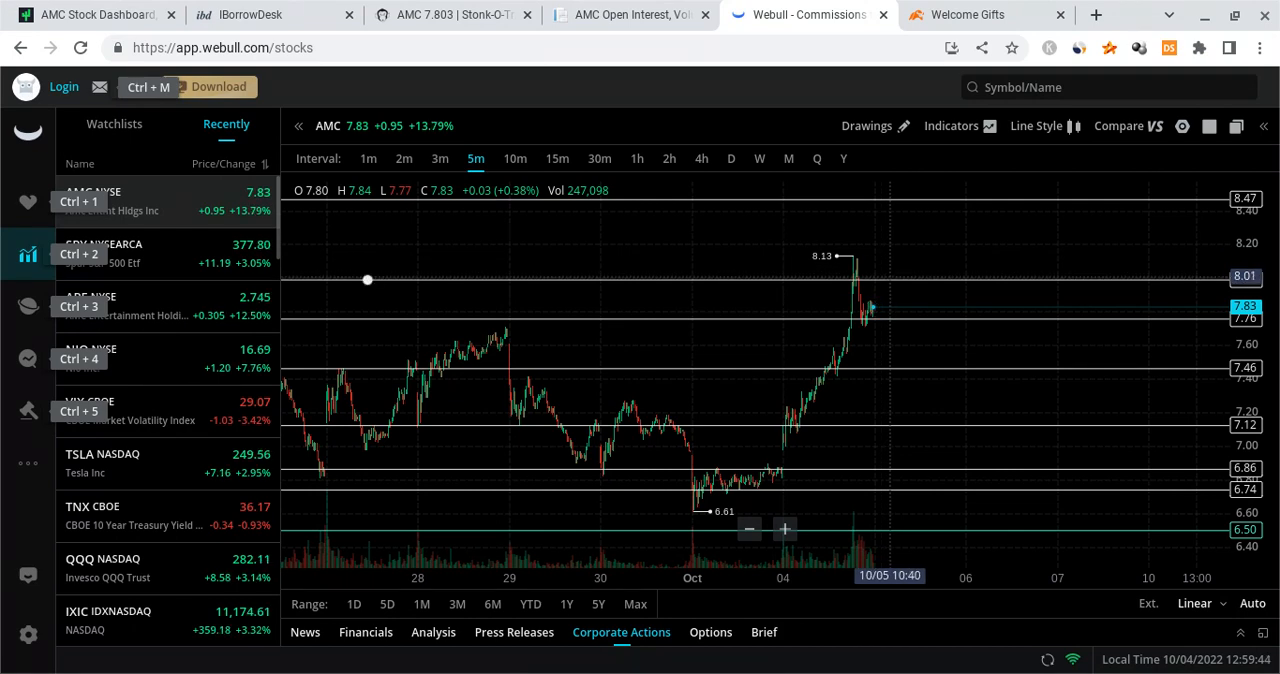
mouse_move(878, 365)
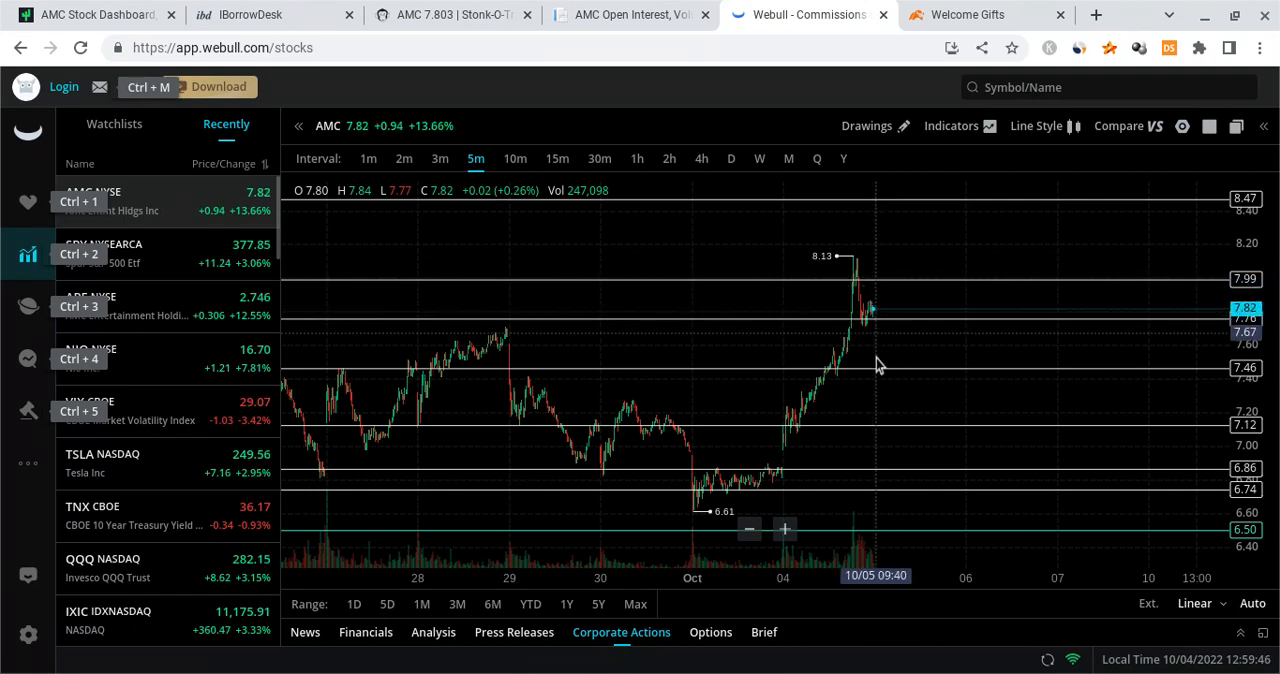
mouse_move(868, 457)
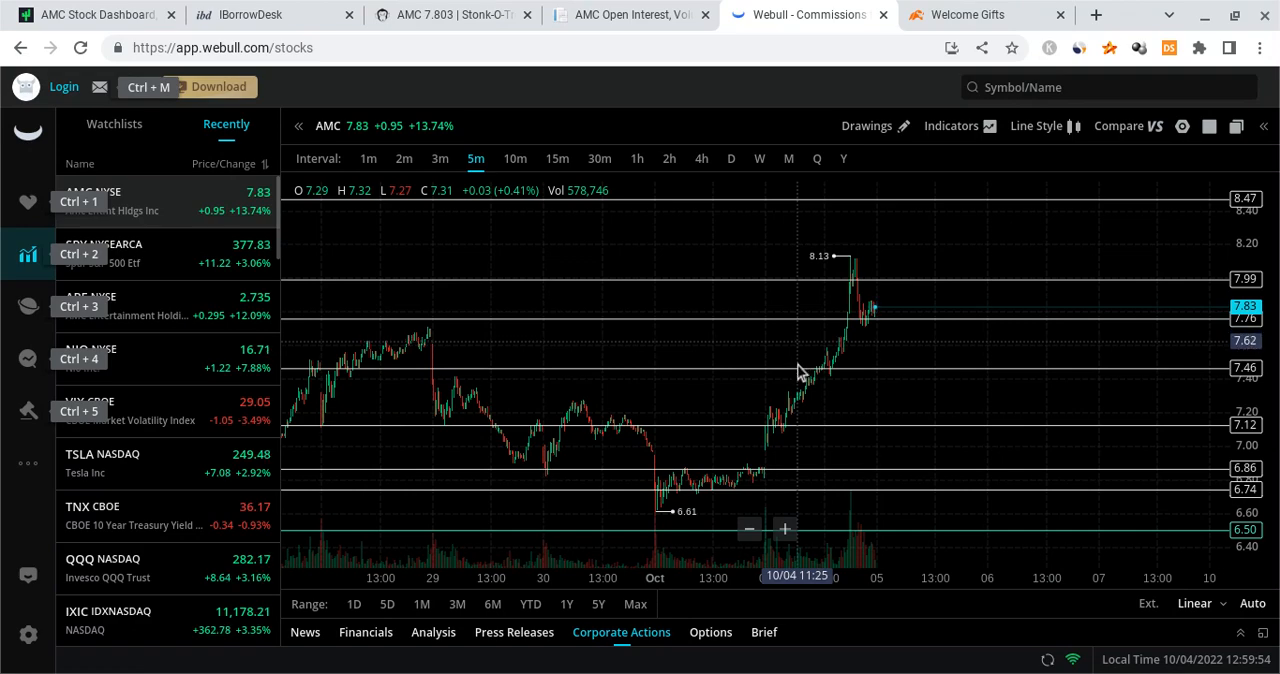
mouse_move(860, 338)
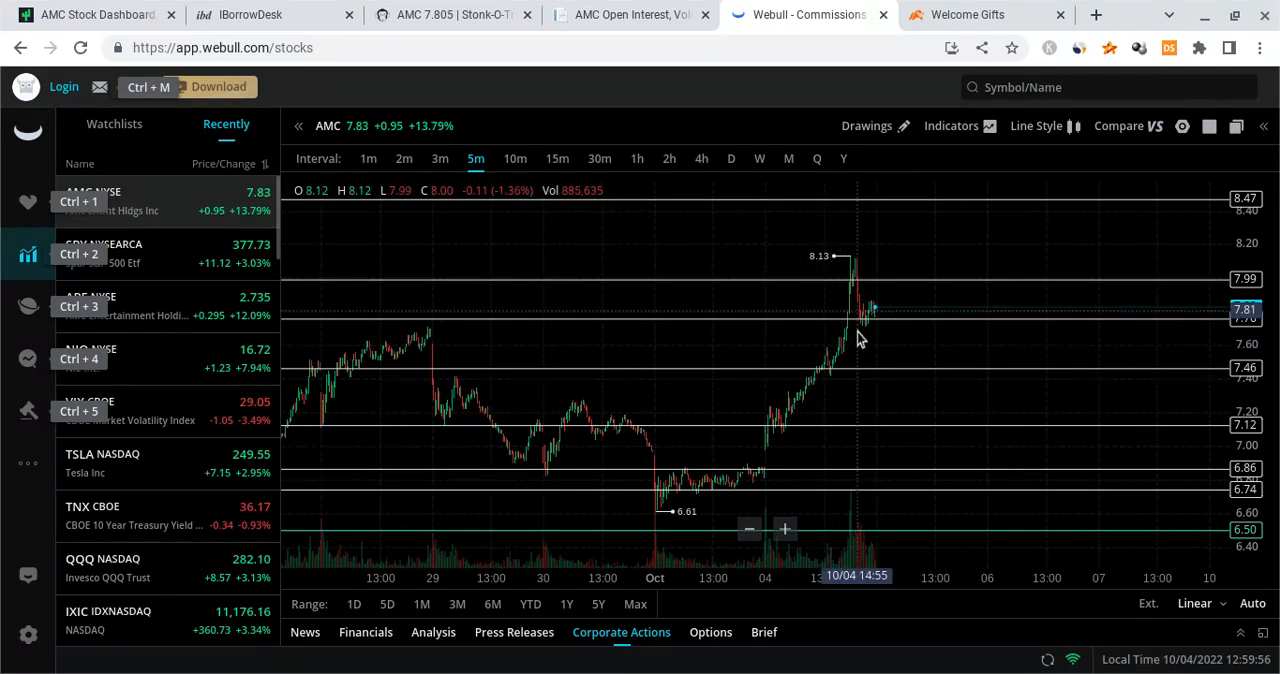
mouse_move(910, 377)
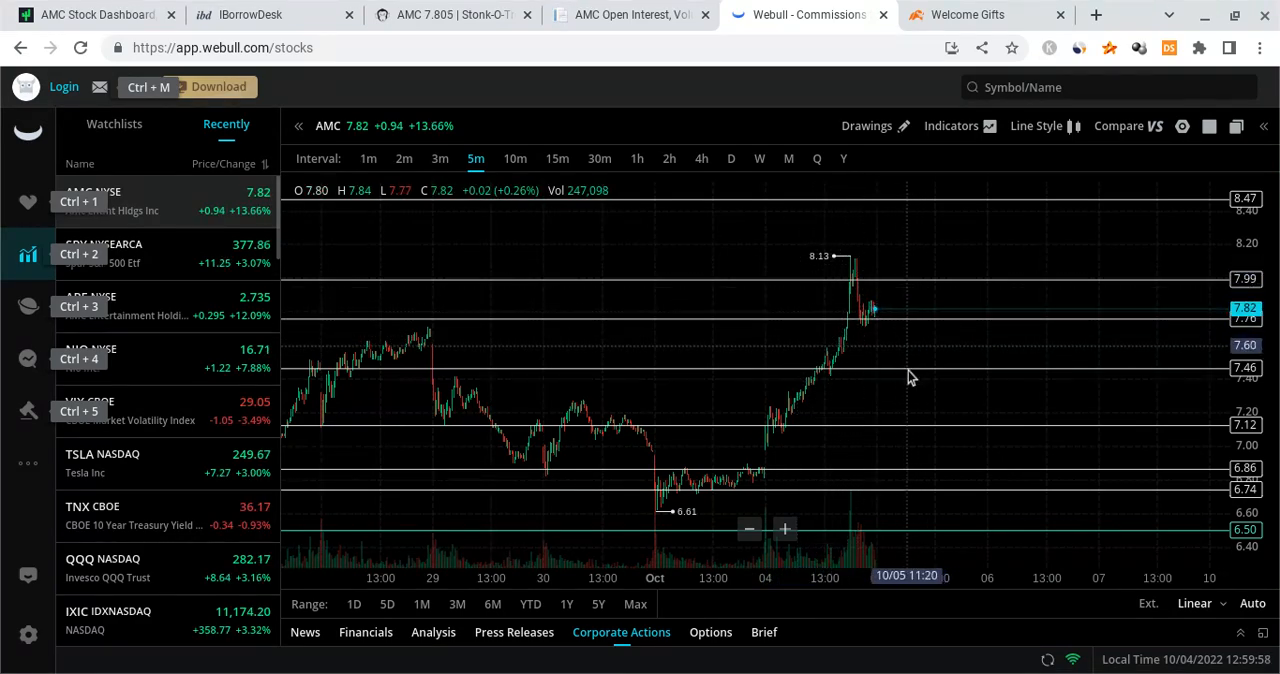
mouse_move(888, 371)
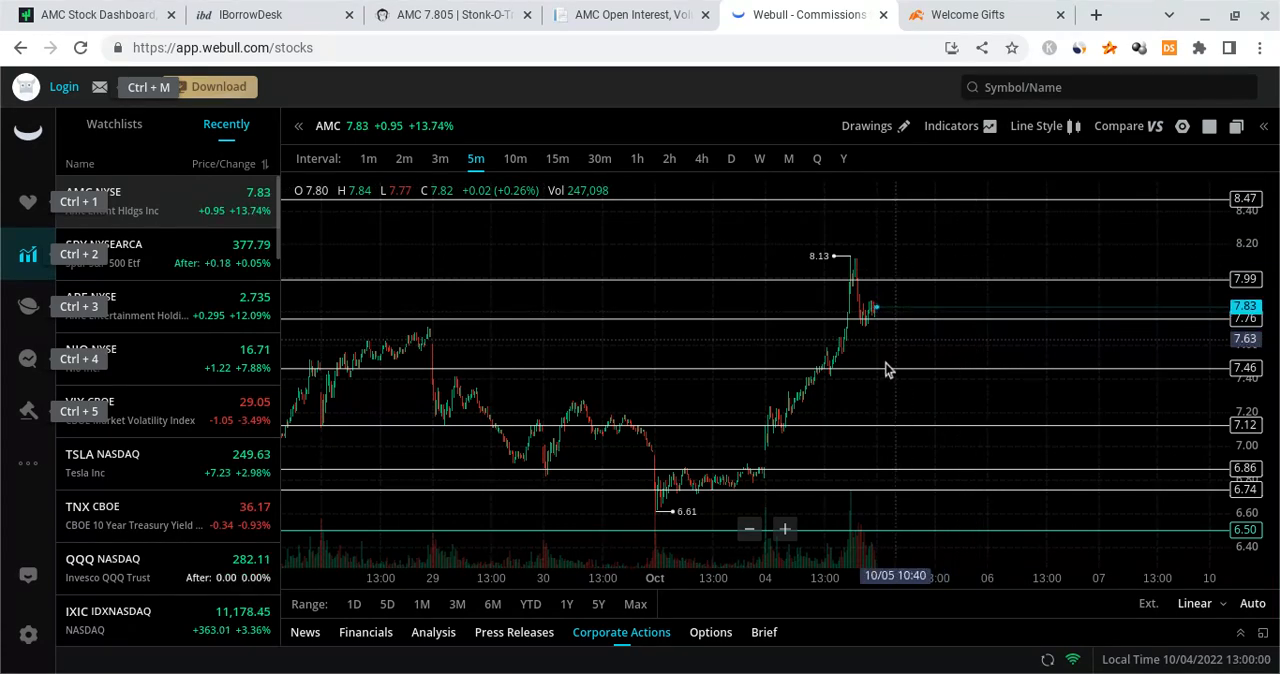
mouse_move(867, 285)
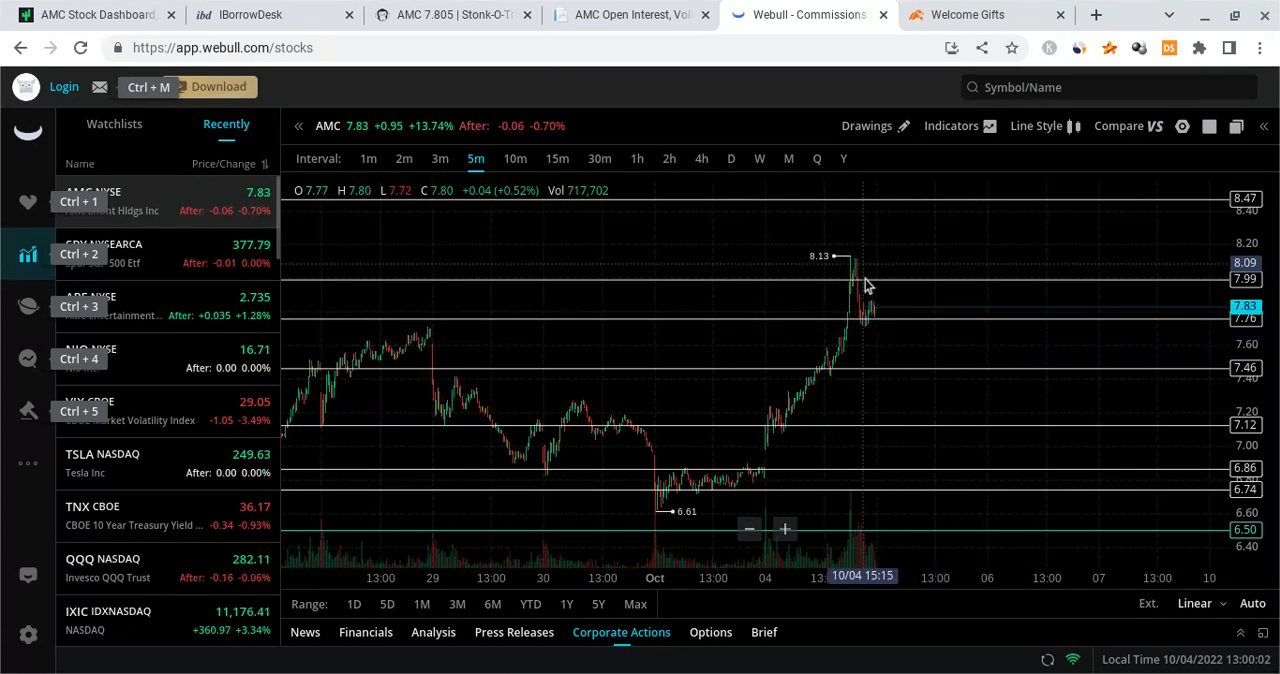
mouse_move(840, 270)
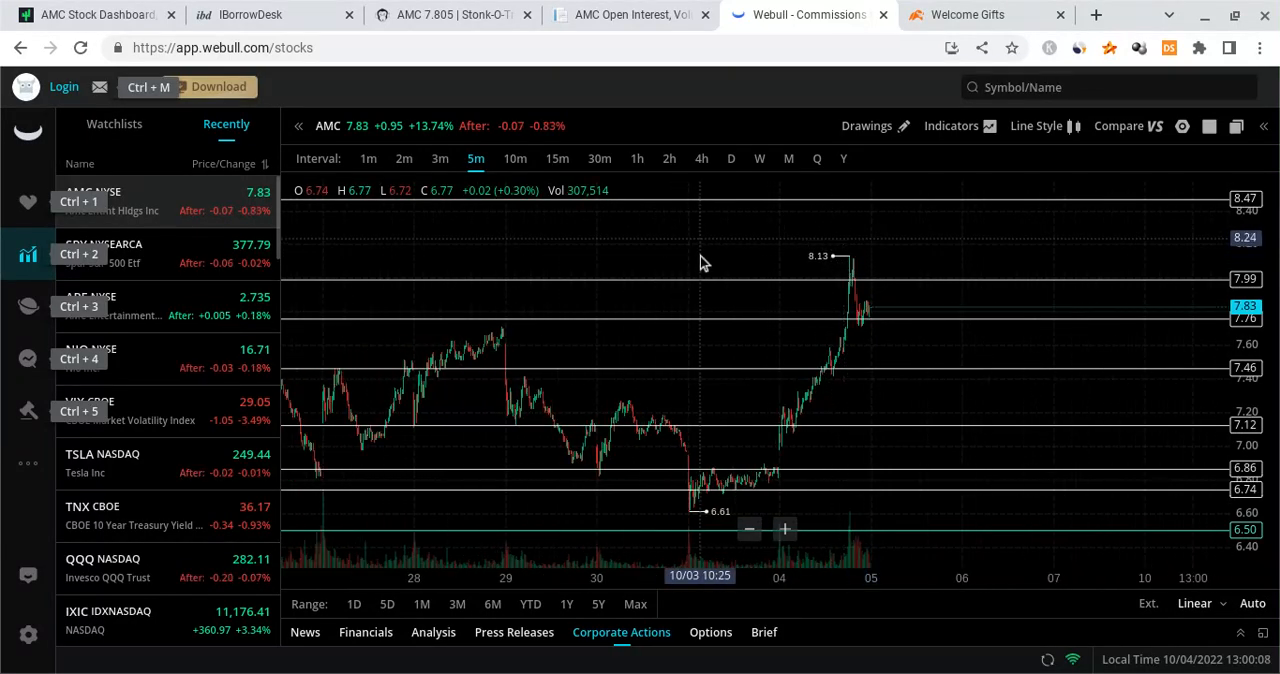
mouse_move(727, 262)
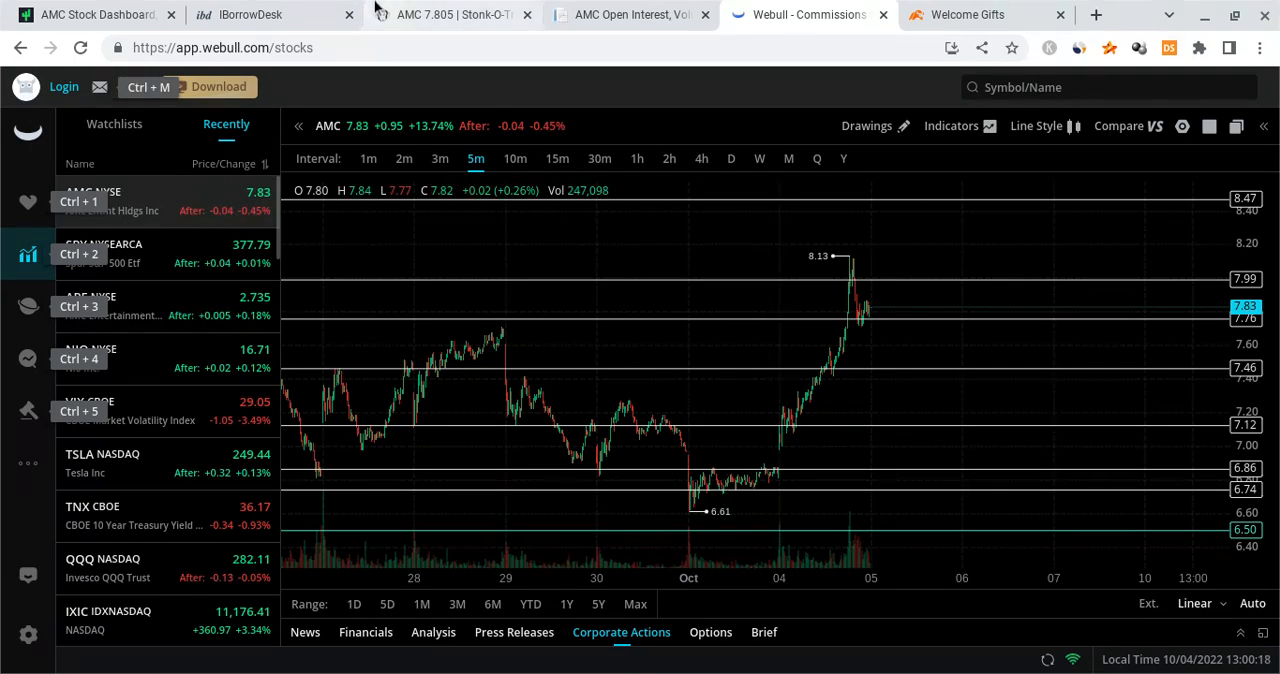
Step: Open Stonk-O-Tracker's AMC borrowed shares page and highlight the 22.7% borrow fee
left_click(453, 14)
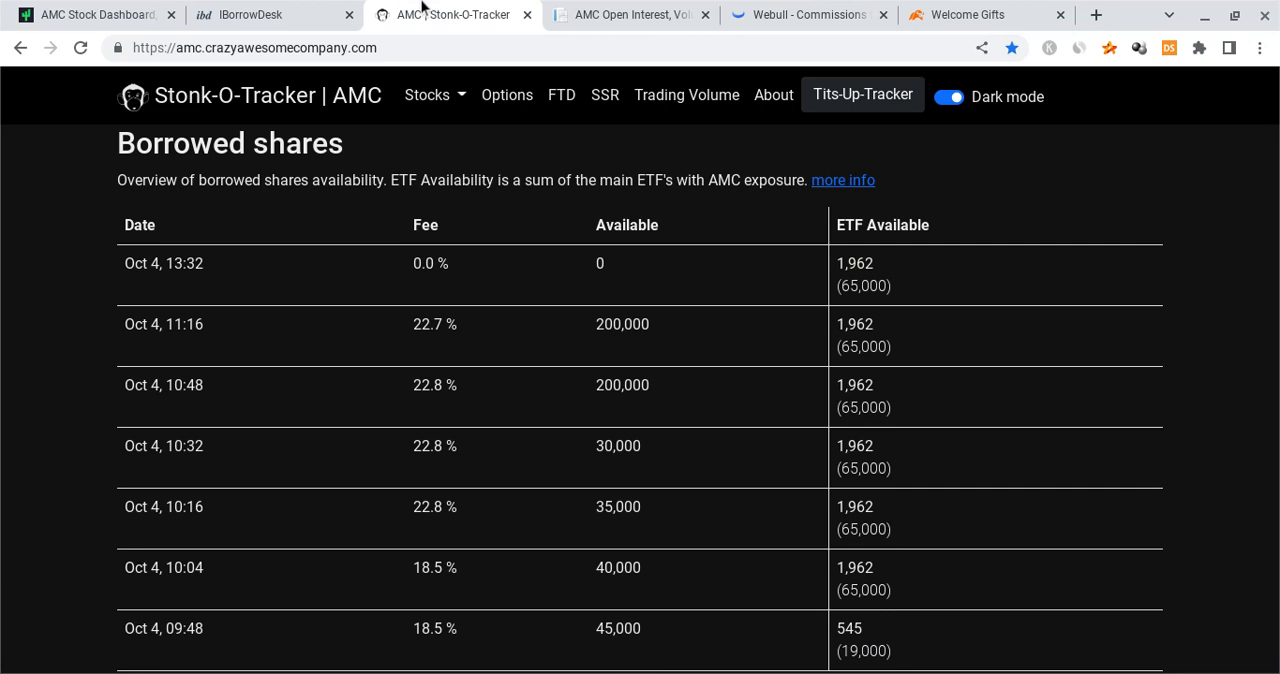
mouse_move(504, 414)
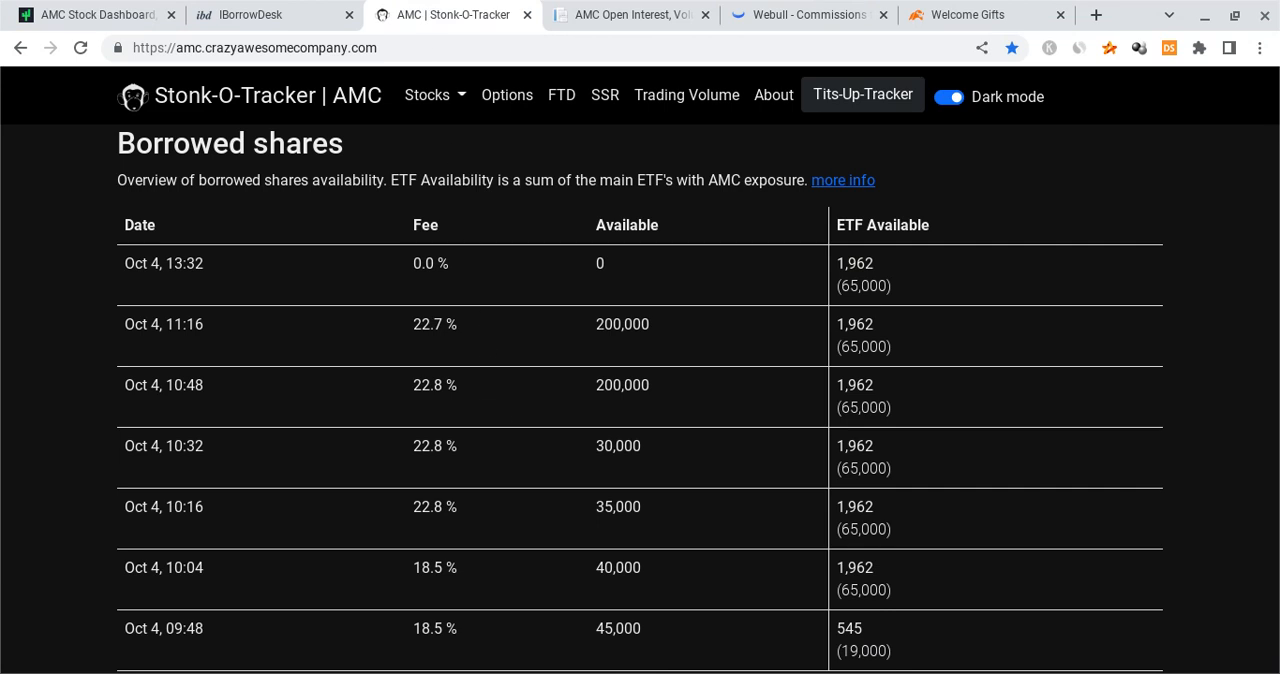
mouse_move(651, 397)
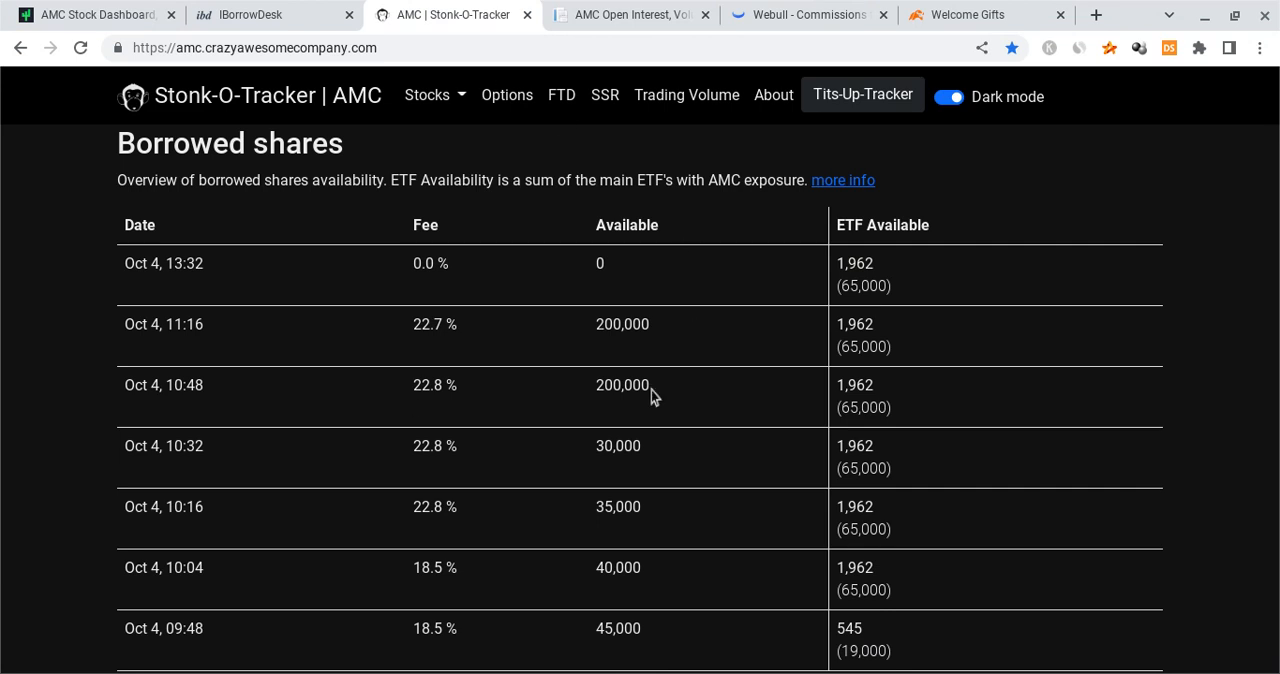
double_click(434, 324)
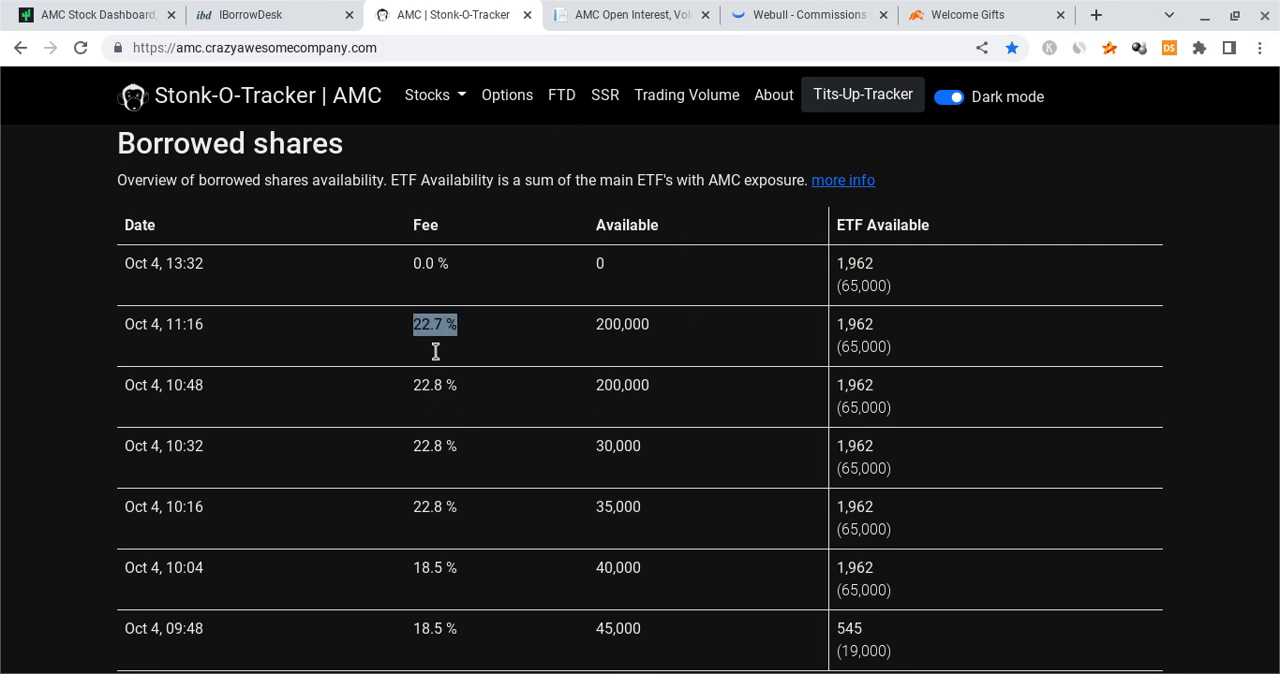
mouse_move(475, 377)
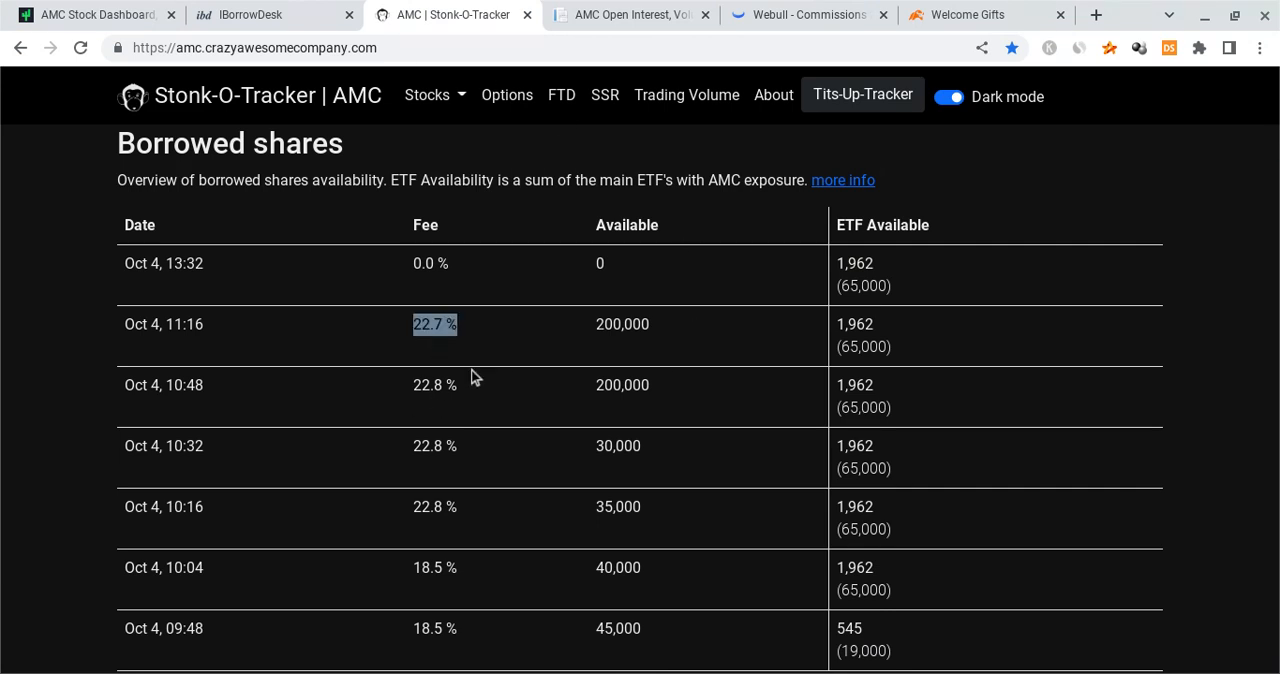
mouse_move(596, 283)
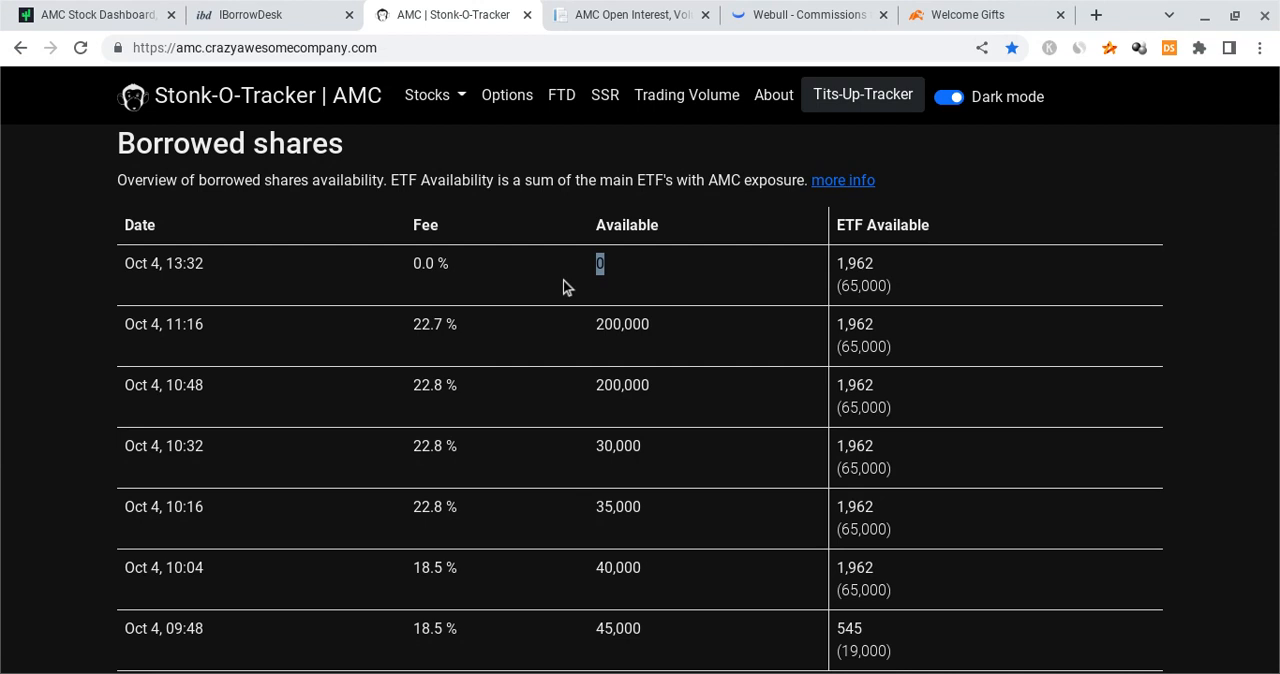
mouse_move(678, 362)
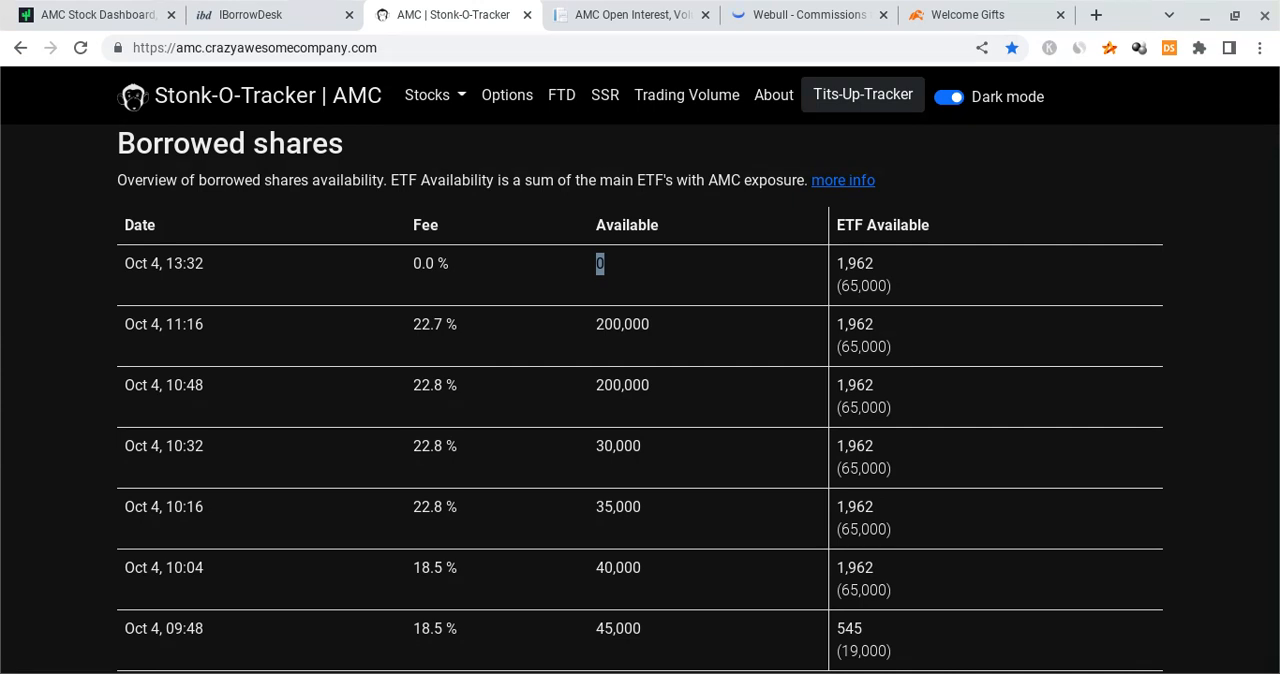
mouse_move(898, 268)
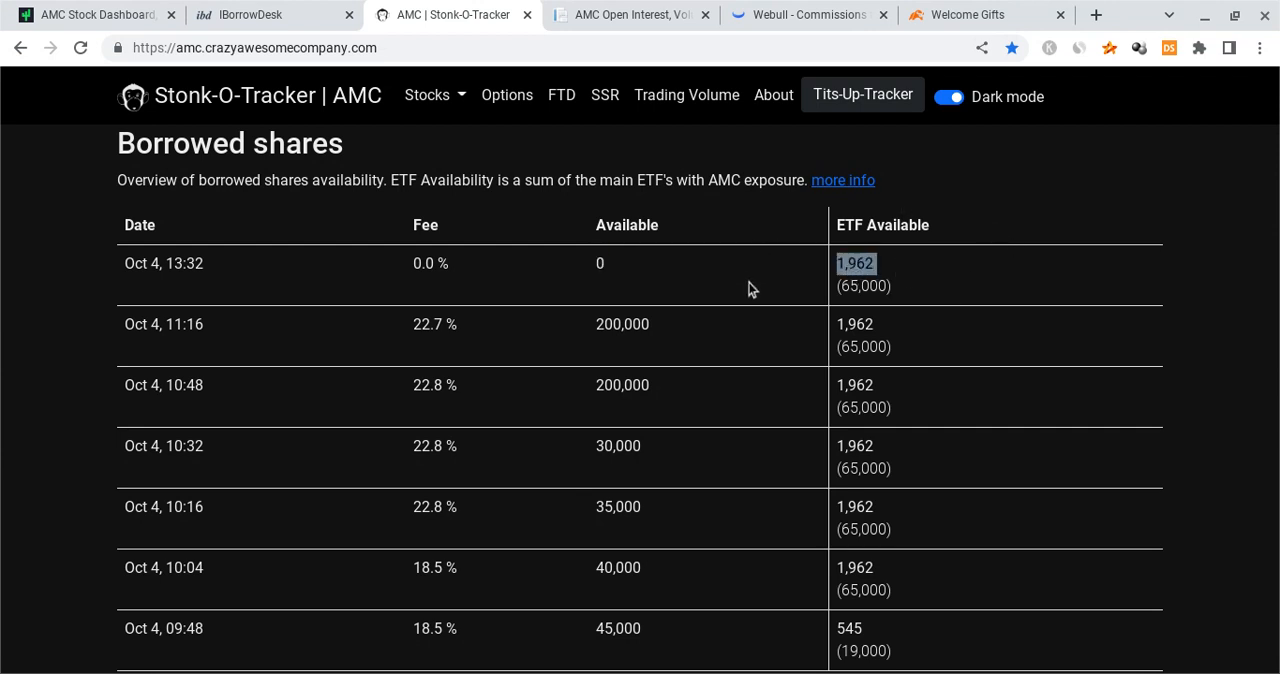
mouse_move(844, 310)
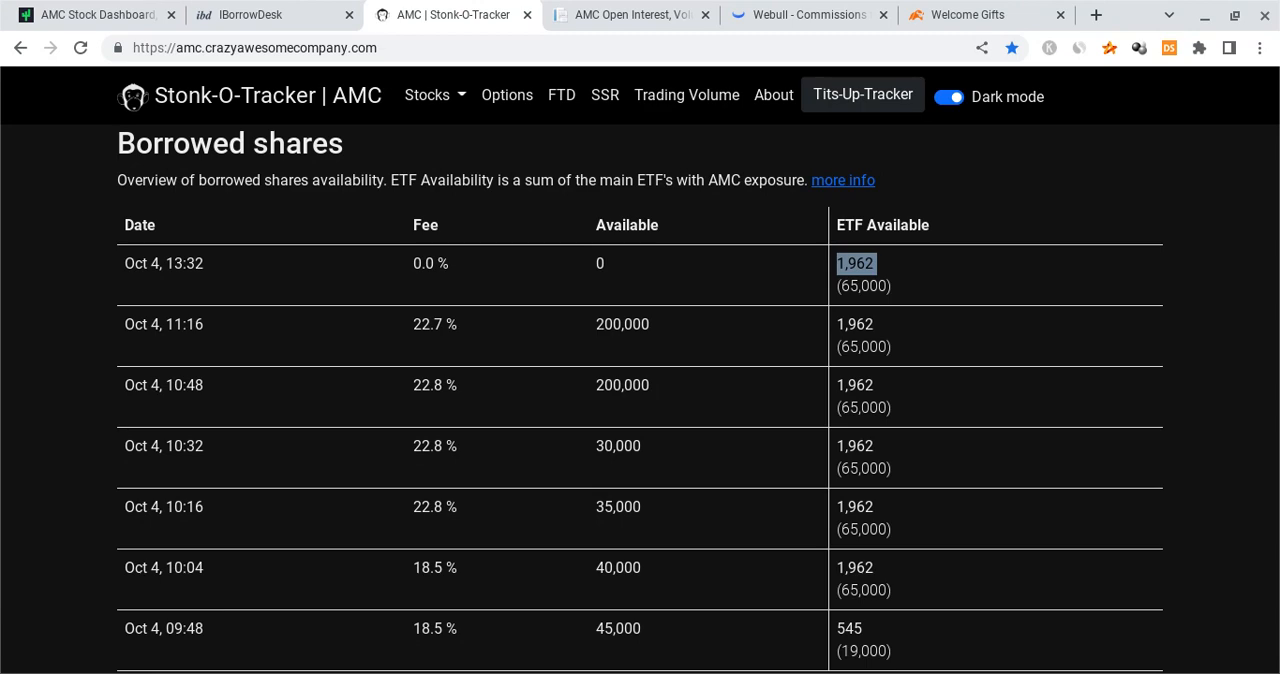
Step: Open iBorrowDesk's AMC report and highlight the latest 200,000 available shares in Recent Data
left_click(262, 14)
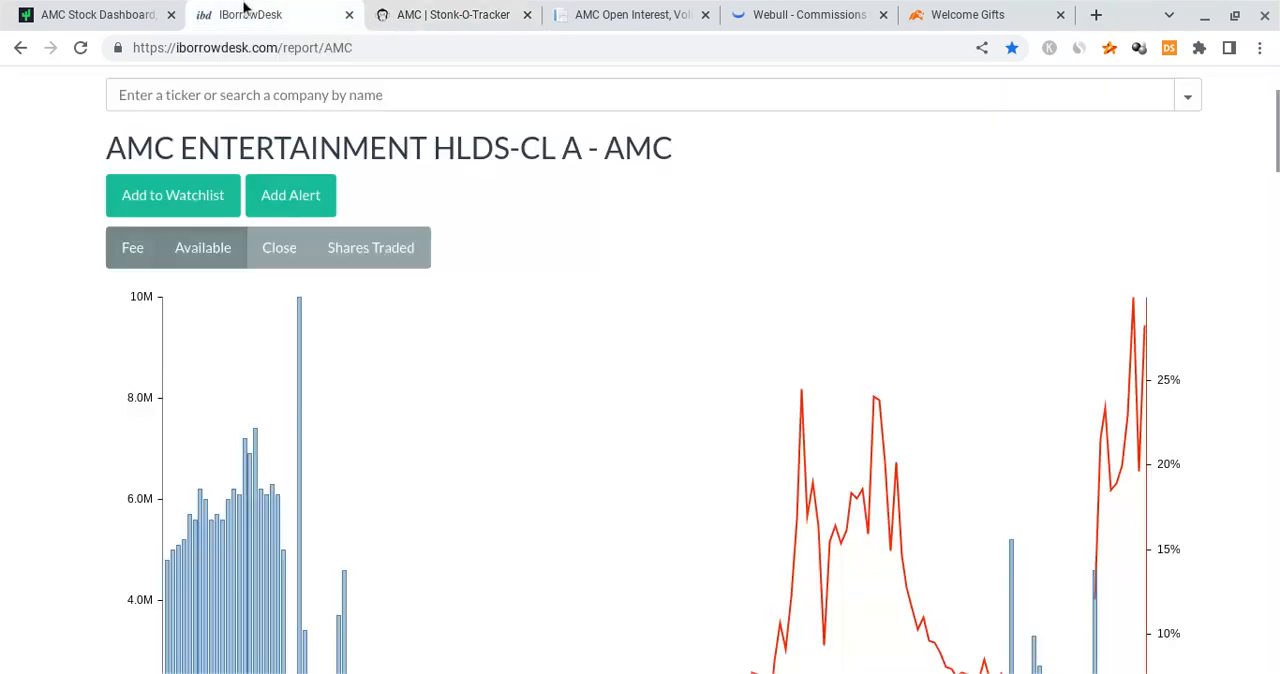
scroll("down", 3)
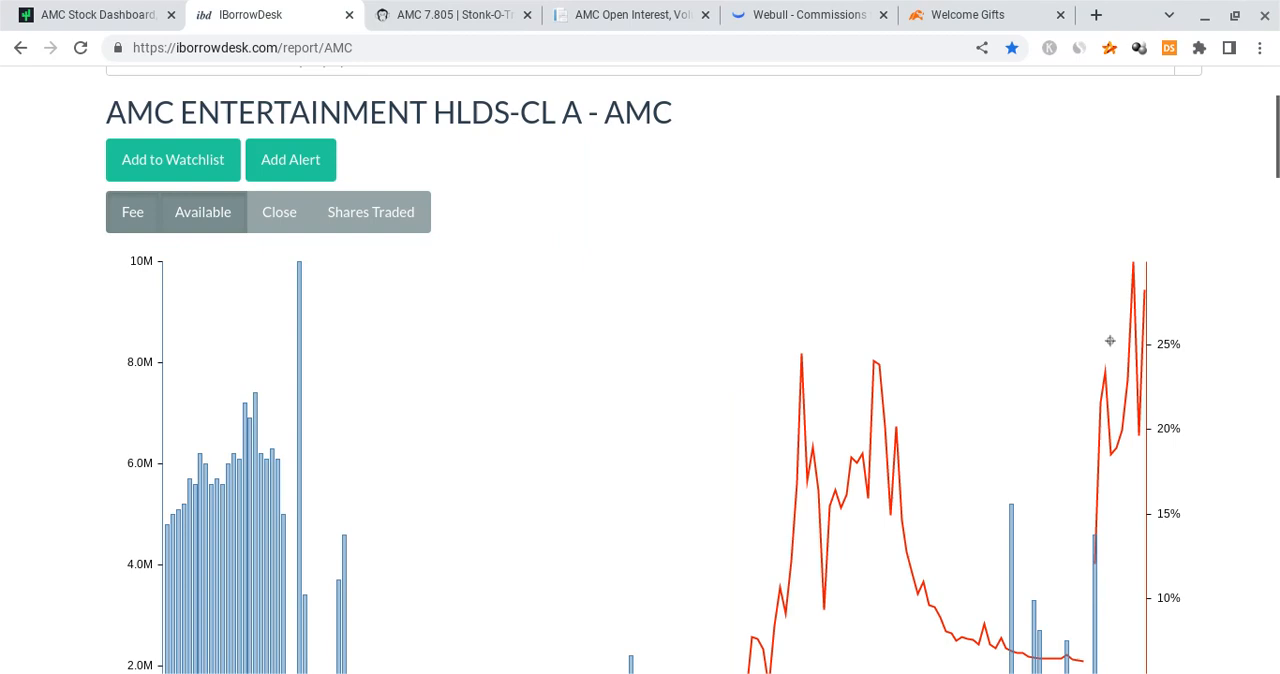
scroll("down", 3)
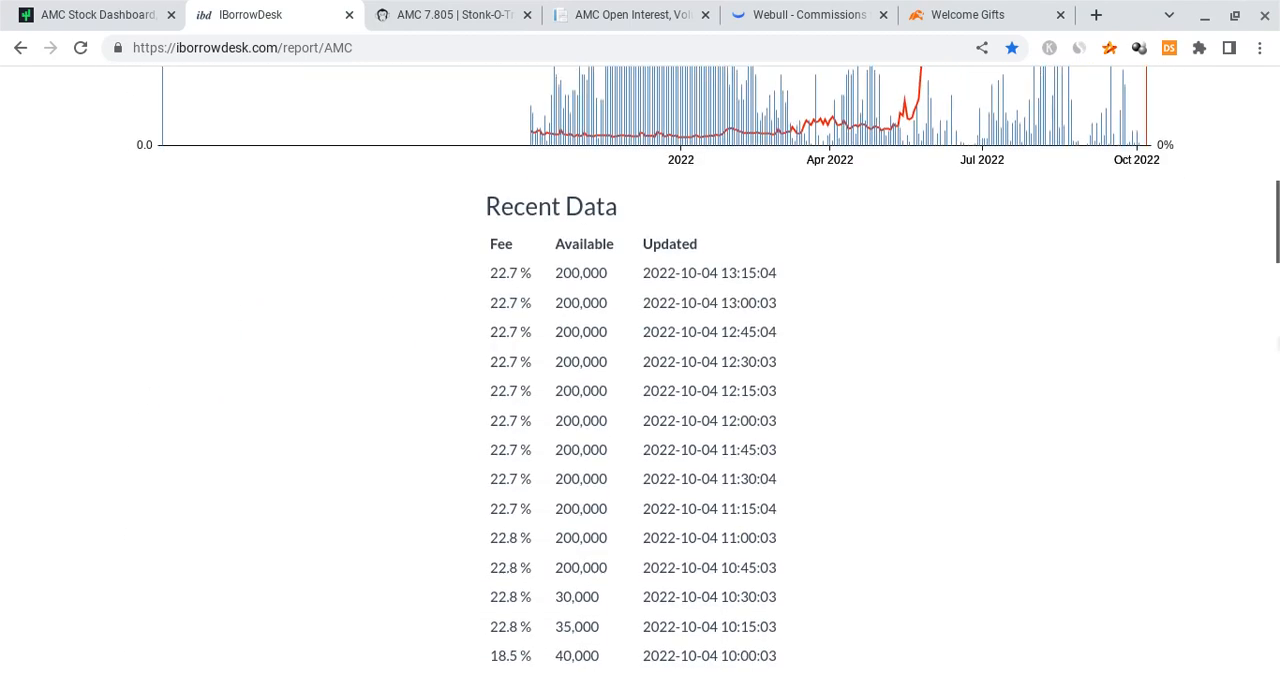
scroll("down", 3)
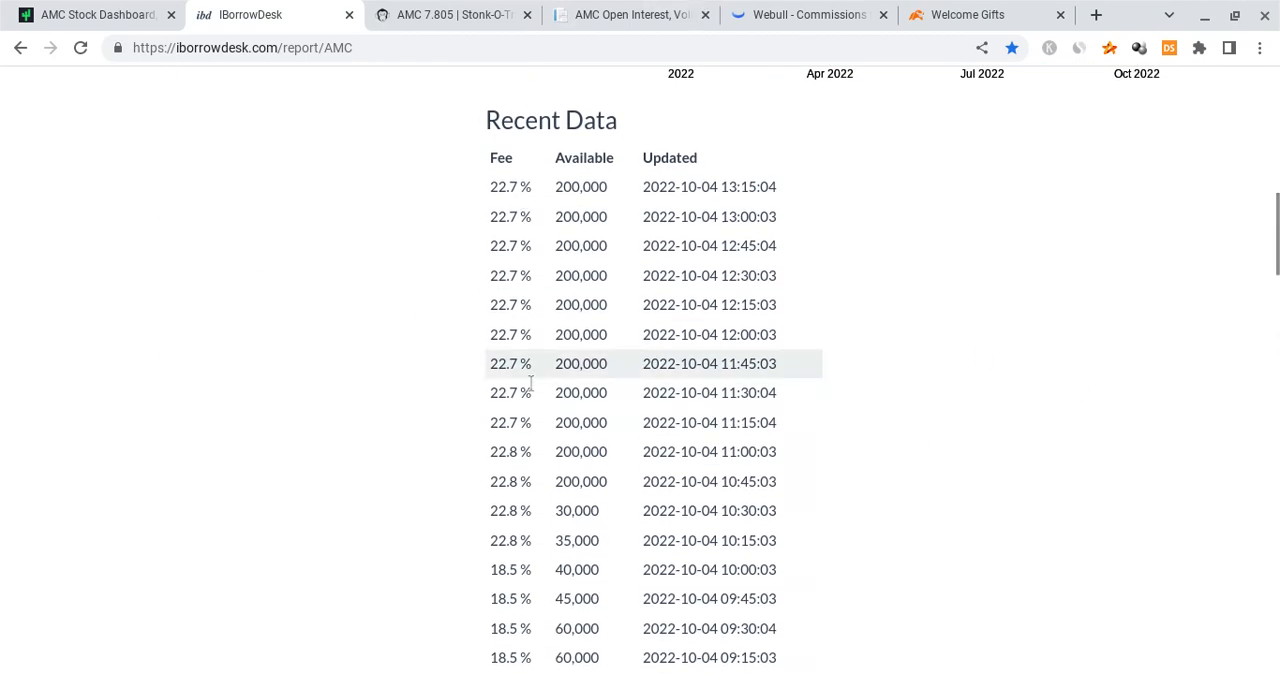
double_click(580, 187)
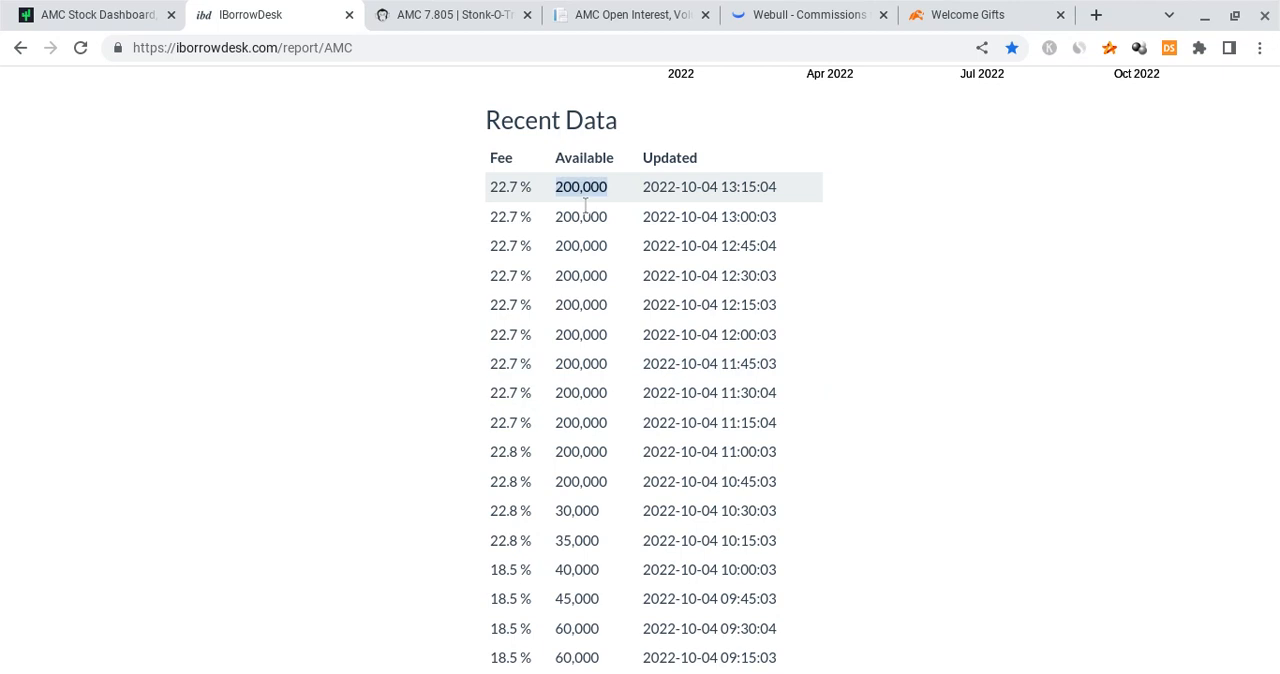
mouse_move(600, 207)
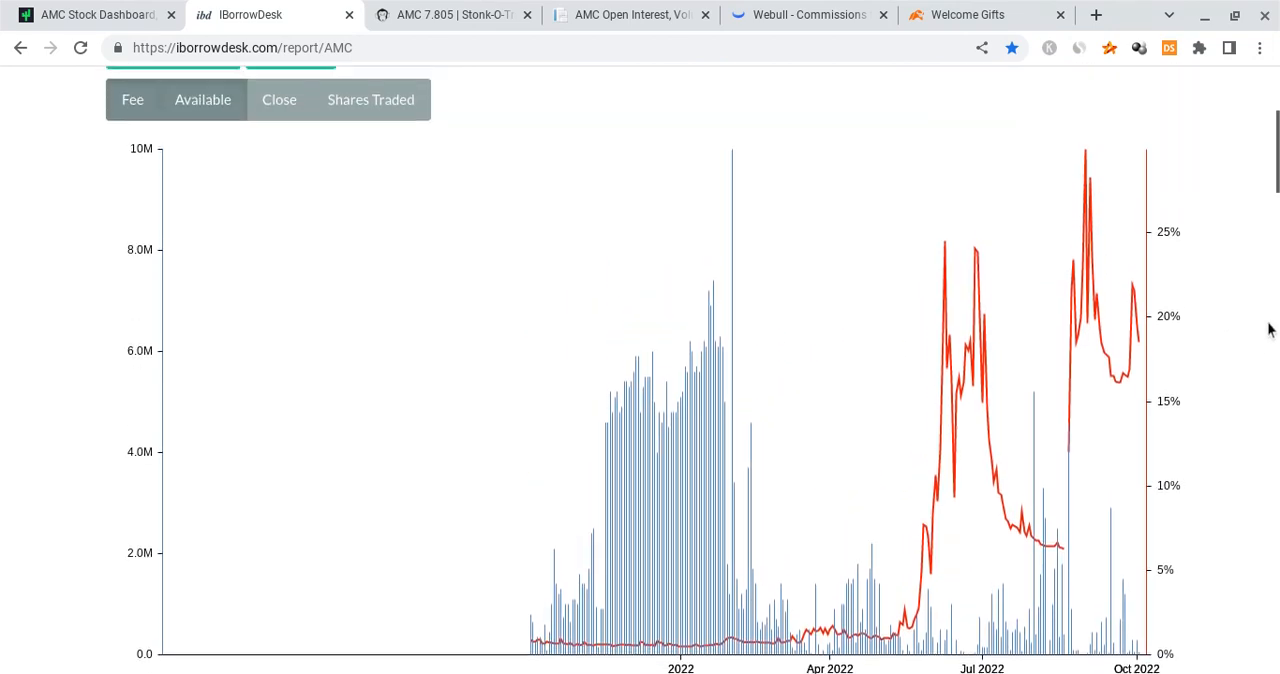
scroll("up", 3)
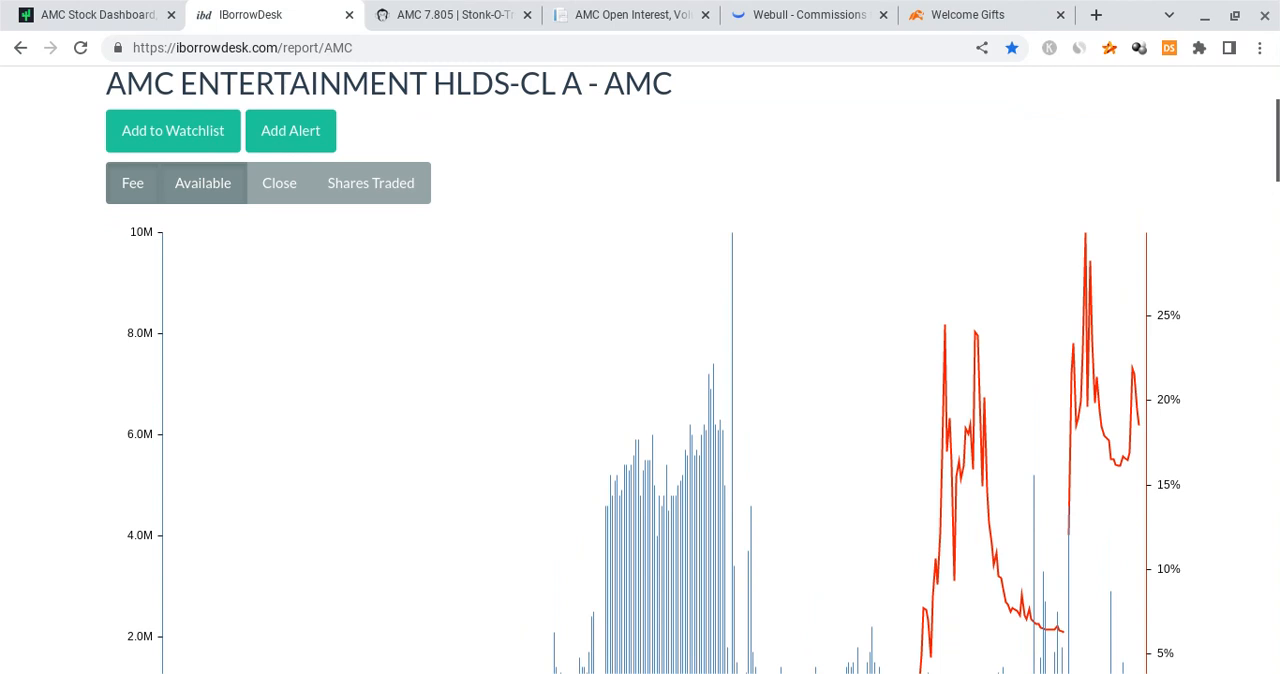
scroll("down", 3)
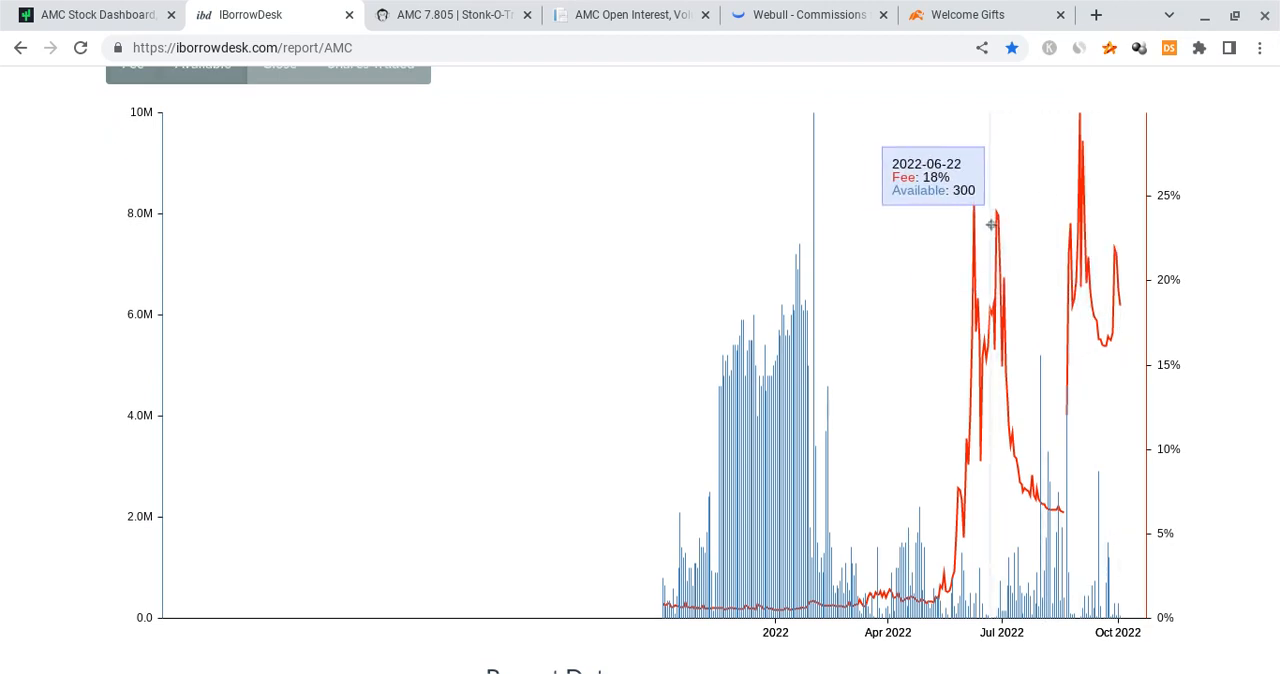
mouse_move(996, 222)
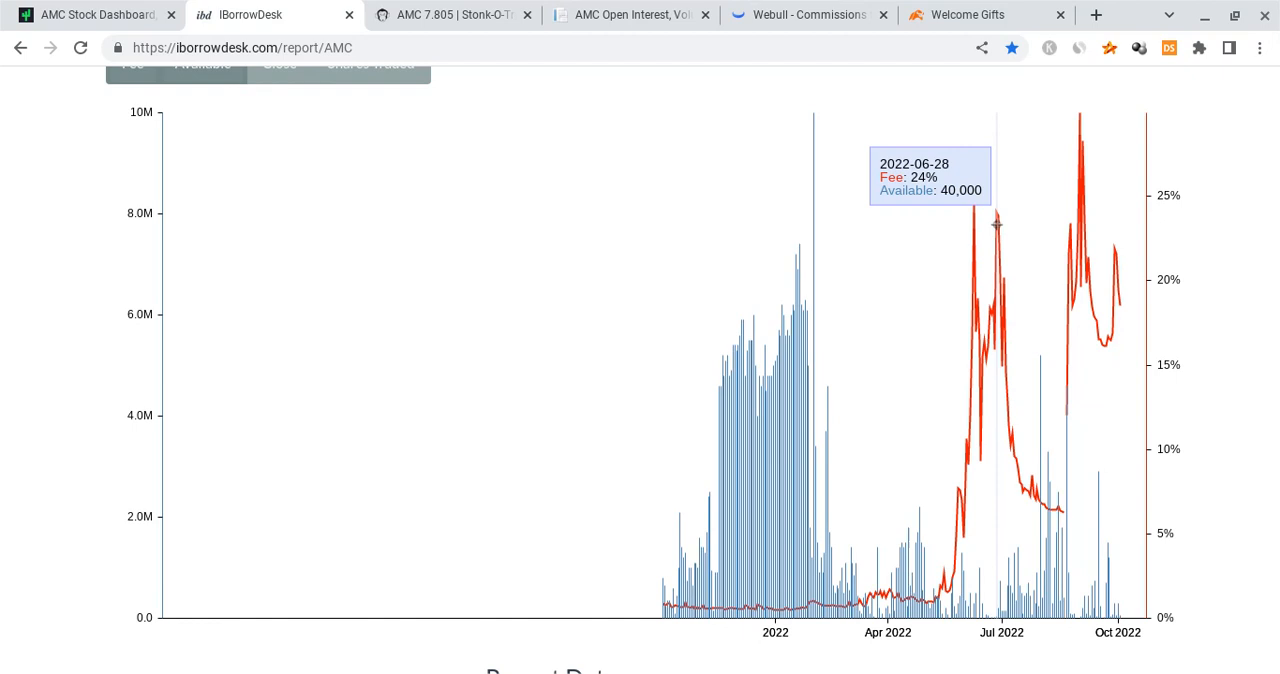
mouse_move(1157, 325)
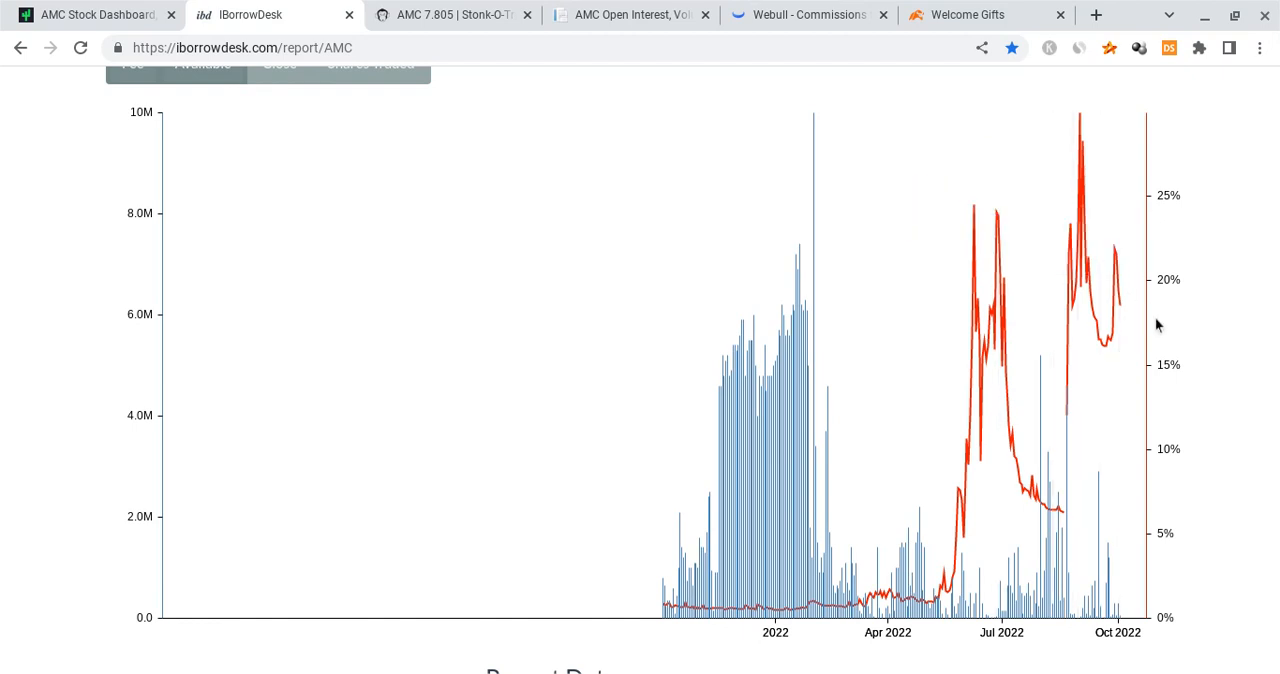
mouse_move(1137, 317)
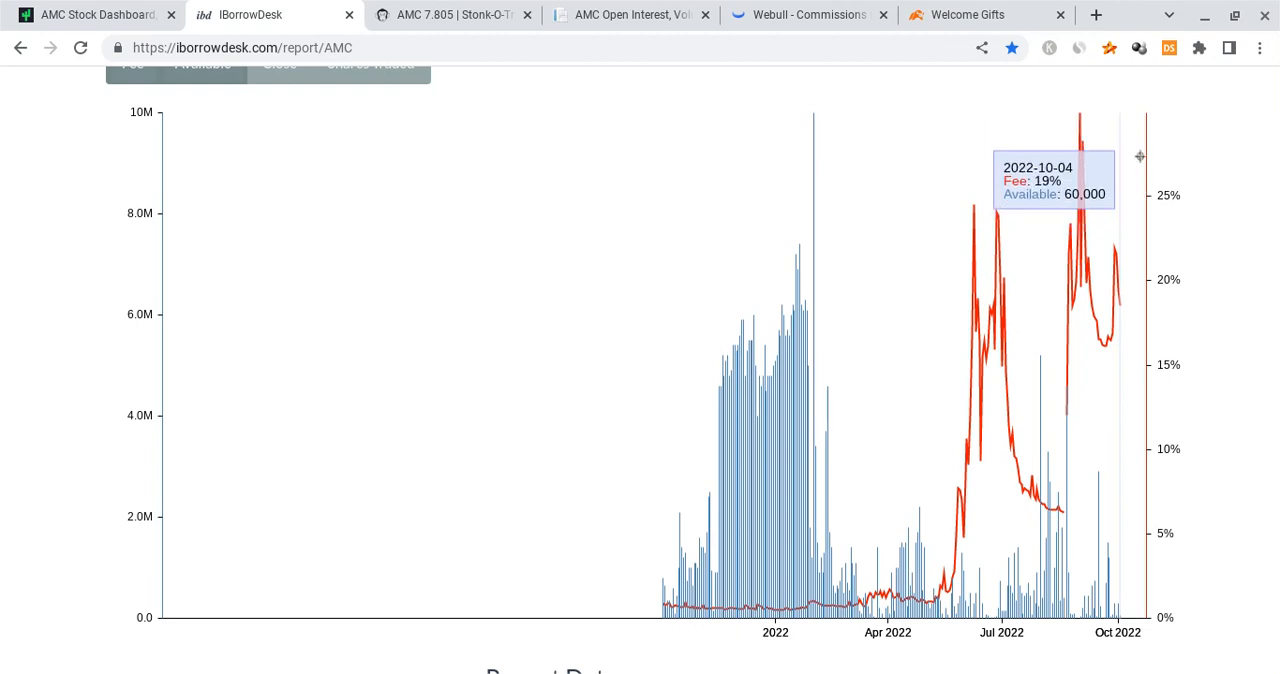
mouse_move(1078, 128)
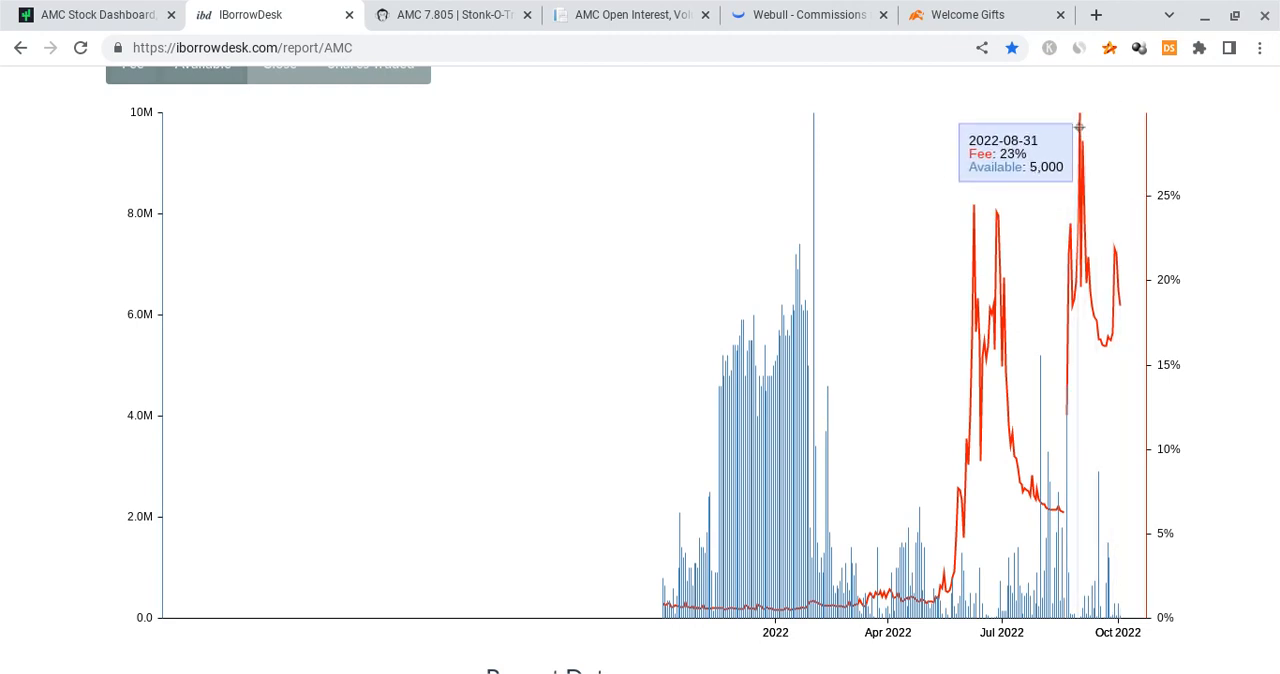
mouse_move(1080, 124)
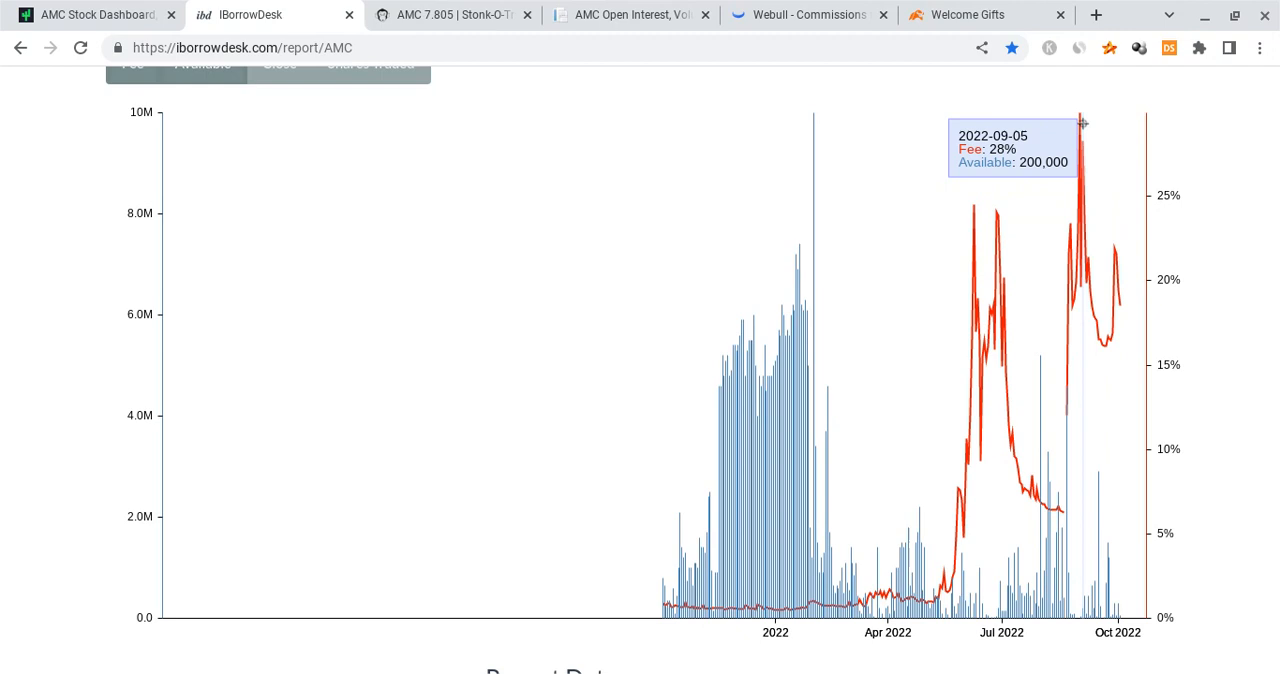
mouse_move(1082, 123)
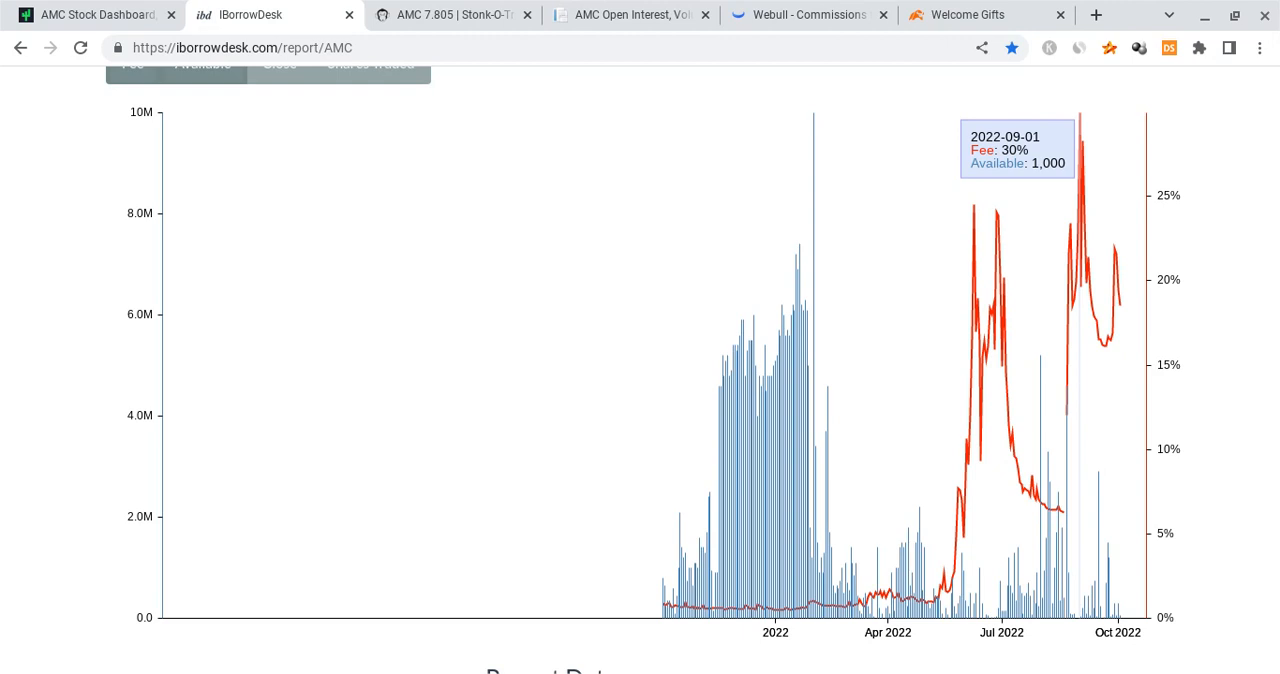
mouse_move(1143, 331)
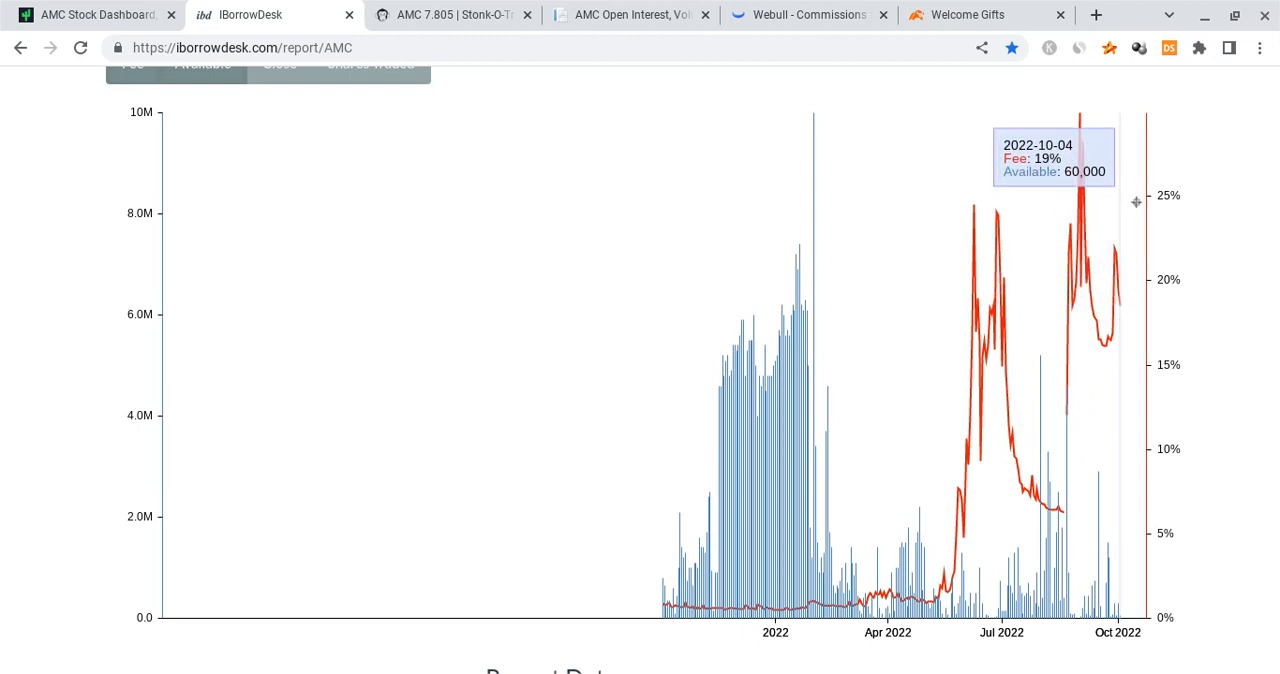
mouse_move(1115, 103)
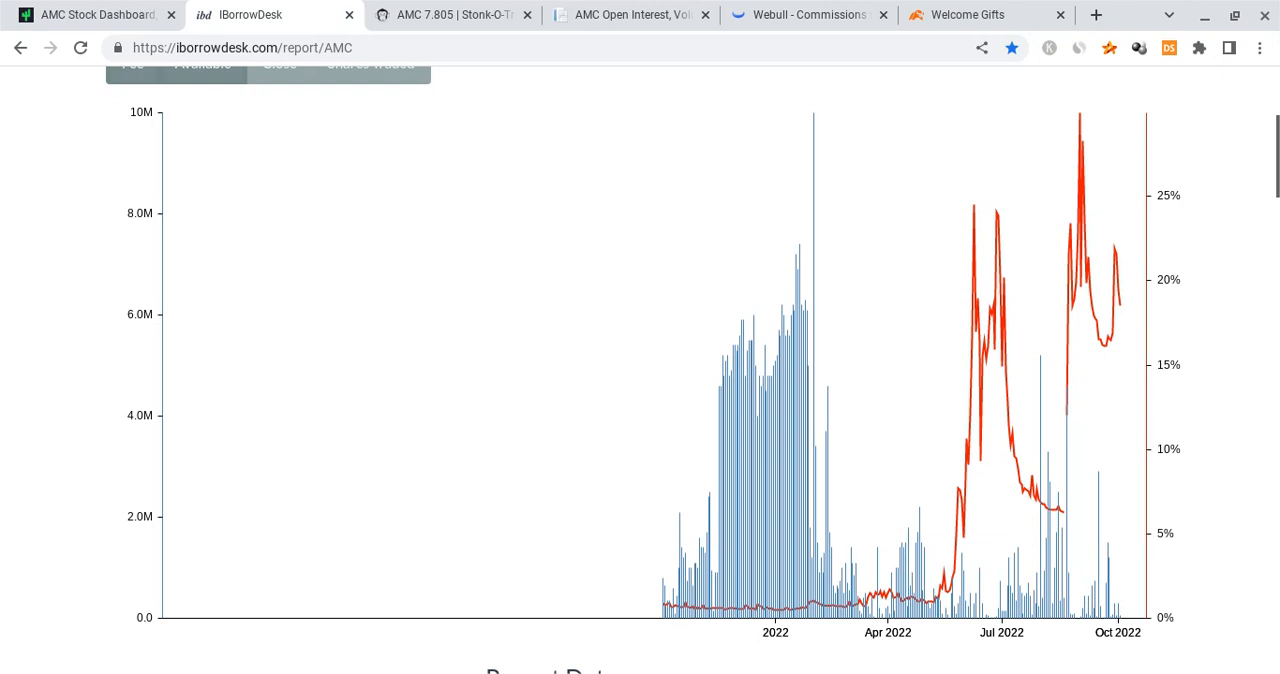
mouse_move(1245, 434)
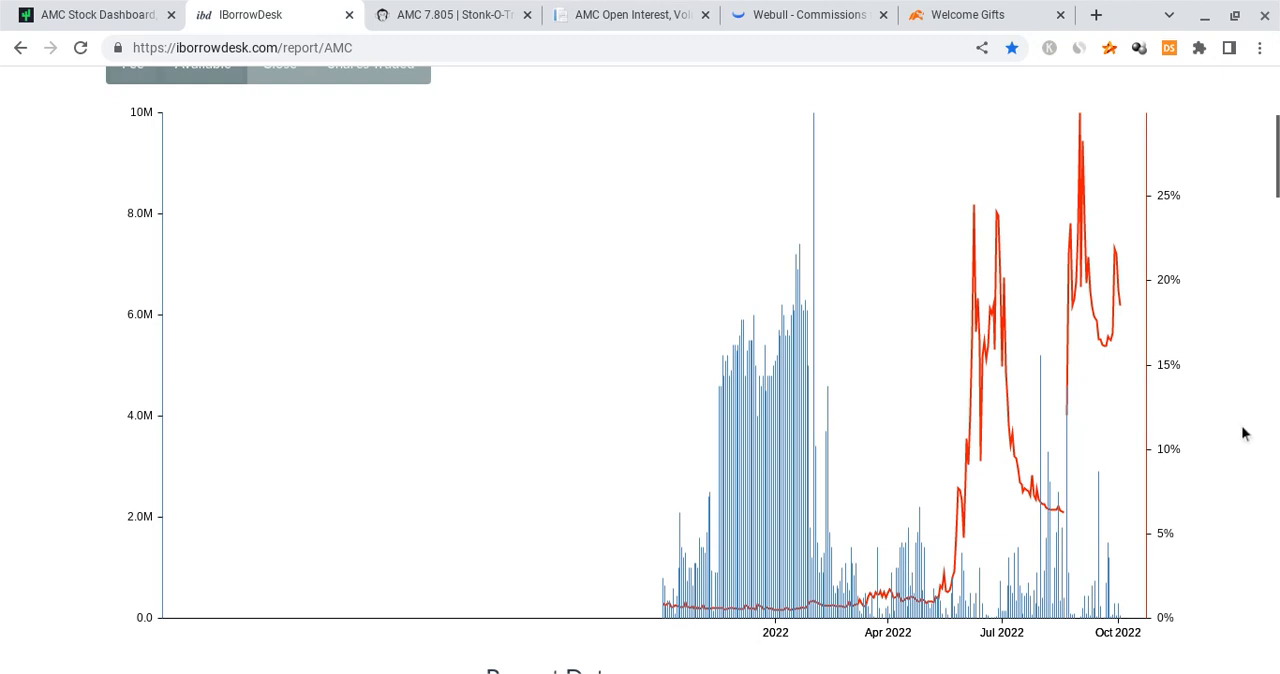
mouse_move(1243, 410)
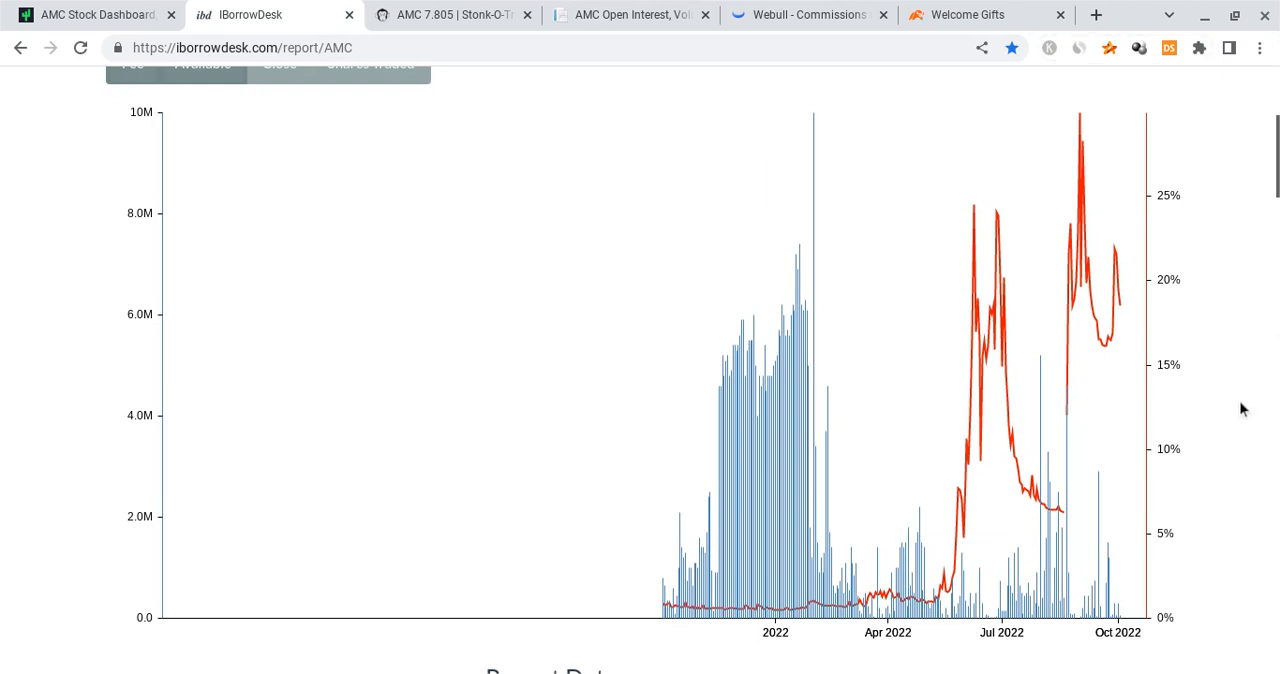
mouse_move(996, 258)
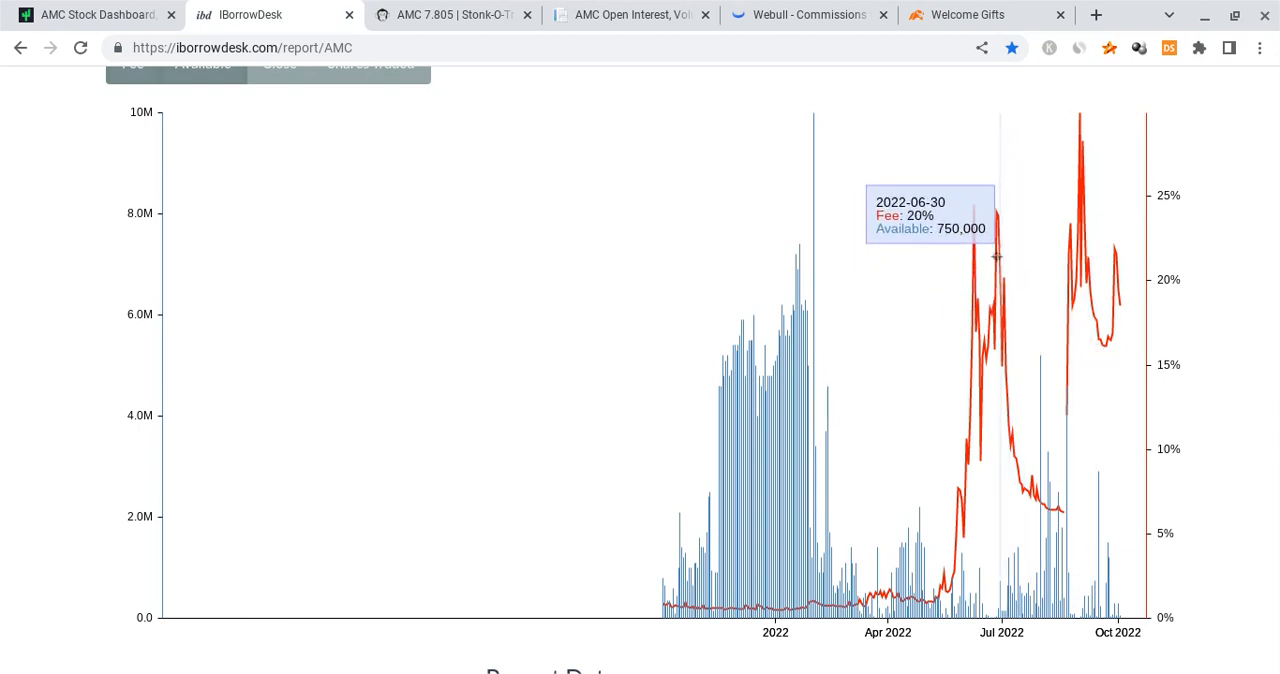
mouse_move(972, 227)
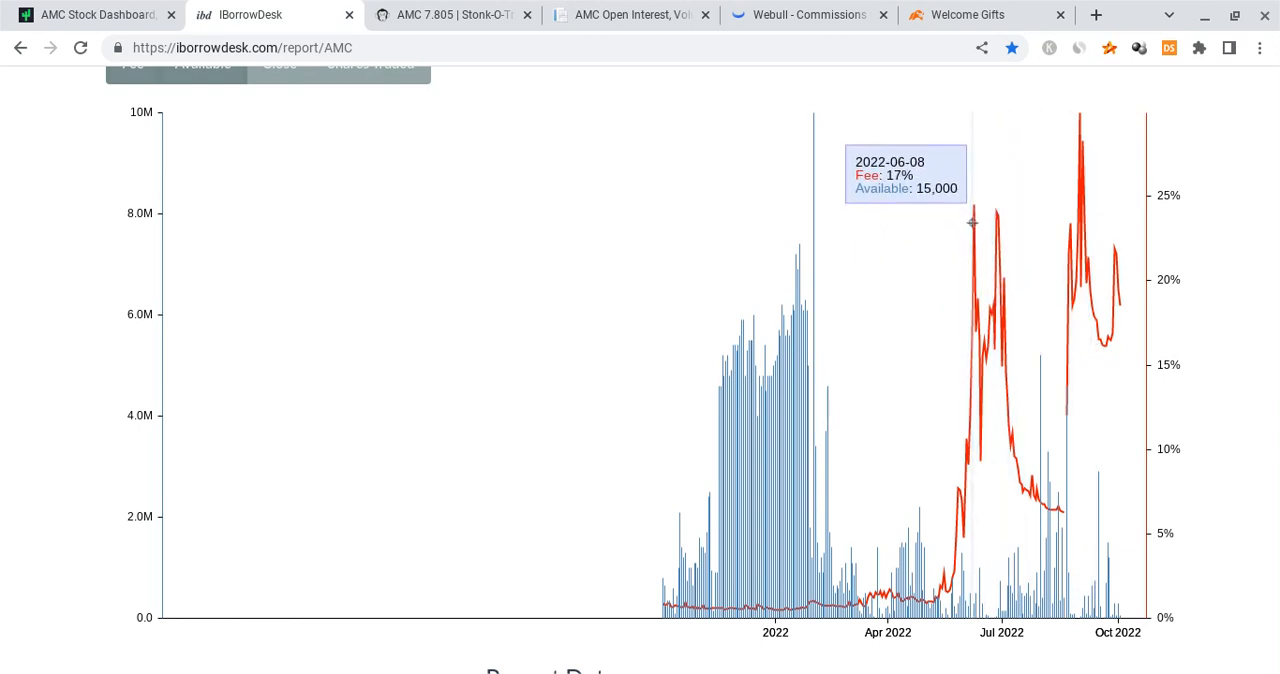
mouse_move(975, 266)
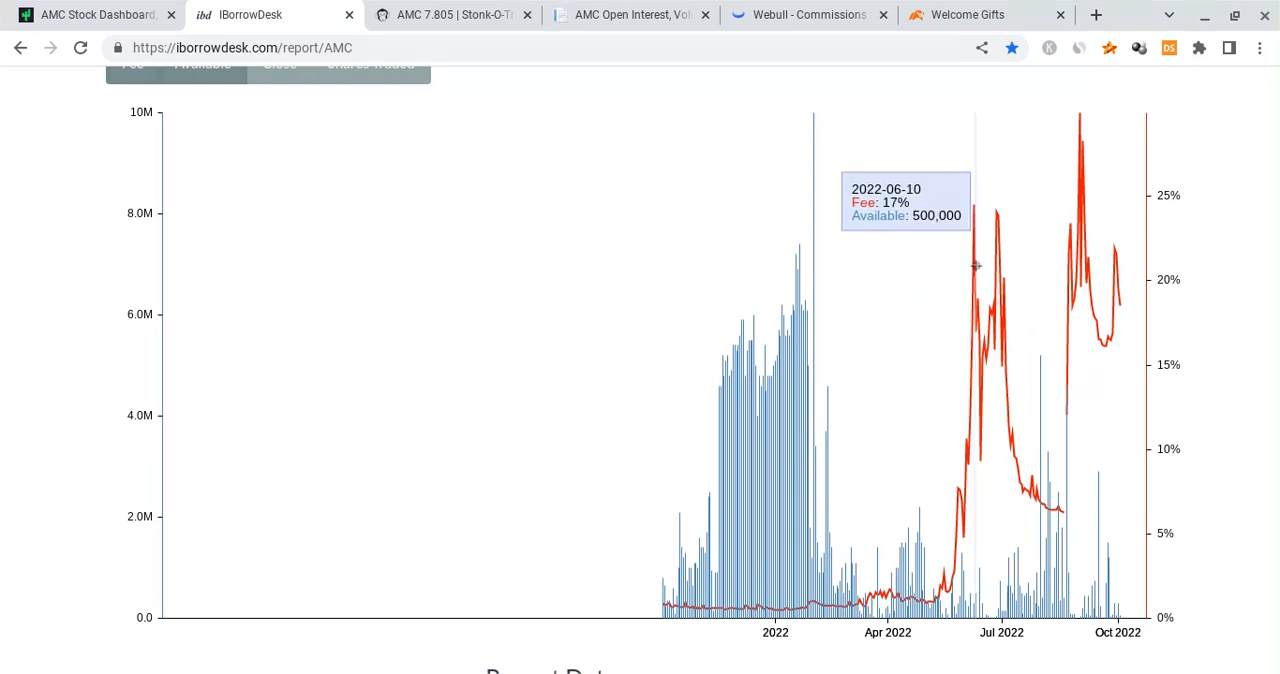
mouse_move(1050, 386)
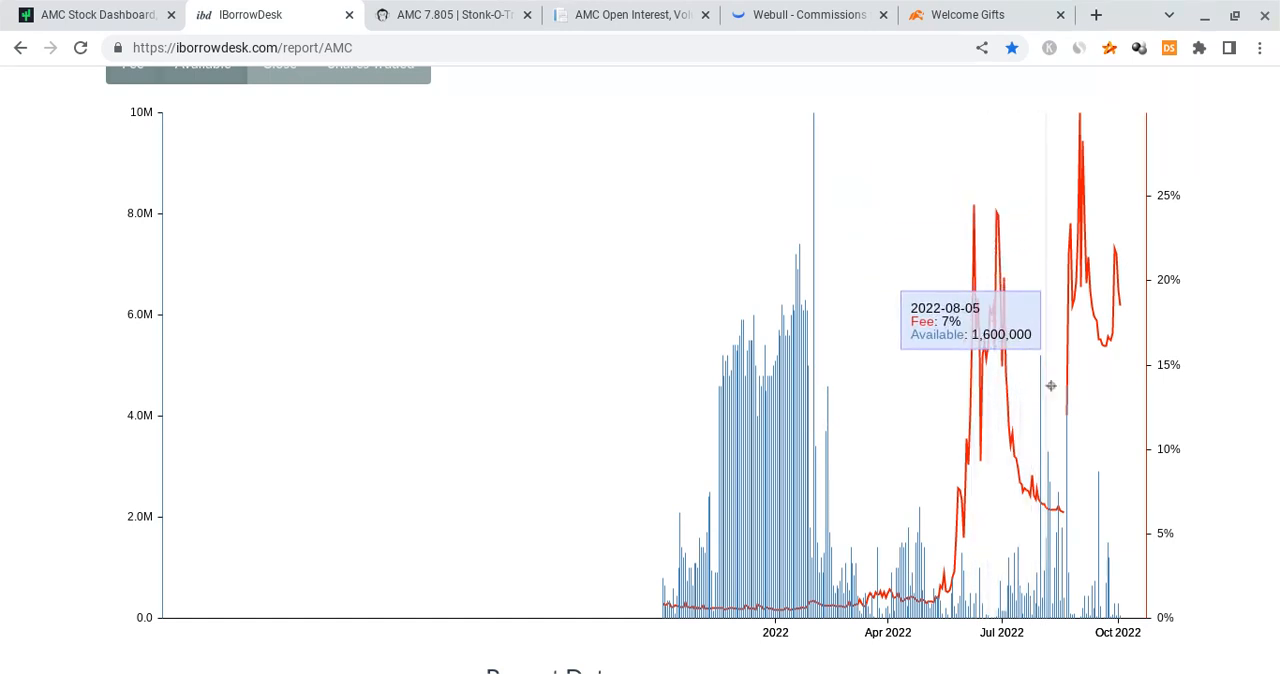
mouse_move(1065, 411)
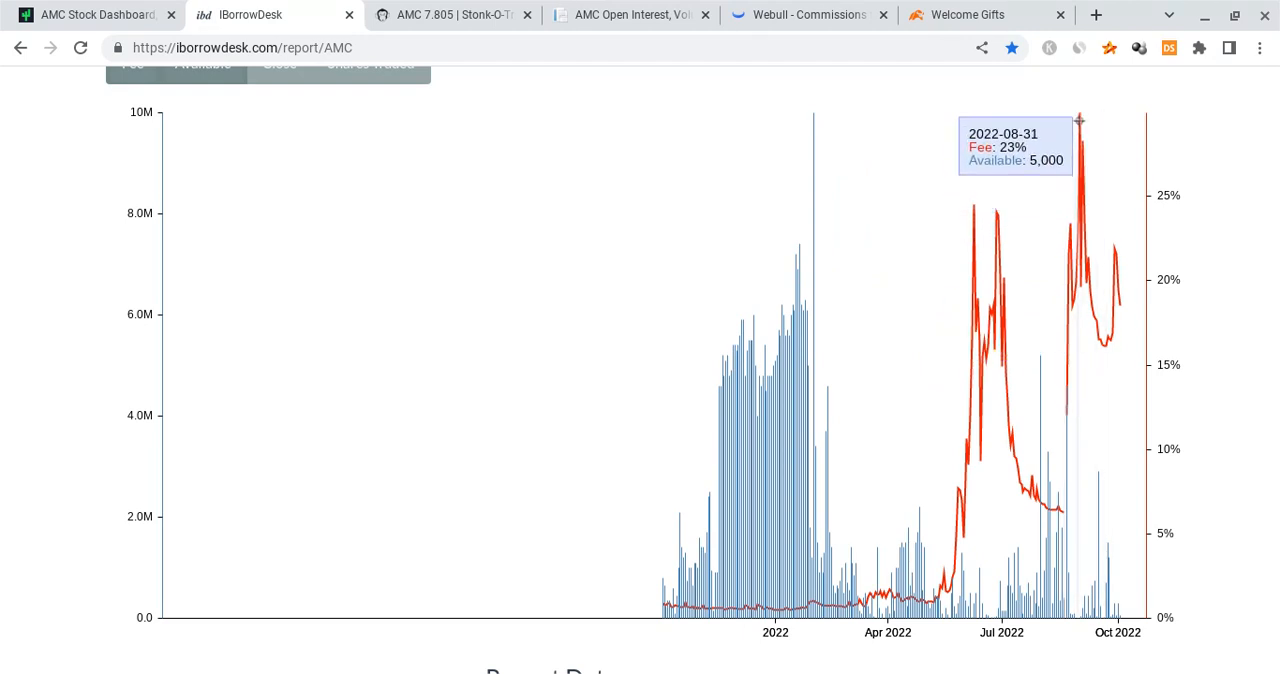
mouse_move(1078, 123)
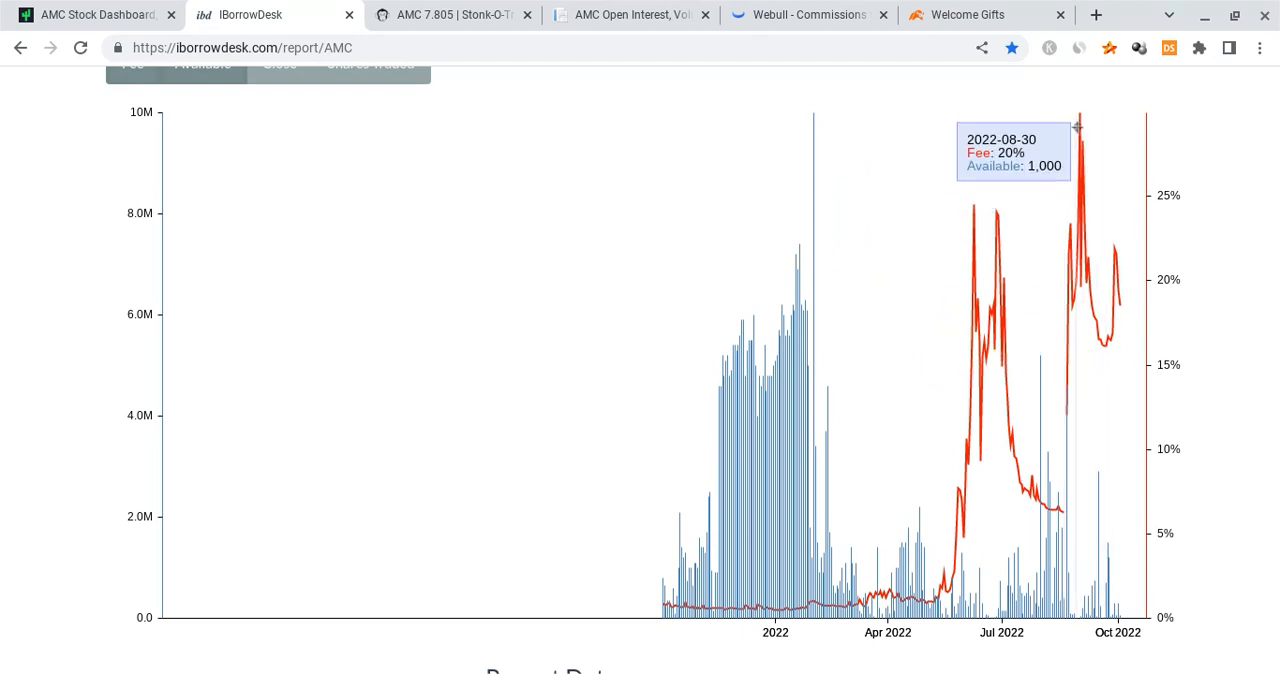
mouse_move(1097, 172)
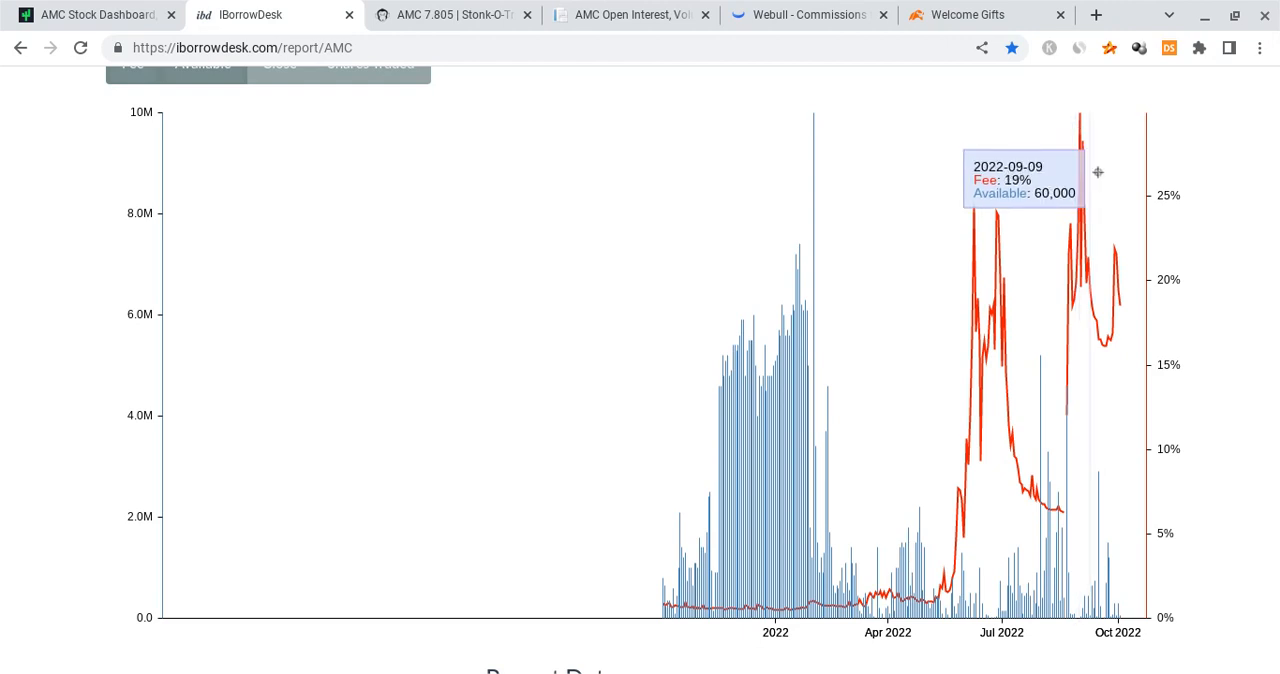
mouse_move(1137, 254)
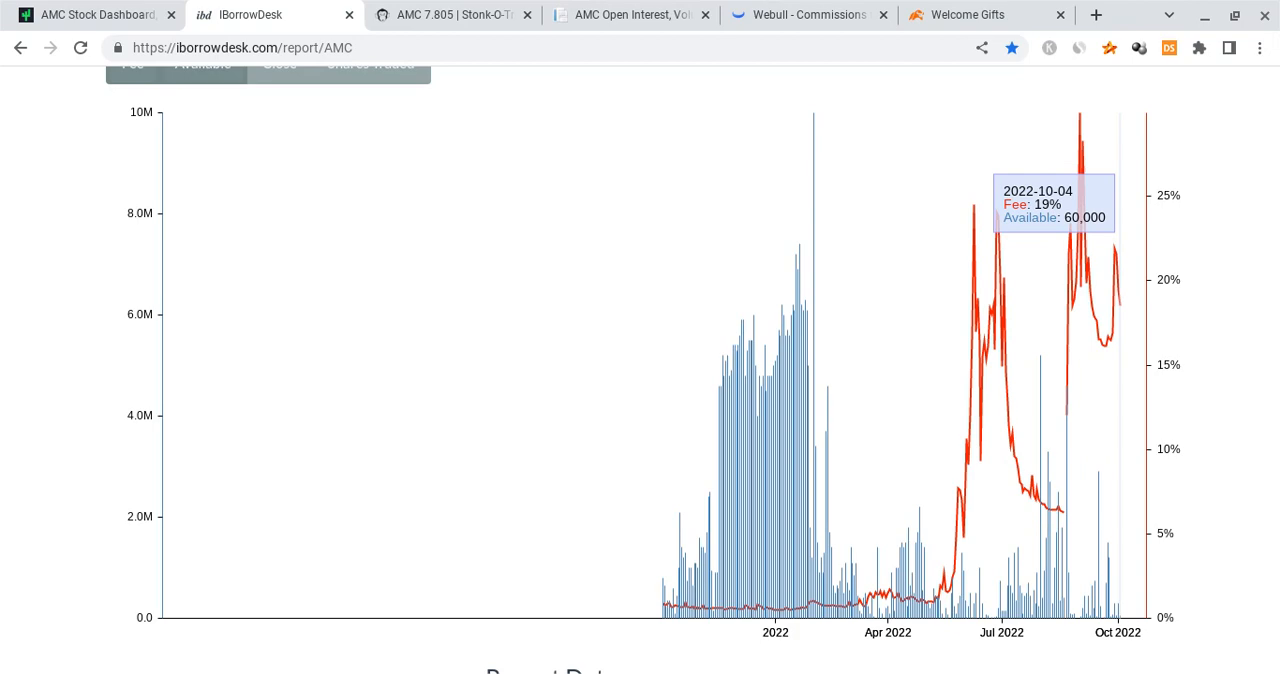
Step: Switch to the Tradytics AMC dashboard with Price Comparison and Price Pairs panels
left_click(90, 14)
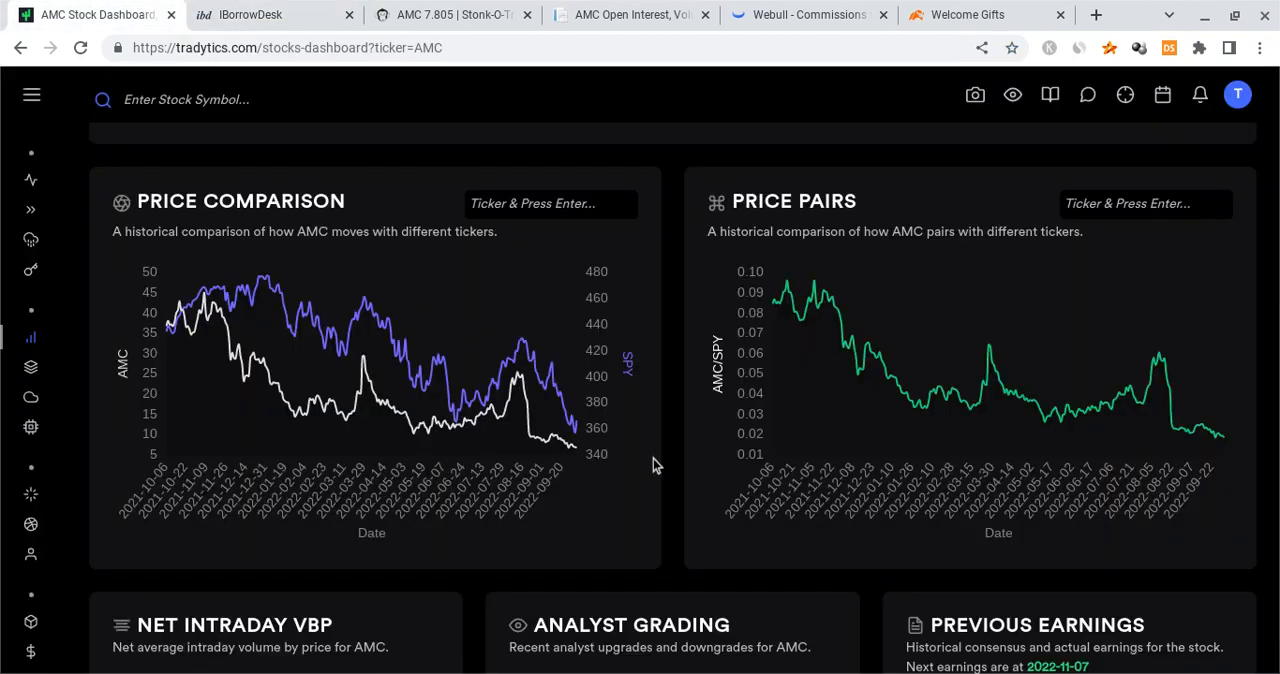
mouse_move(588, 472)
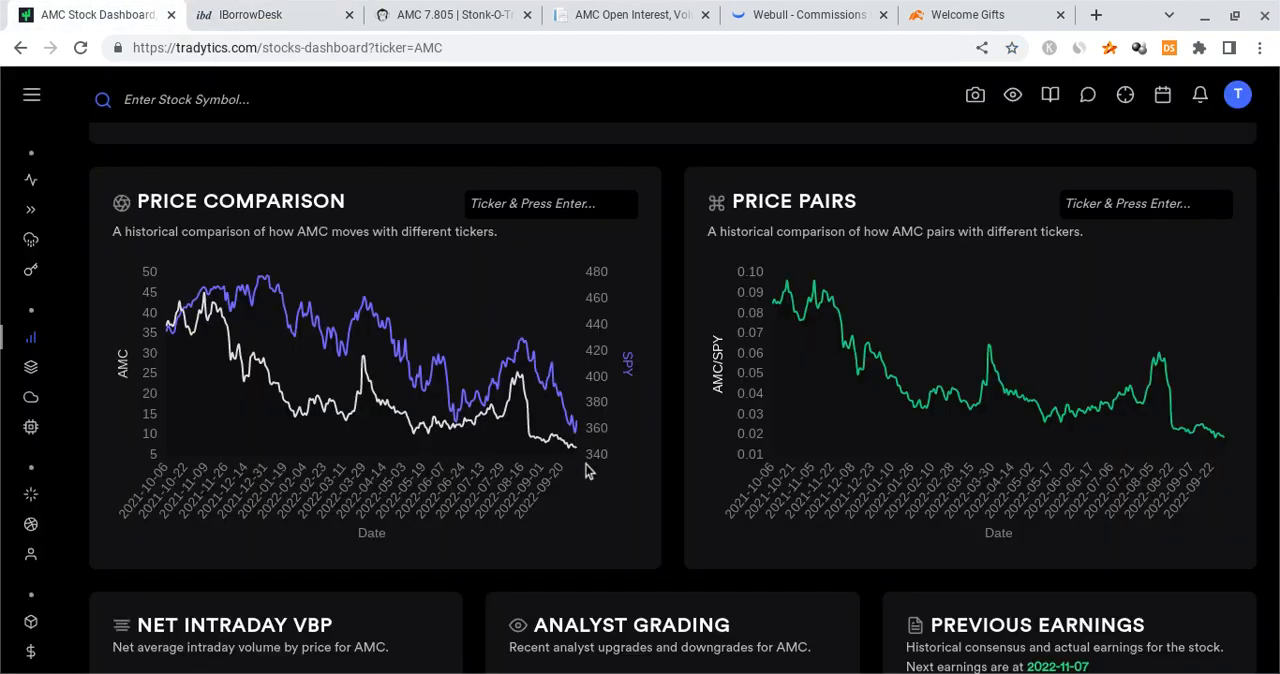
mouse_move(745, 487)
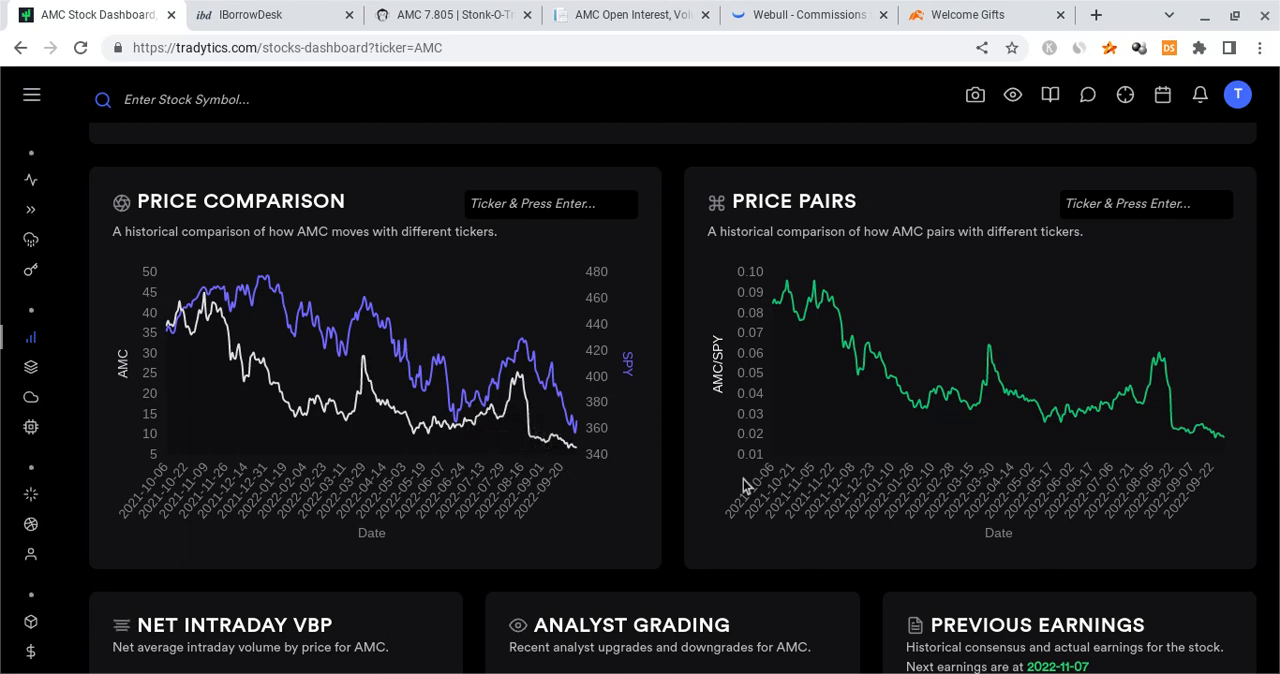
mouse_move(1218, 470)
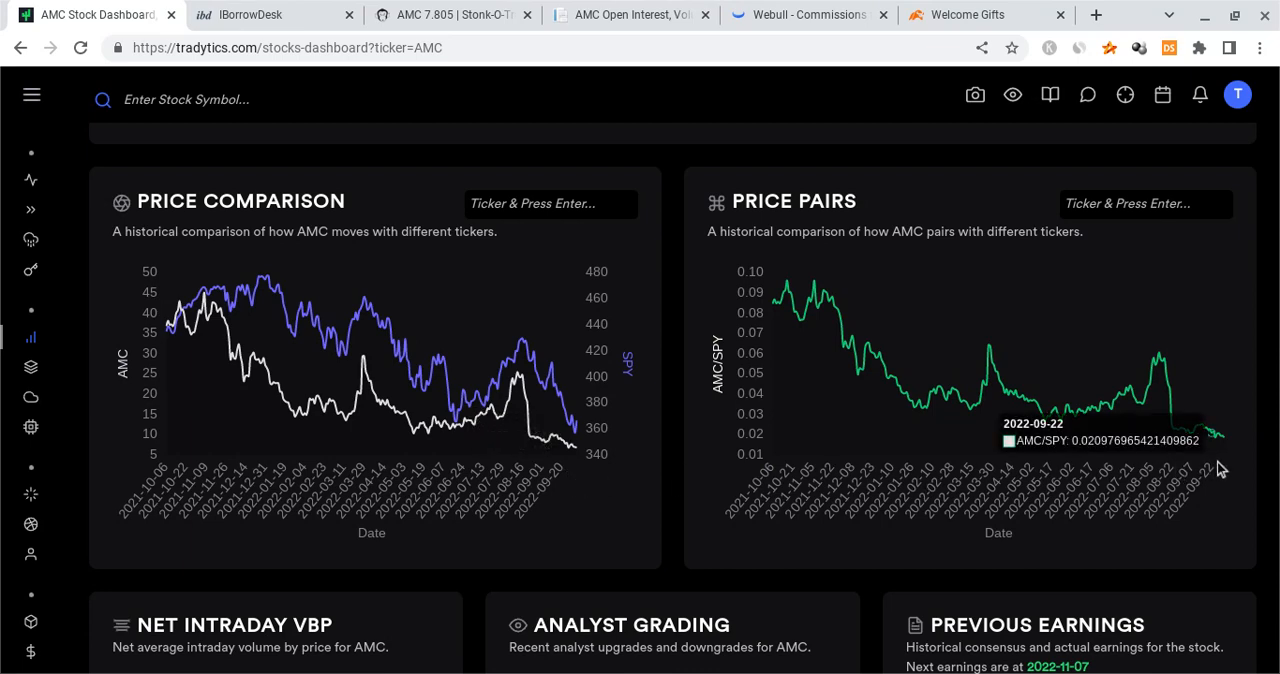
mouse_move(1168, 402)
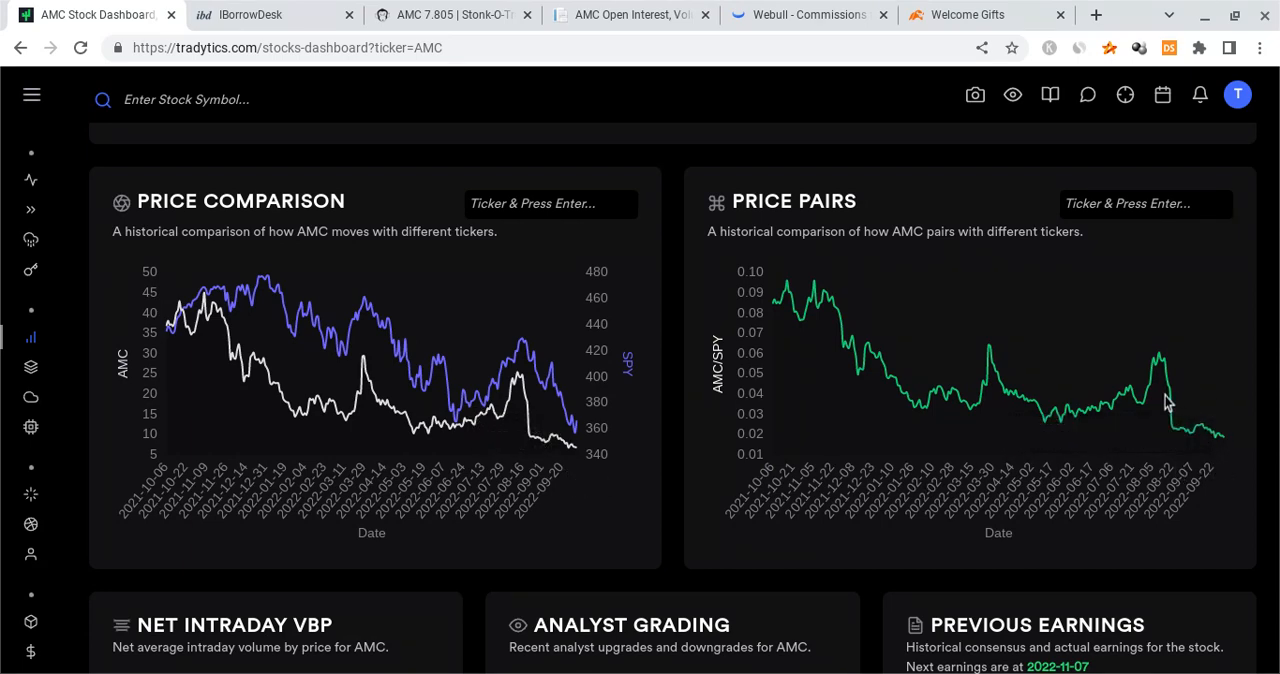
mouse_move(1225, 435)
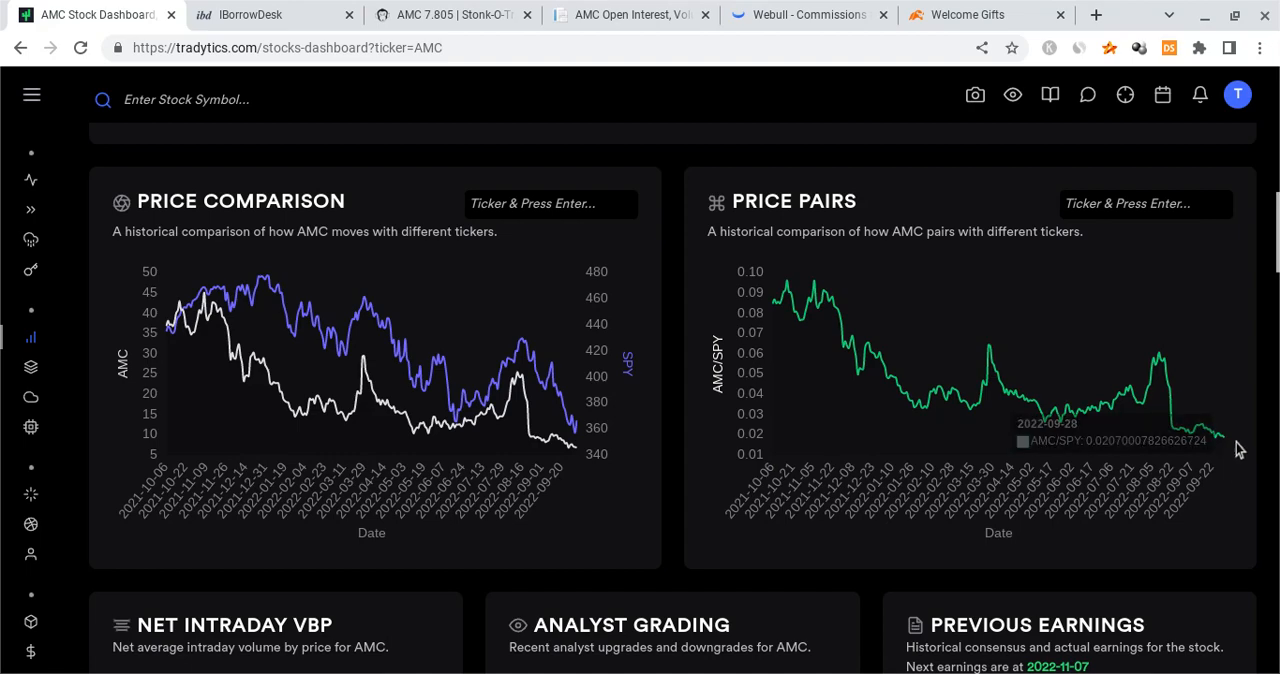
Step: Scroll the AMC dashboard down to the monthly, week-day and hourly seasonality charts
scroll("down", 3)
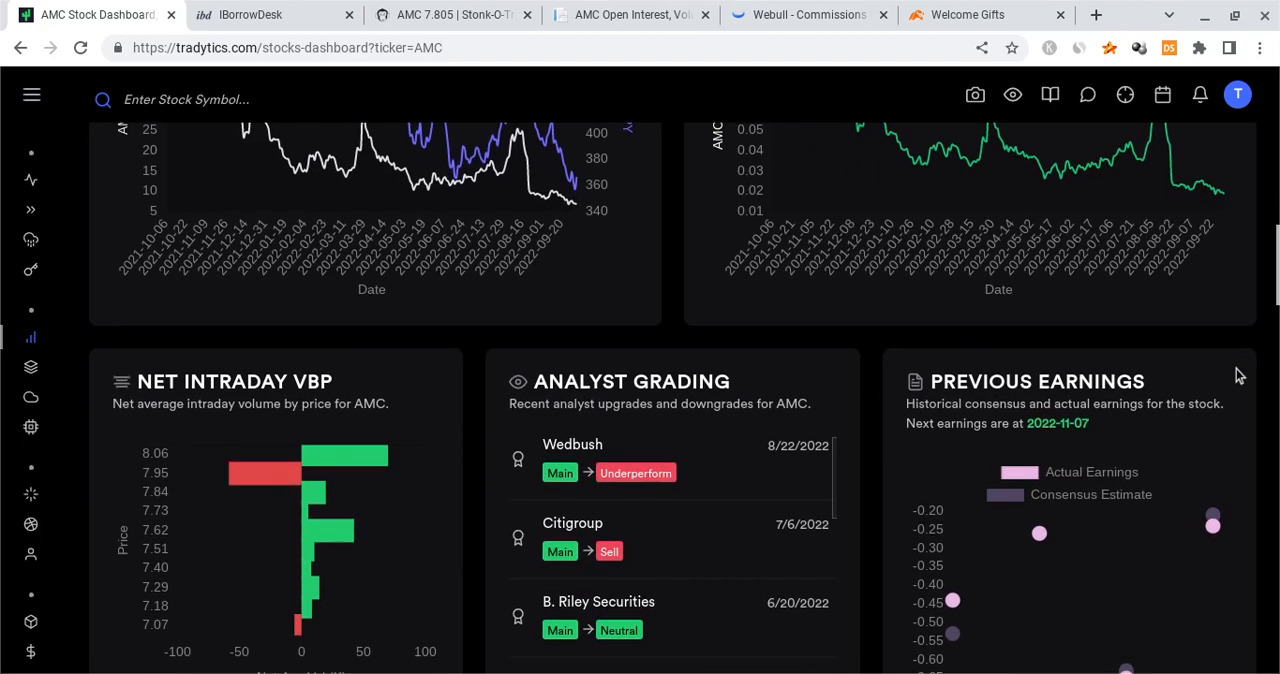
scroll("down", 3)
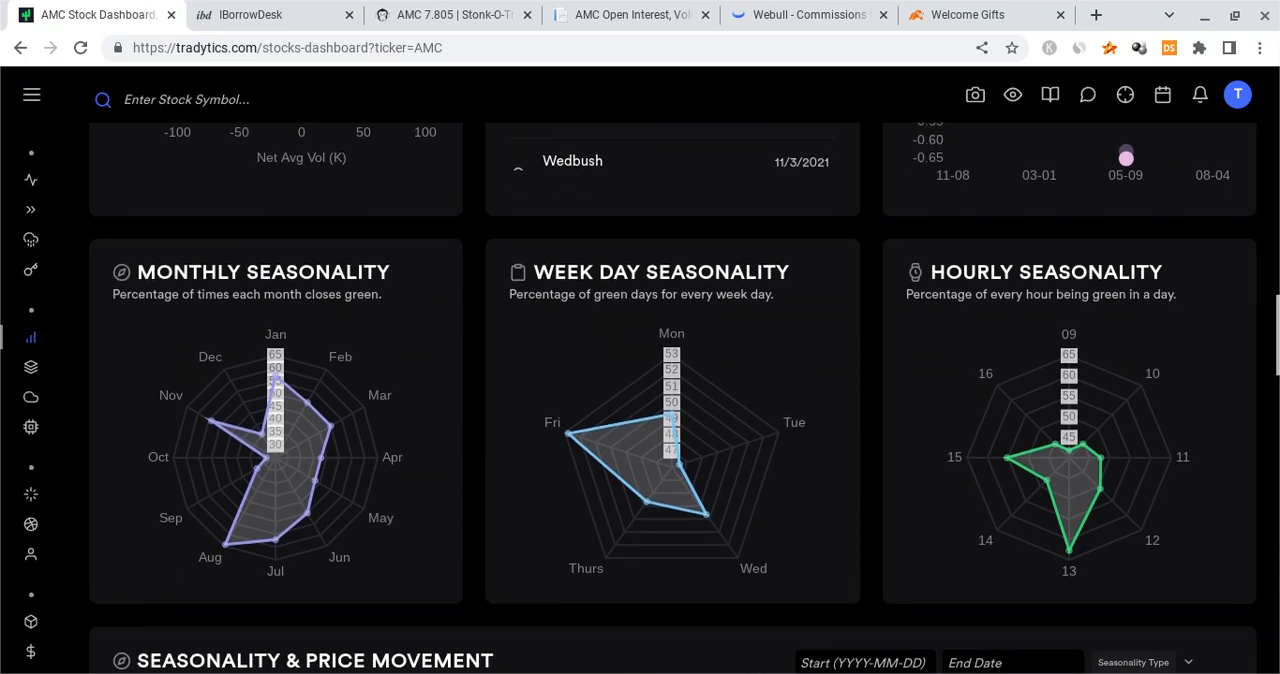
scroll("down", 3)
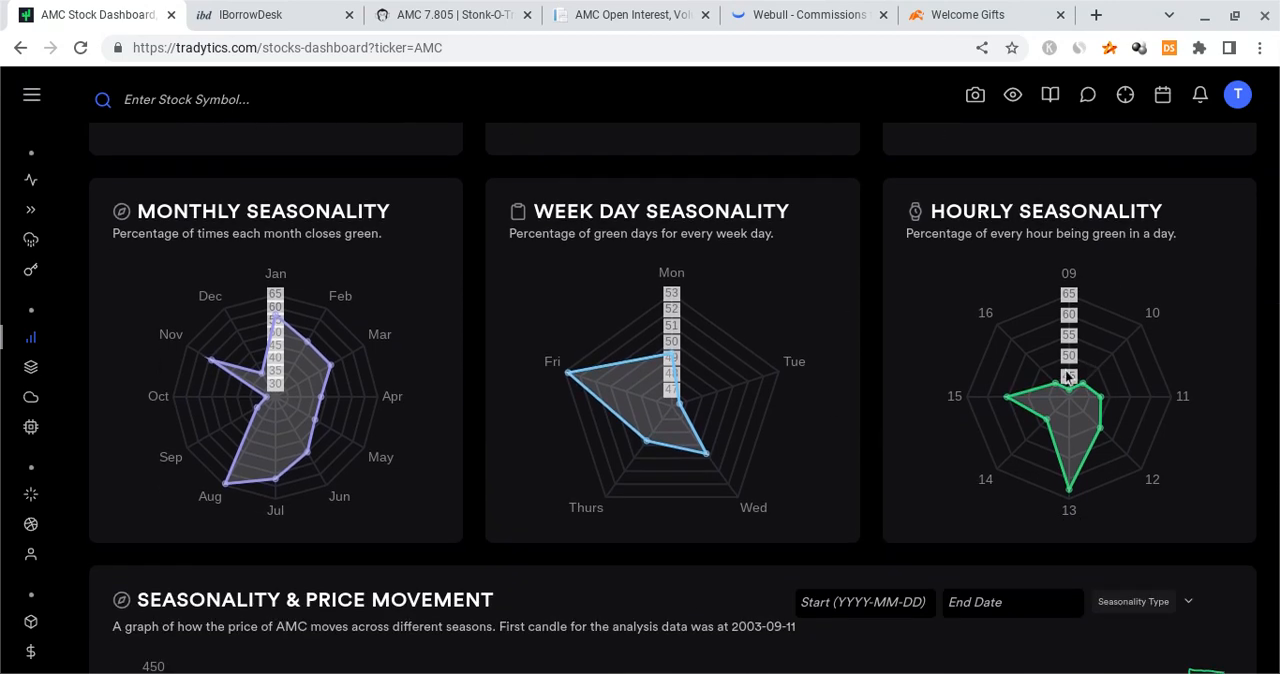
mouse_move(660, 446)
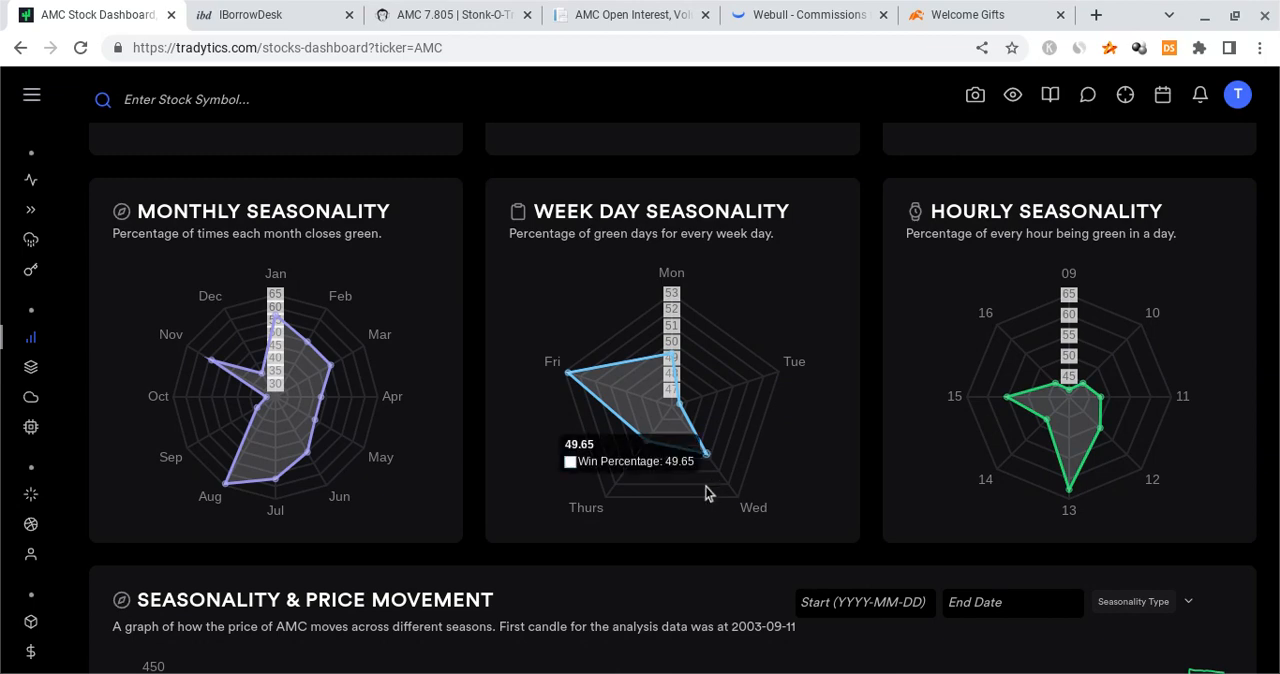
mouse_move(681, 447)
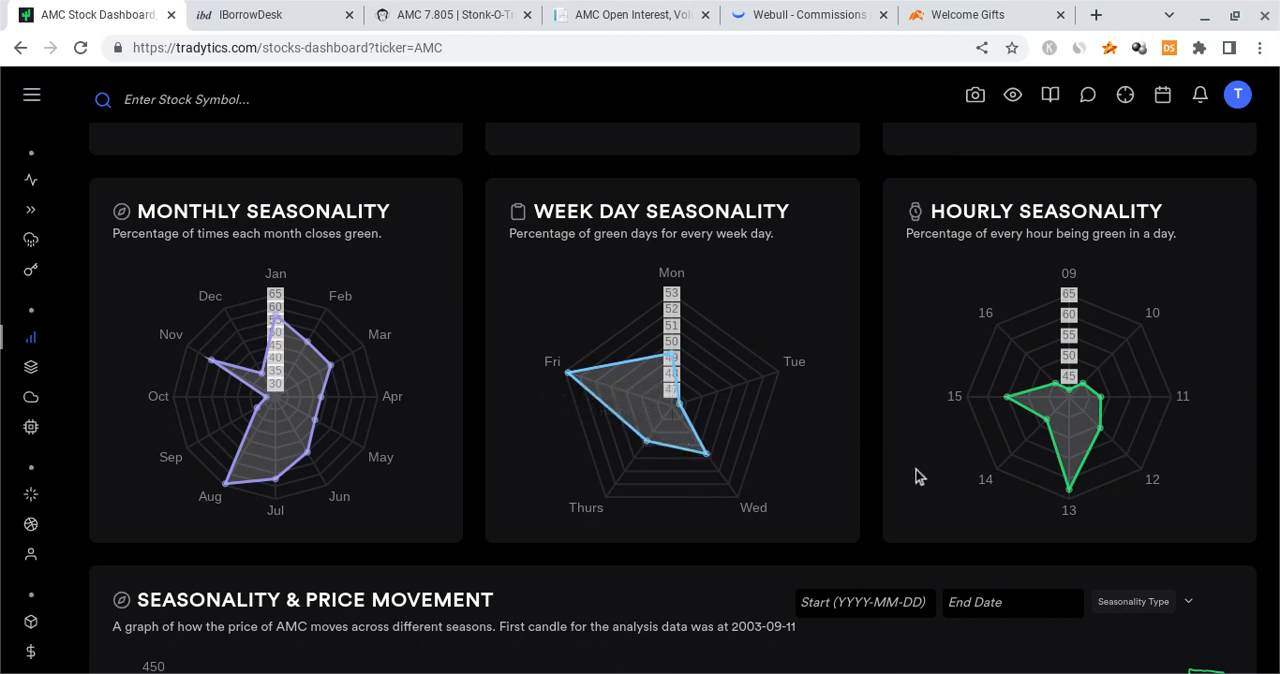
Step: Scroll down to the Short Interest panel showing 1.166% on 2022-09-28
scroll("down", 3)
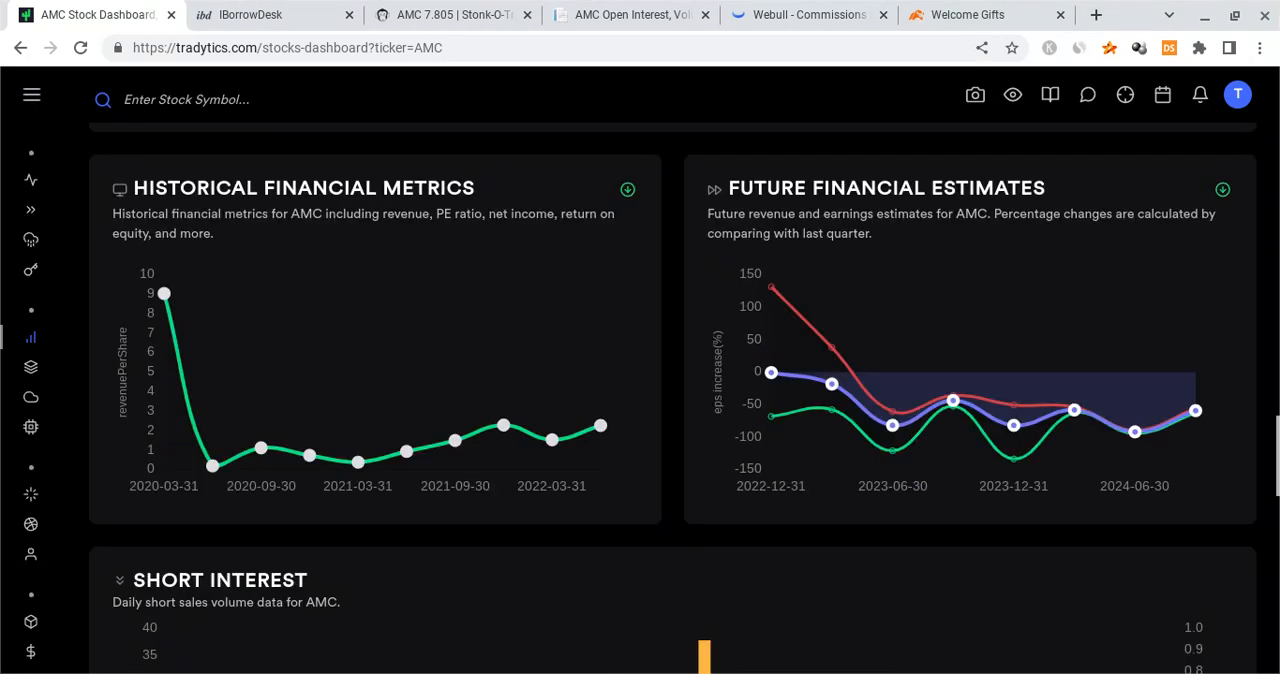
scroll("down", 3)
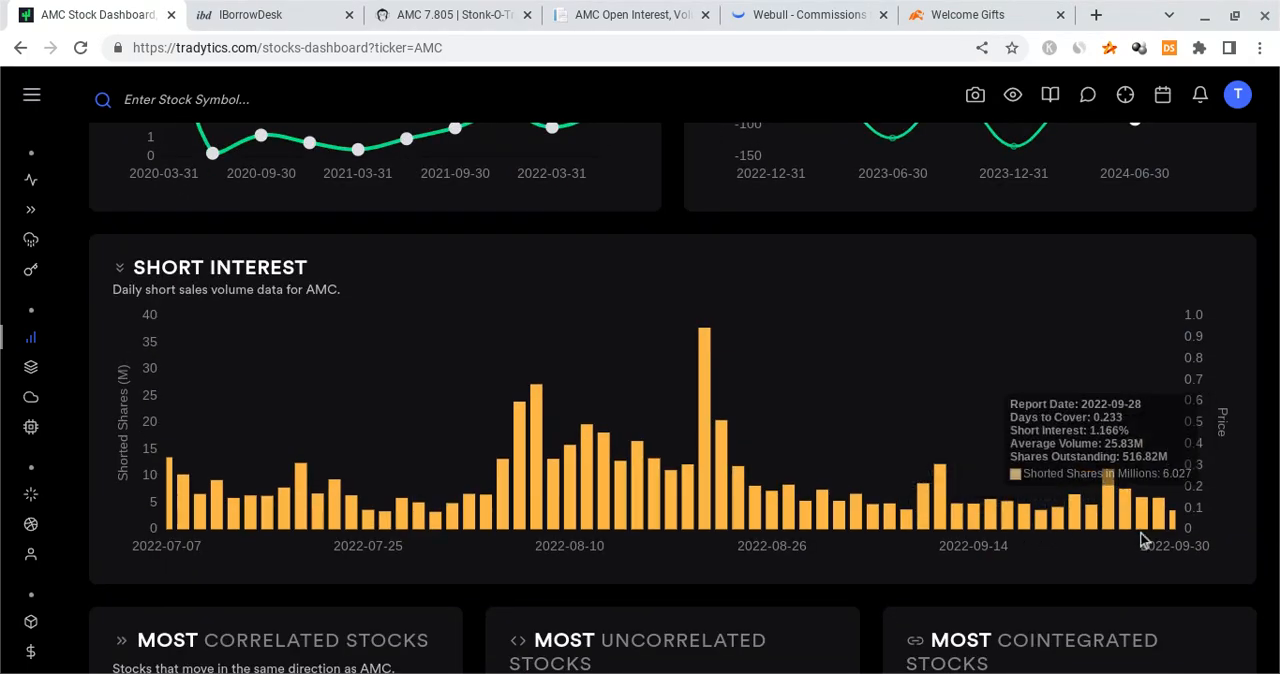
mouse_move(1037, 512)
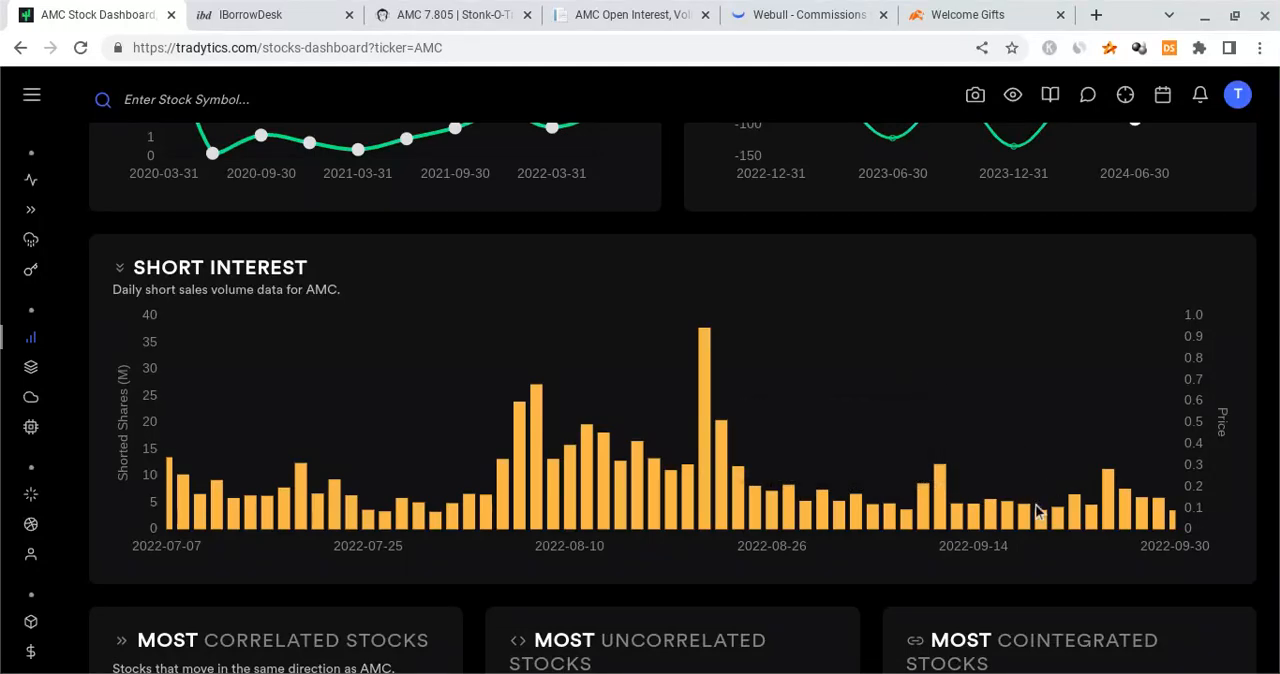
mouse_move(877, 542)
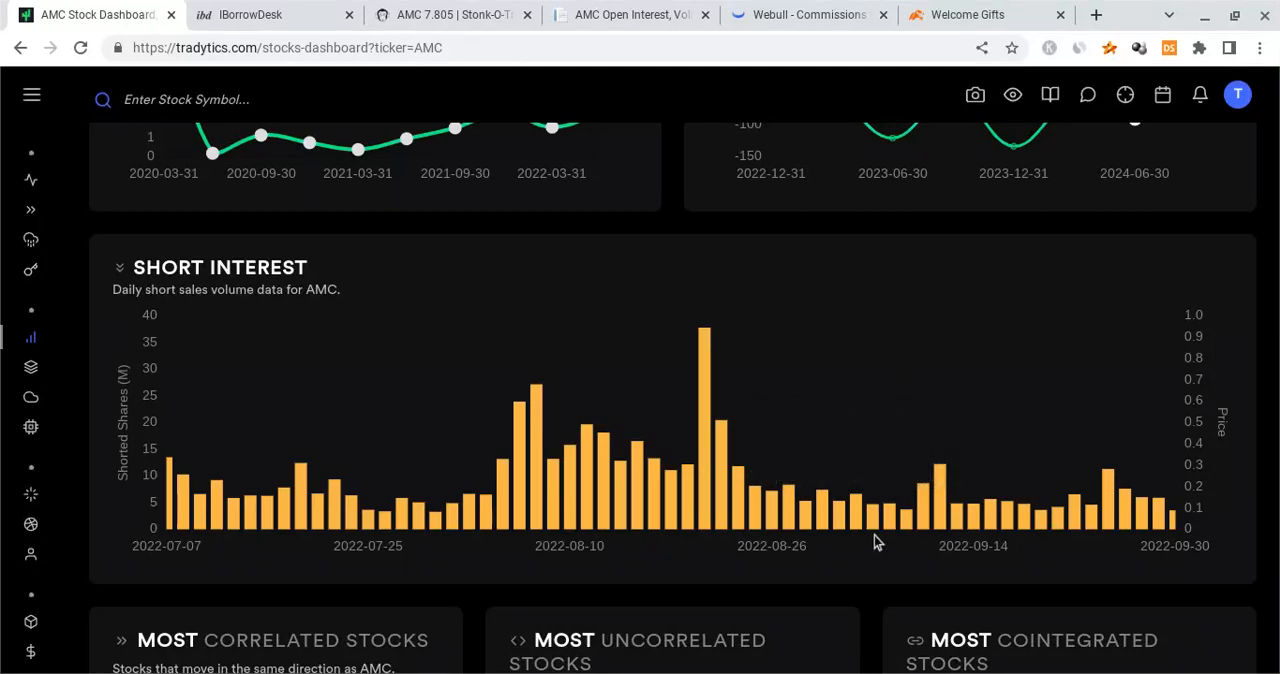
mouse_move(877, 543)
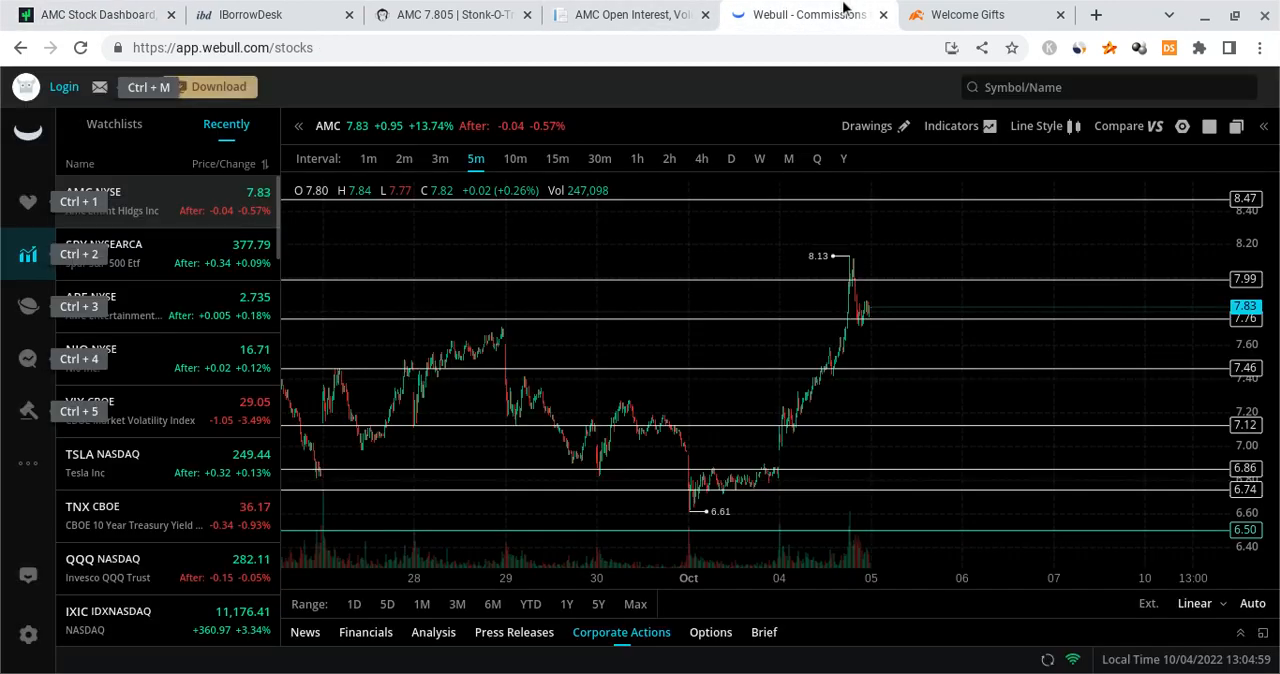
mouse_move(925, 318)
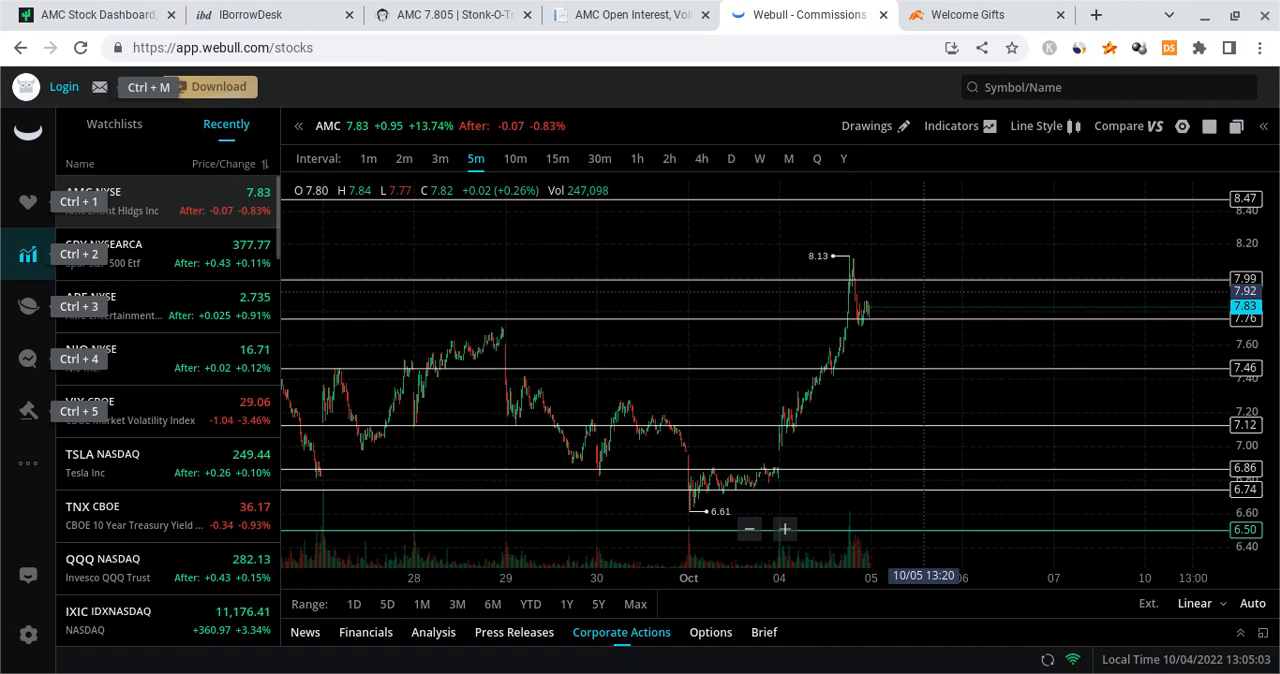
mouse_move(585, 245)
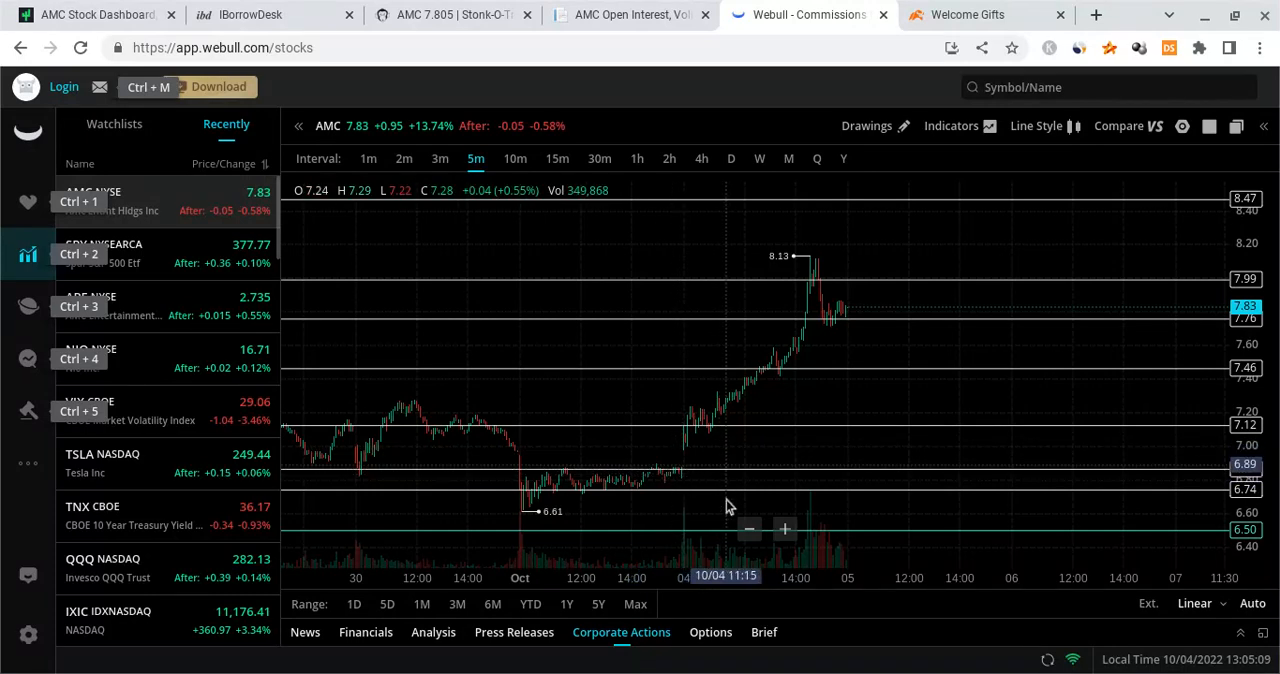
mouse_move(640, 515)
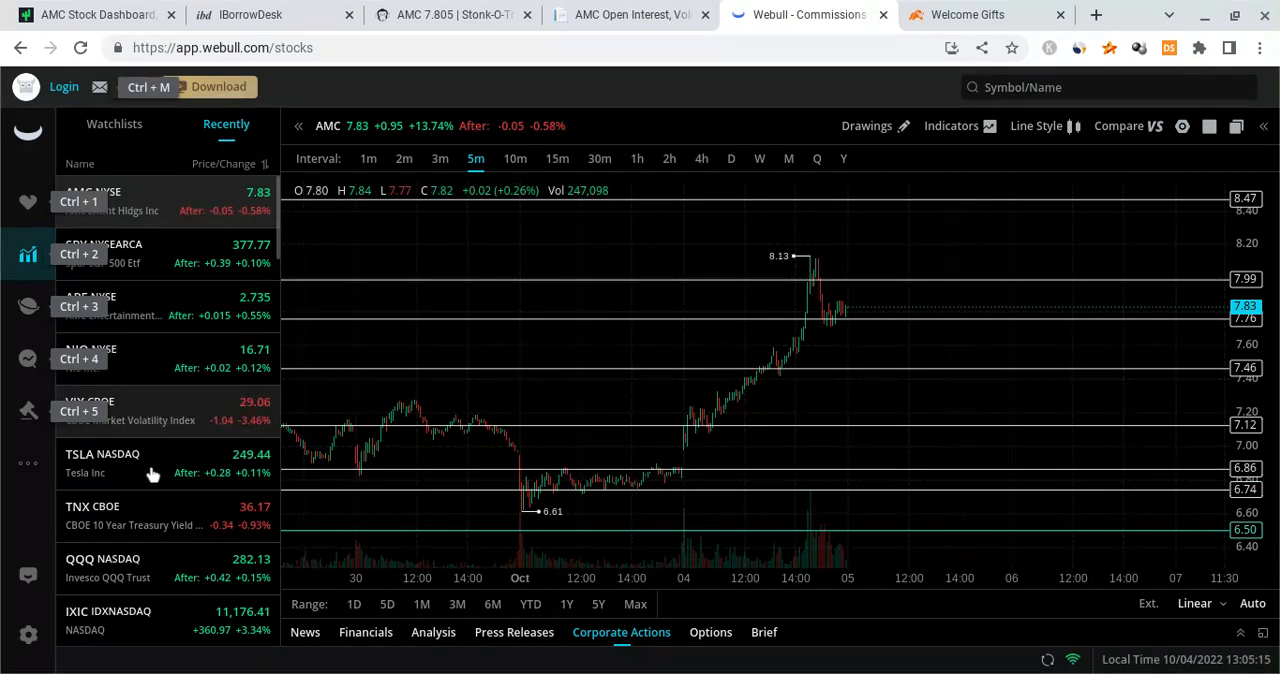
Step: Load NIO, then SPY from the Recently list to show SPY's 5-minute chart
left_click(120, 358)
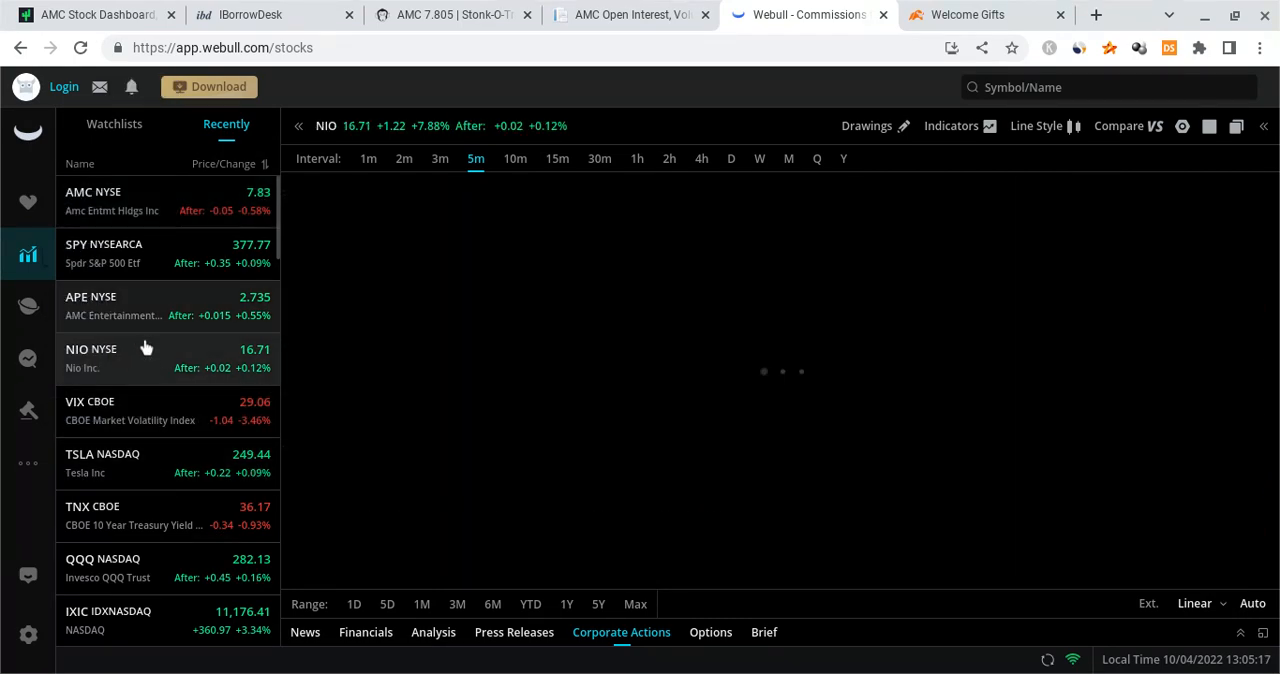
left_click(104, 252)
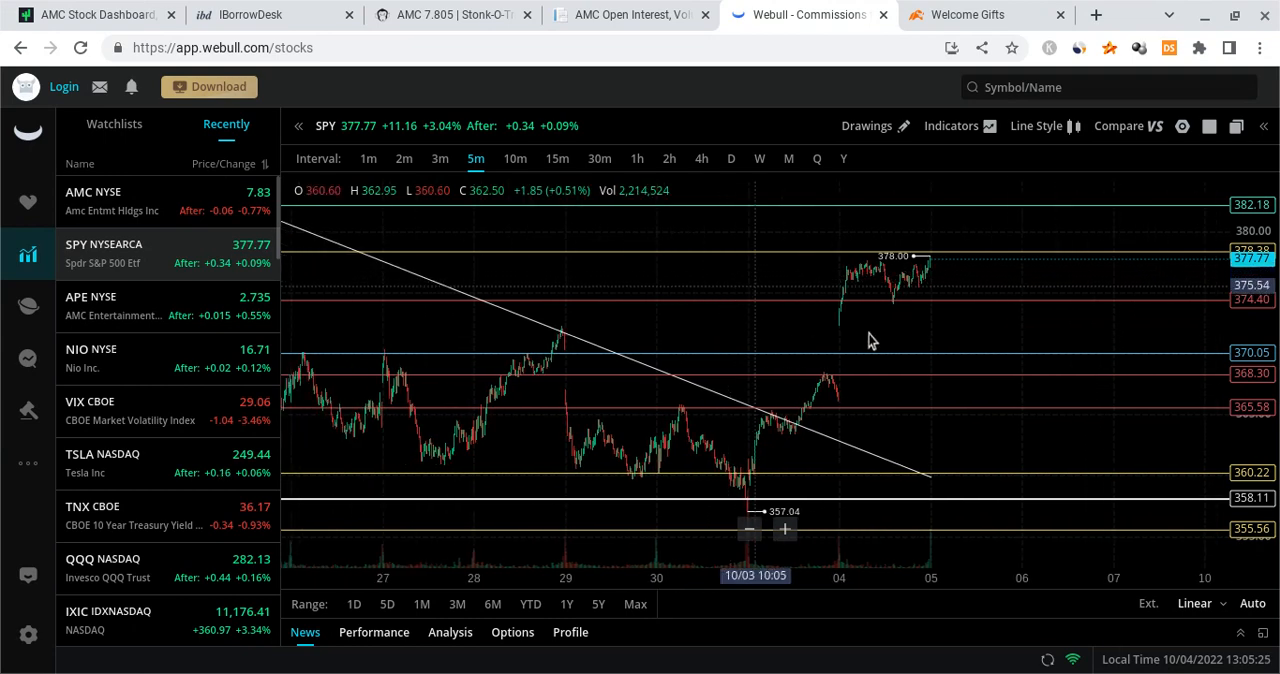
mouse_move(849, 354)
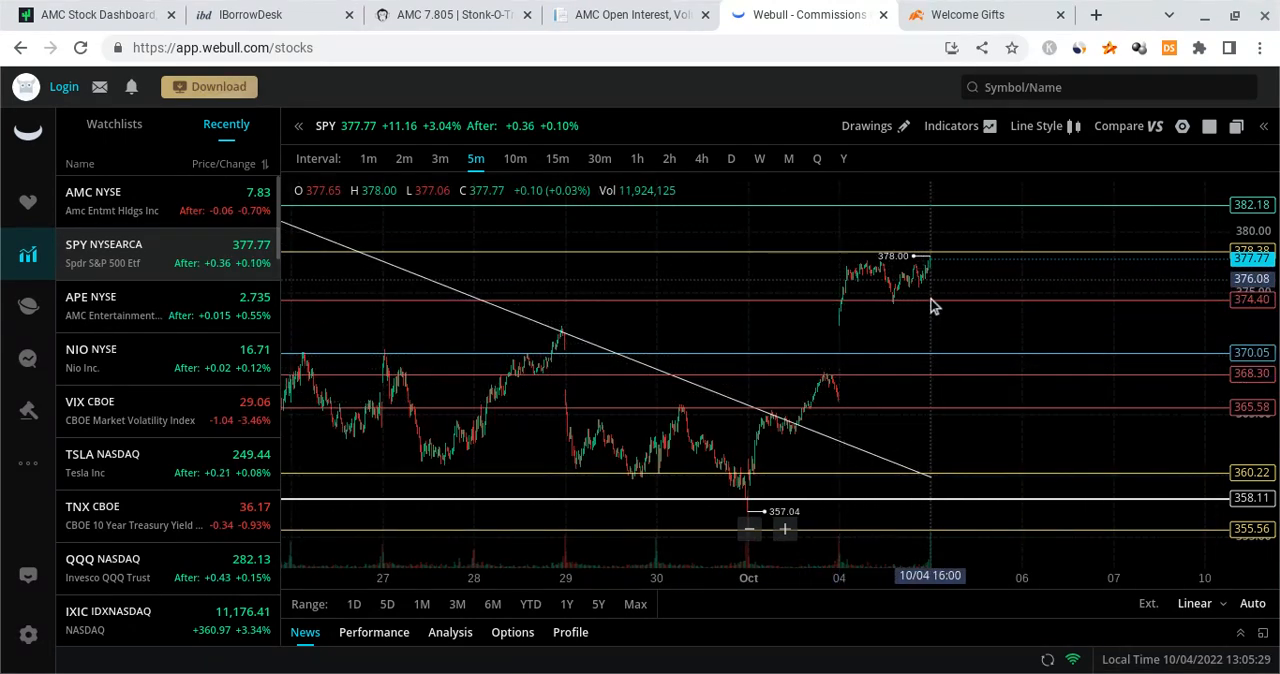
mouse_move(940, 278)
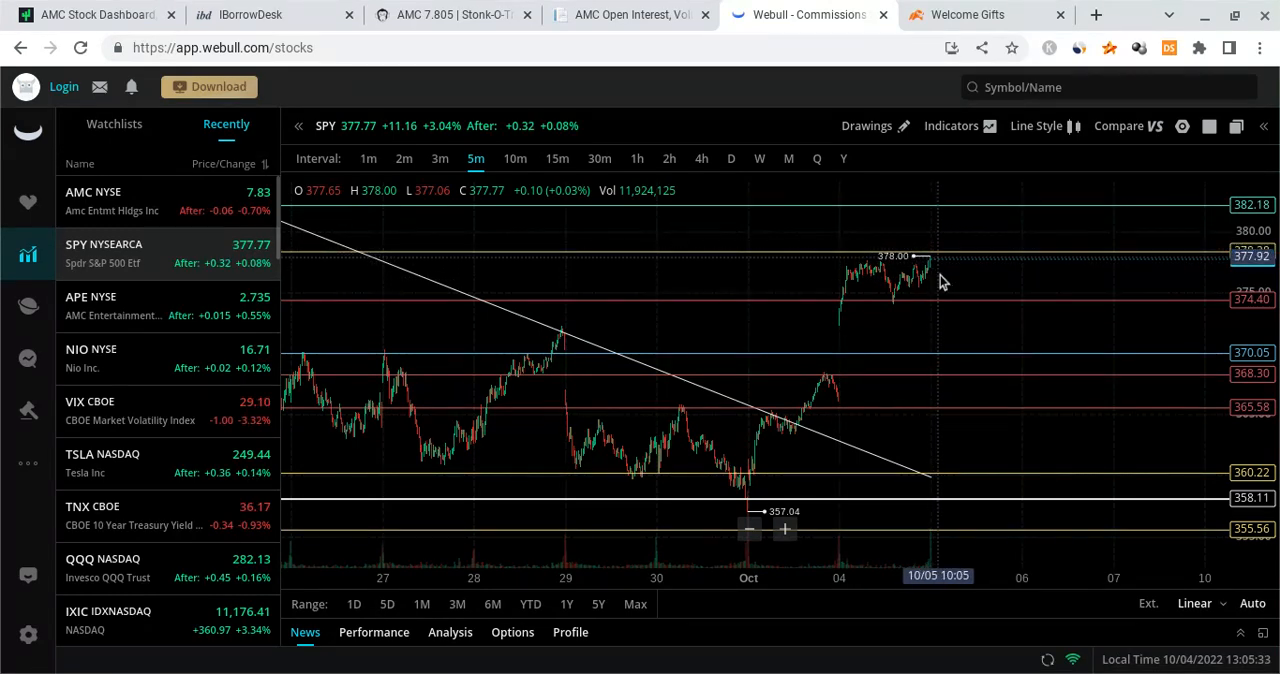
mouse_move(948, 261)
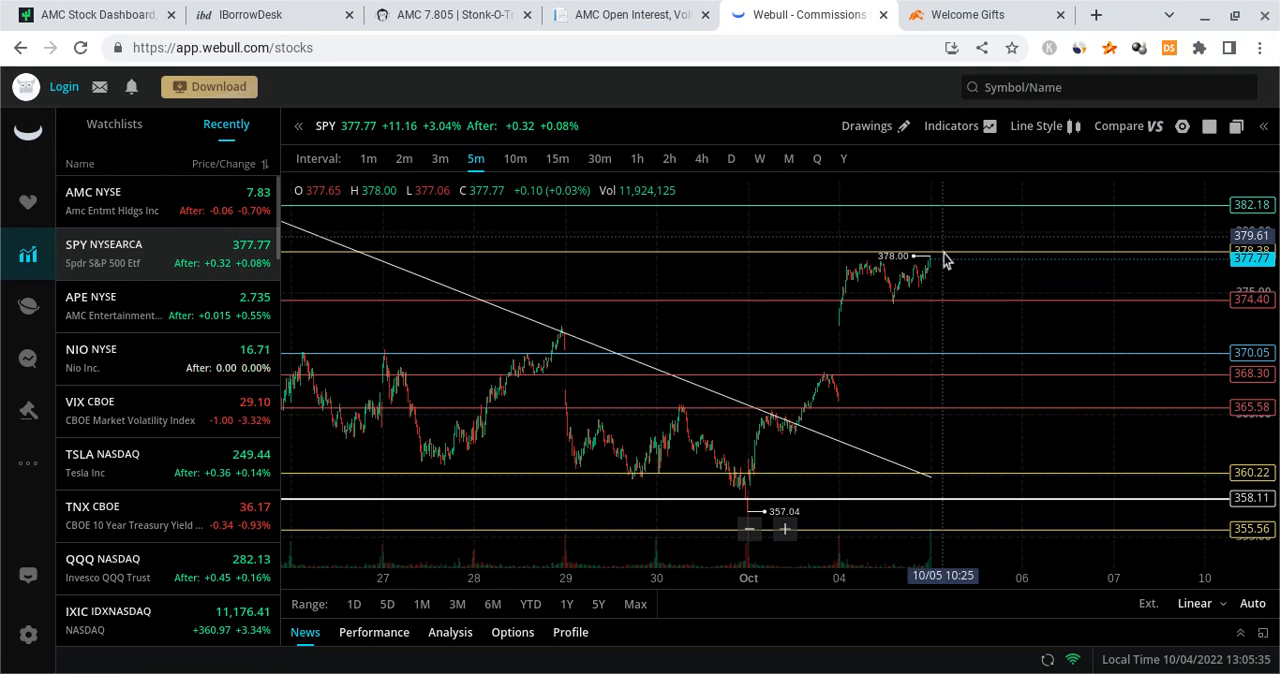
Step: Return to AMC and place a horizontal line at 8.12 near the recent high
left_click(93, 191)
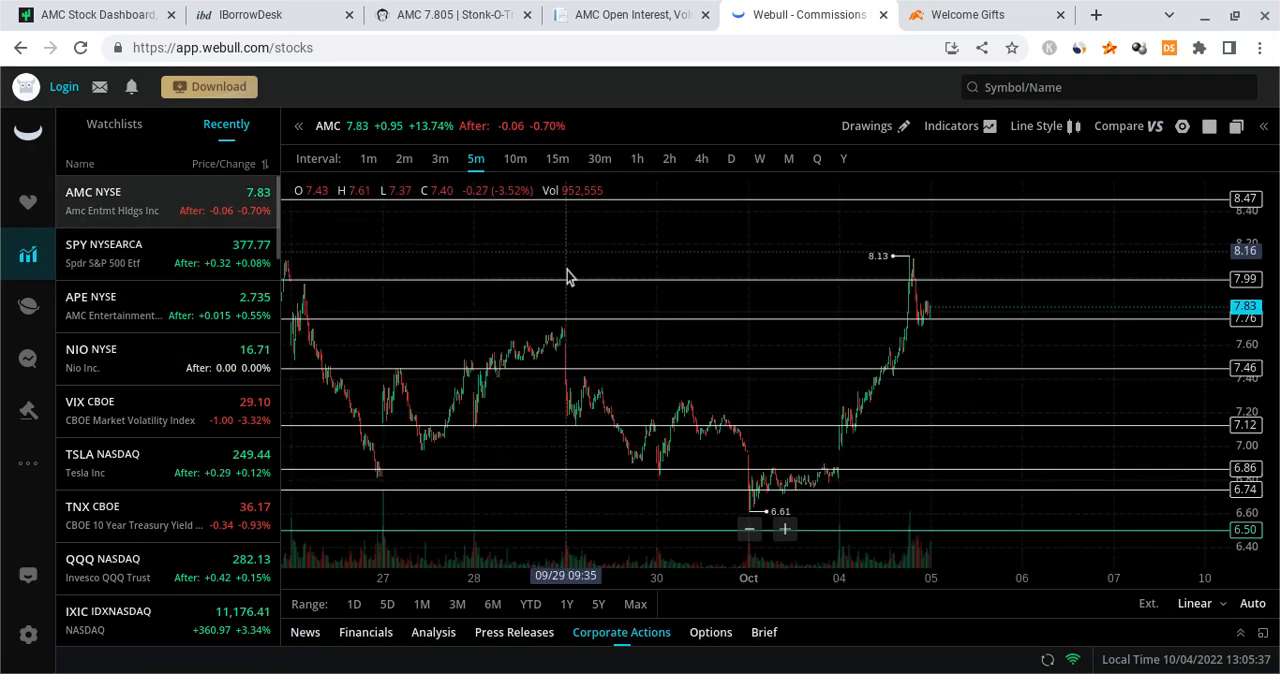
mouse_move(1000, 270)
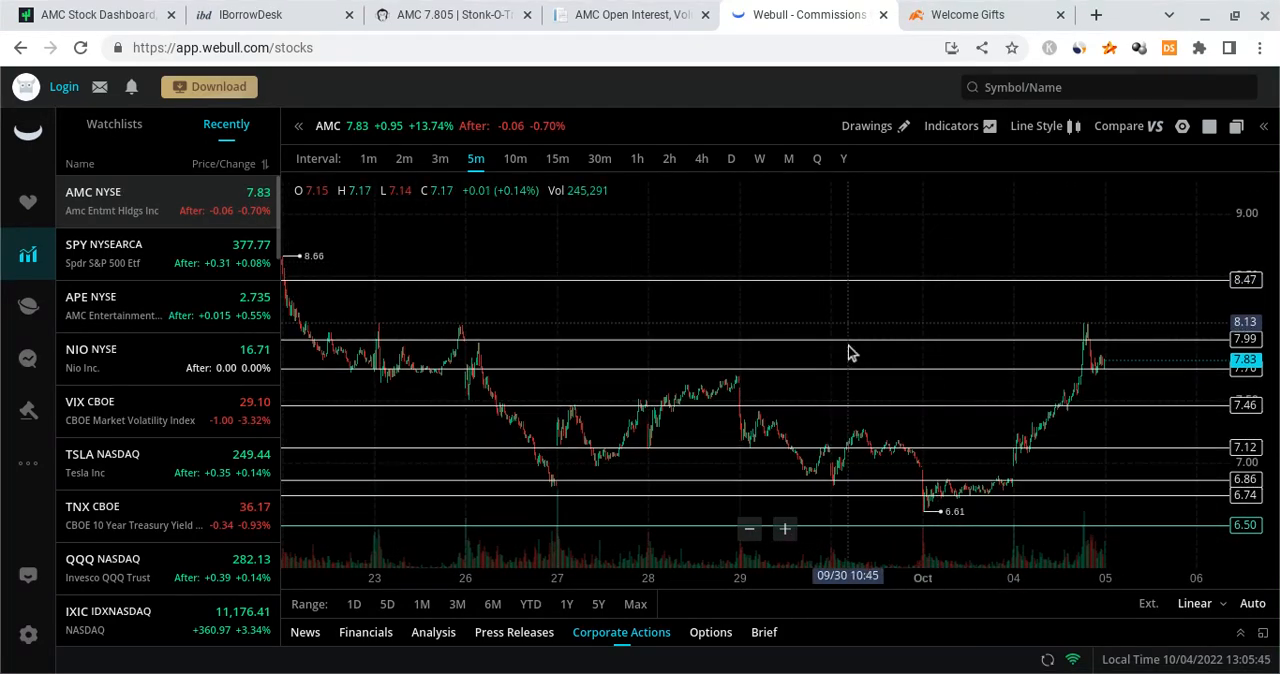
left_click(866, 125)
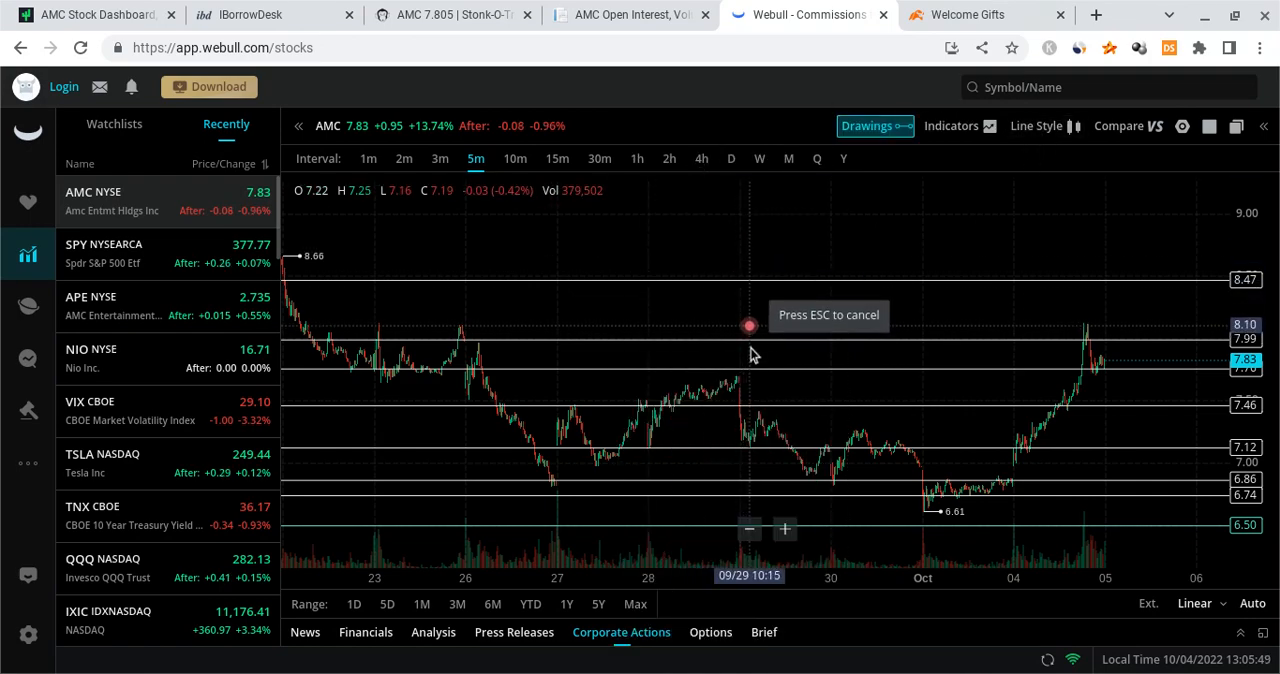
left_click(746, 323)
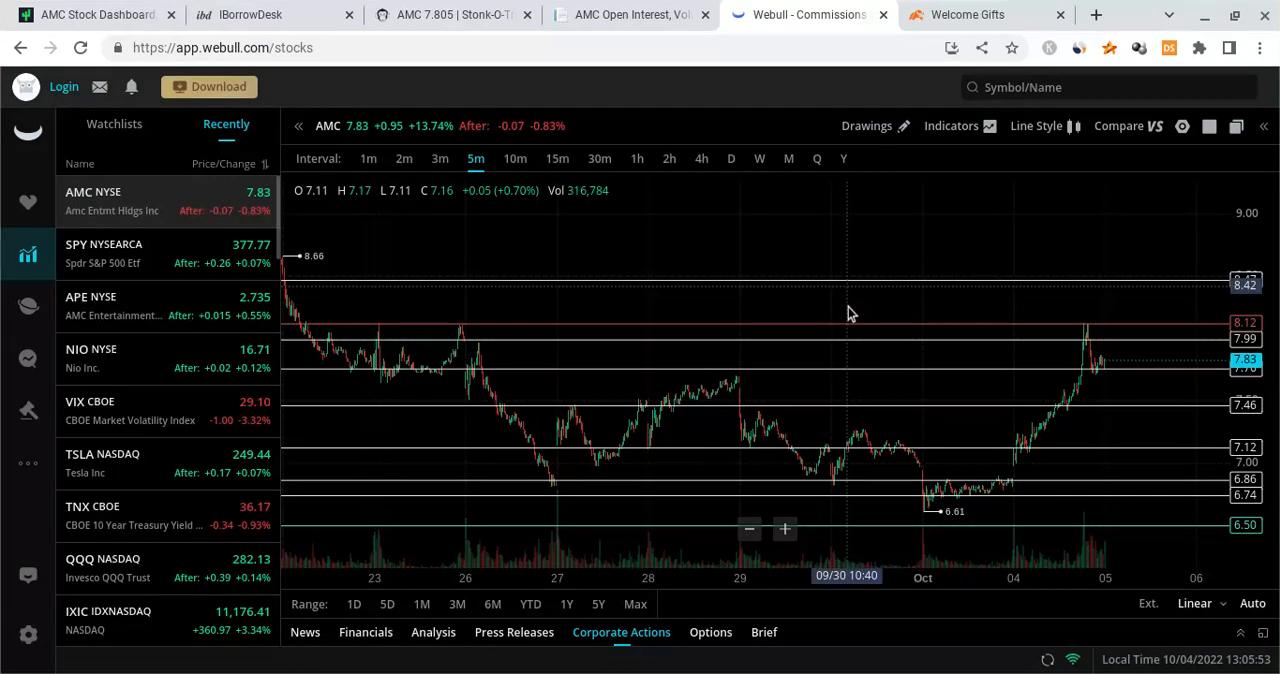
mouse_move(470, 258)
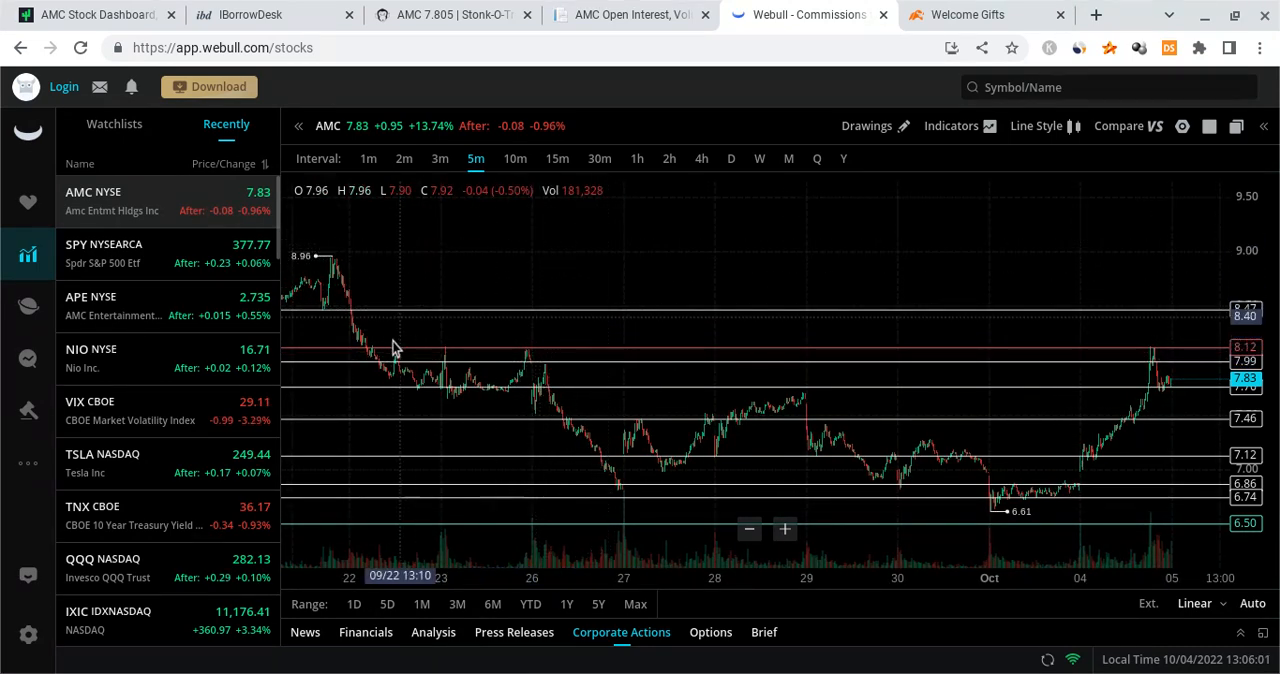
mouse_move(877, 214)
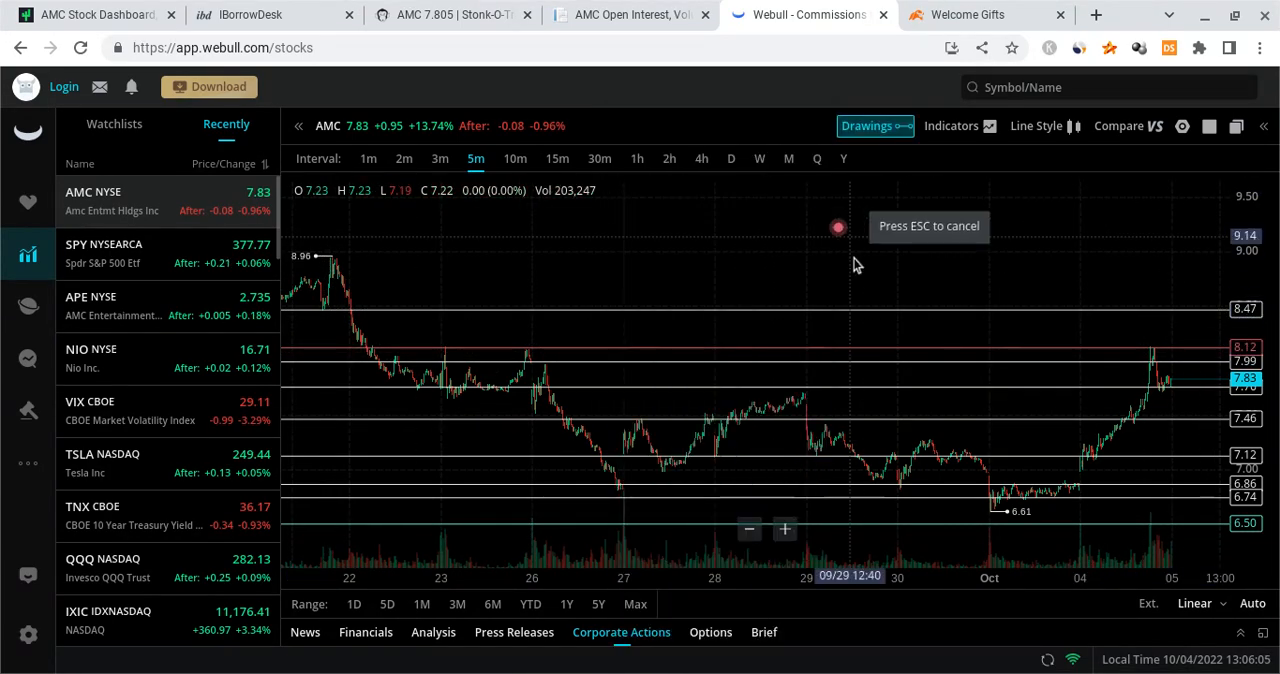
left_click(854, 255)
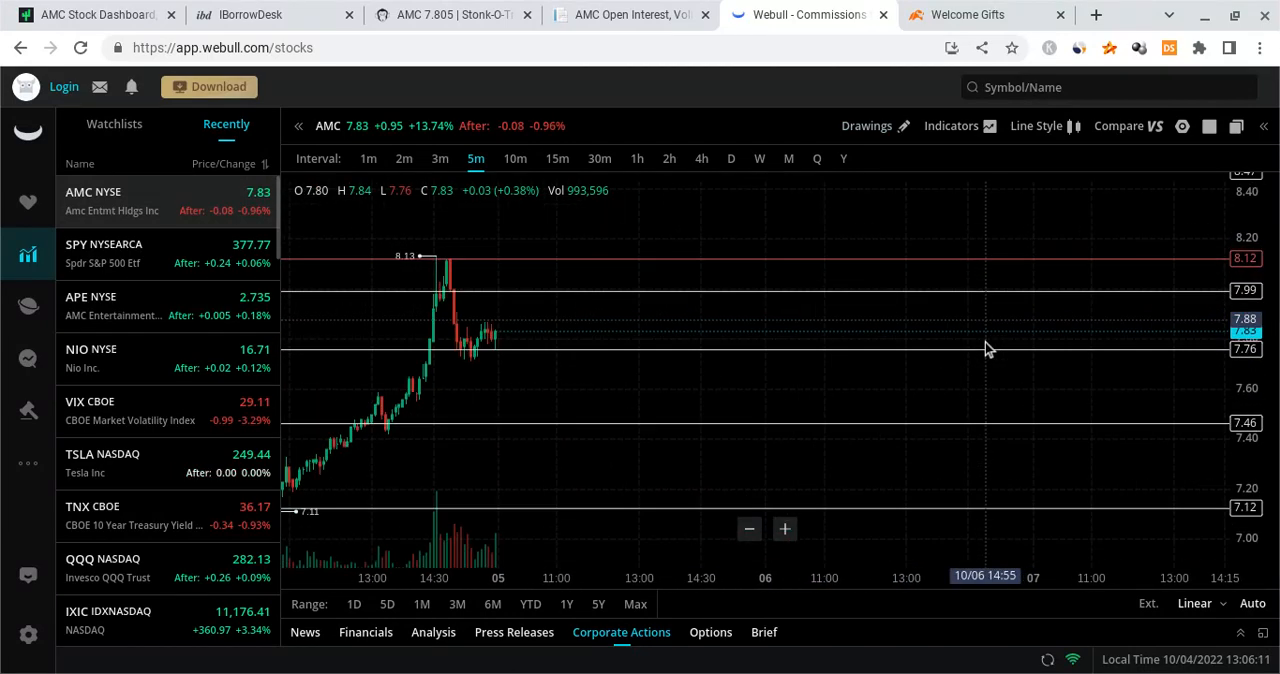
mouse_move(492, 465)
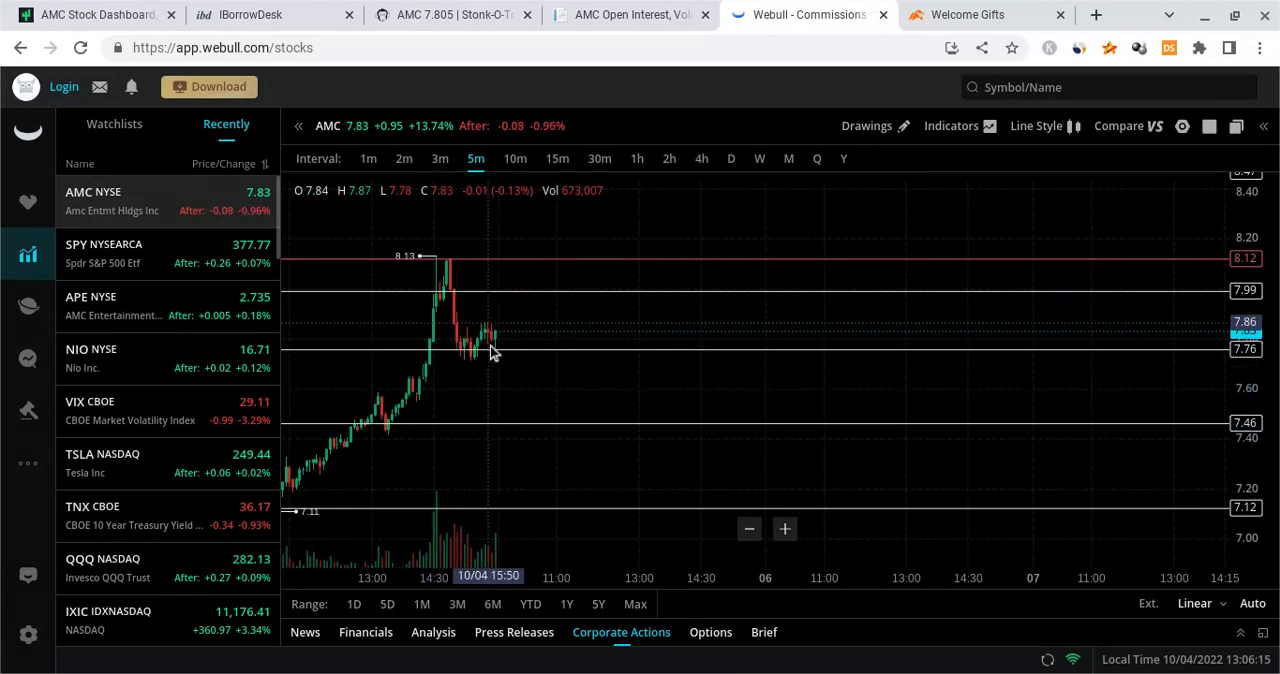
mouse_move(500, 378)
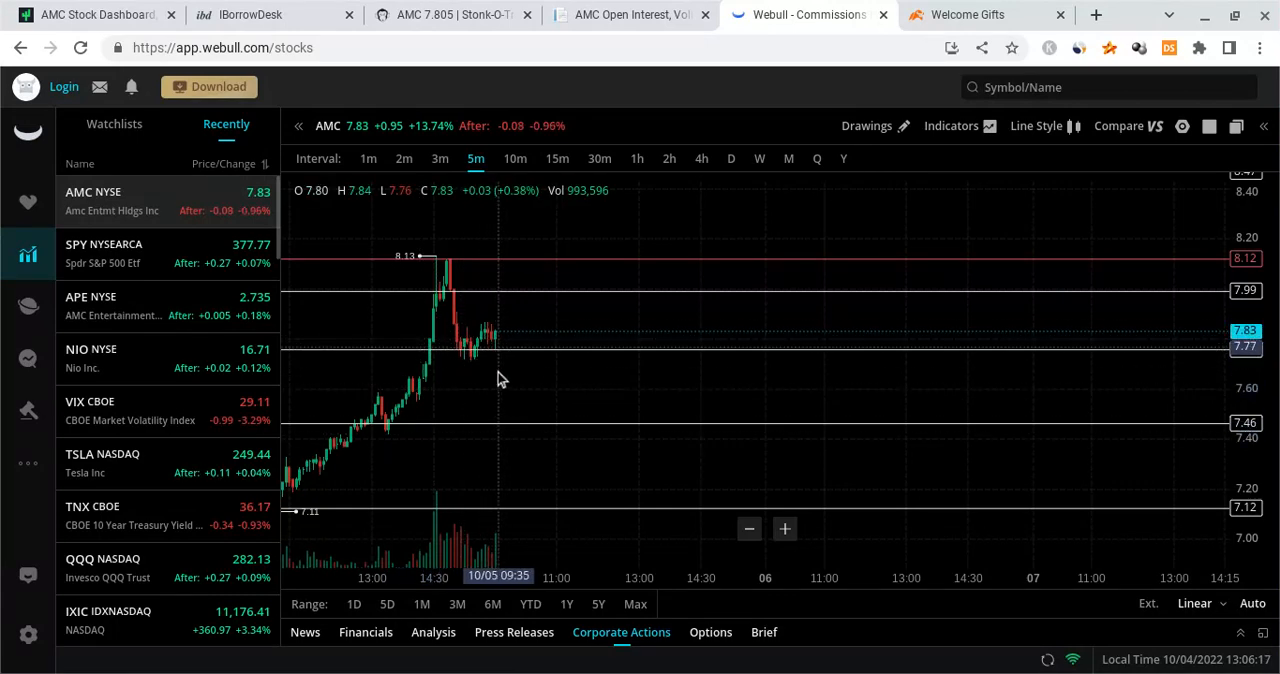
mouse_move(533, 414)
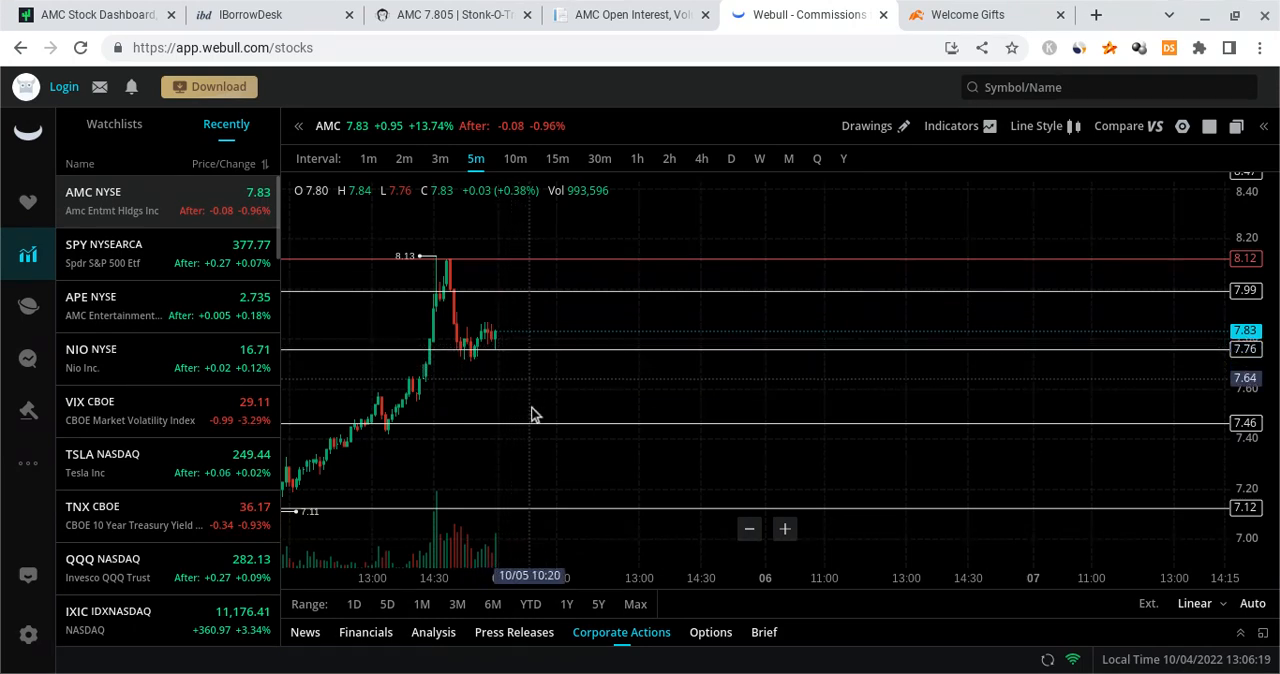
mouse_move(543, 461)
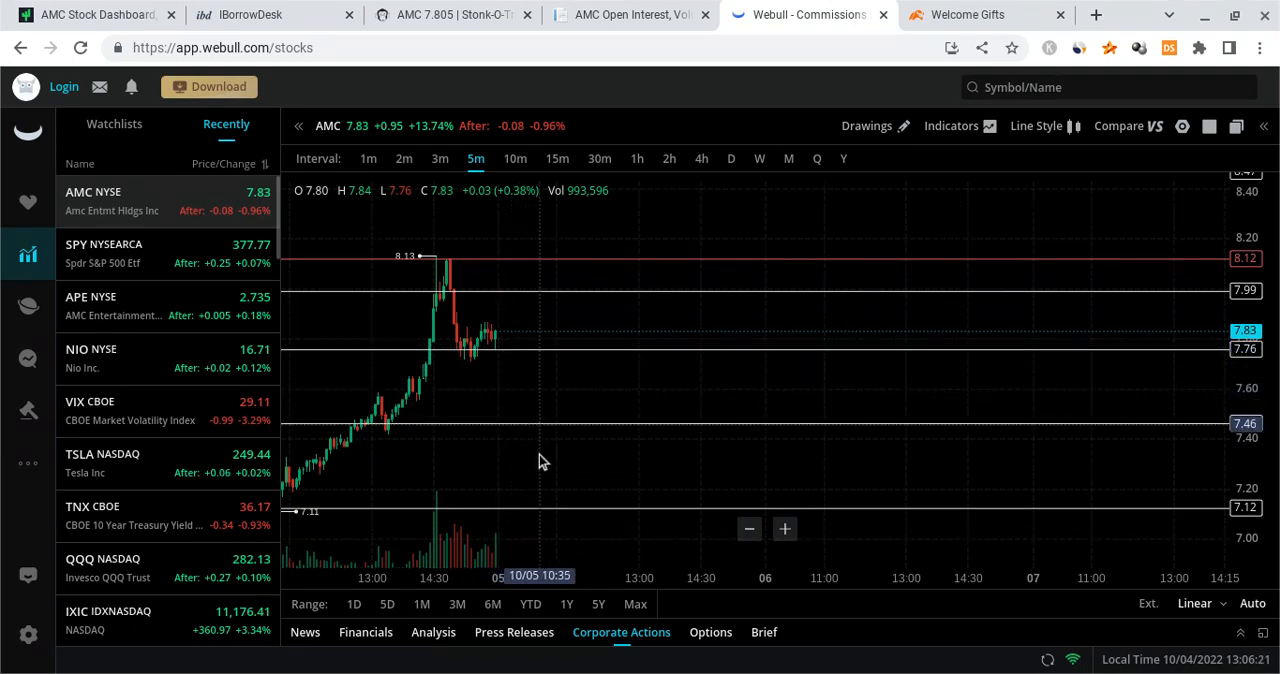
mouse_move(600, 540)
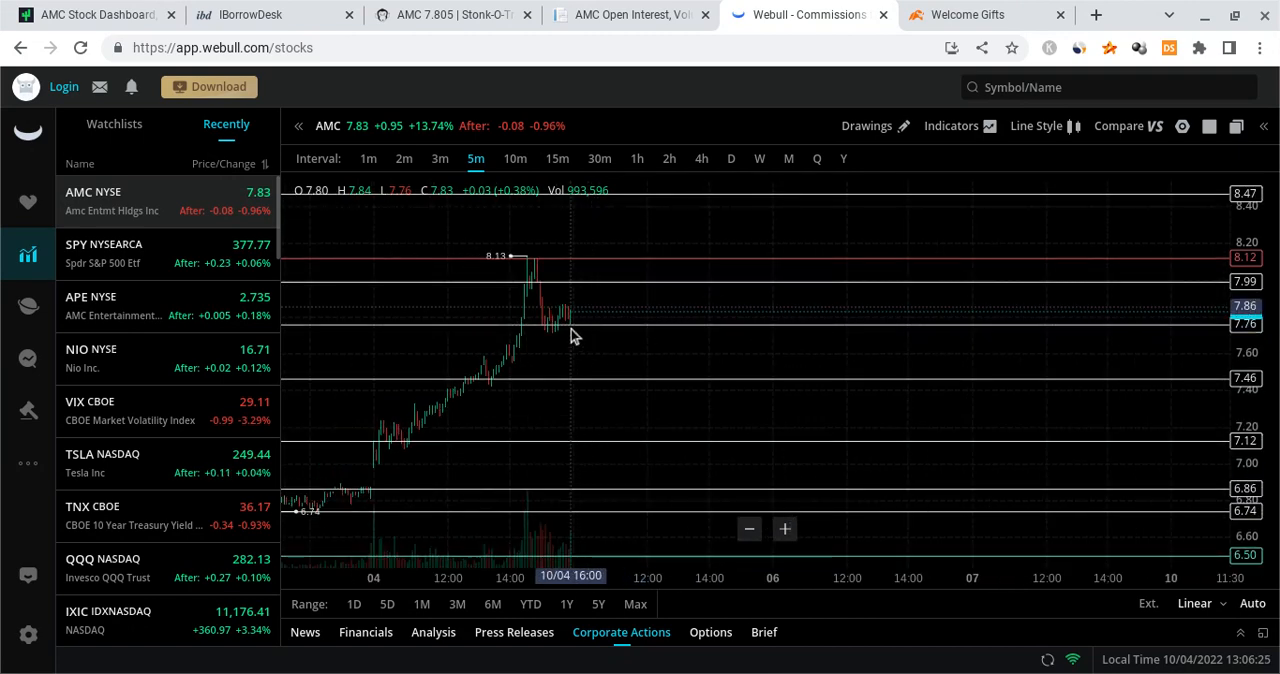
mouse_move(598, 324)
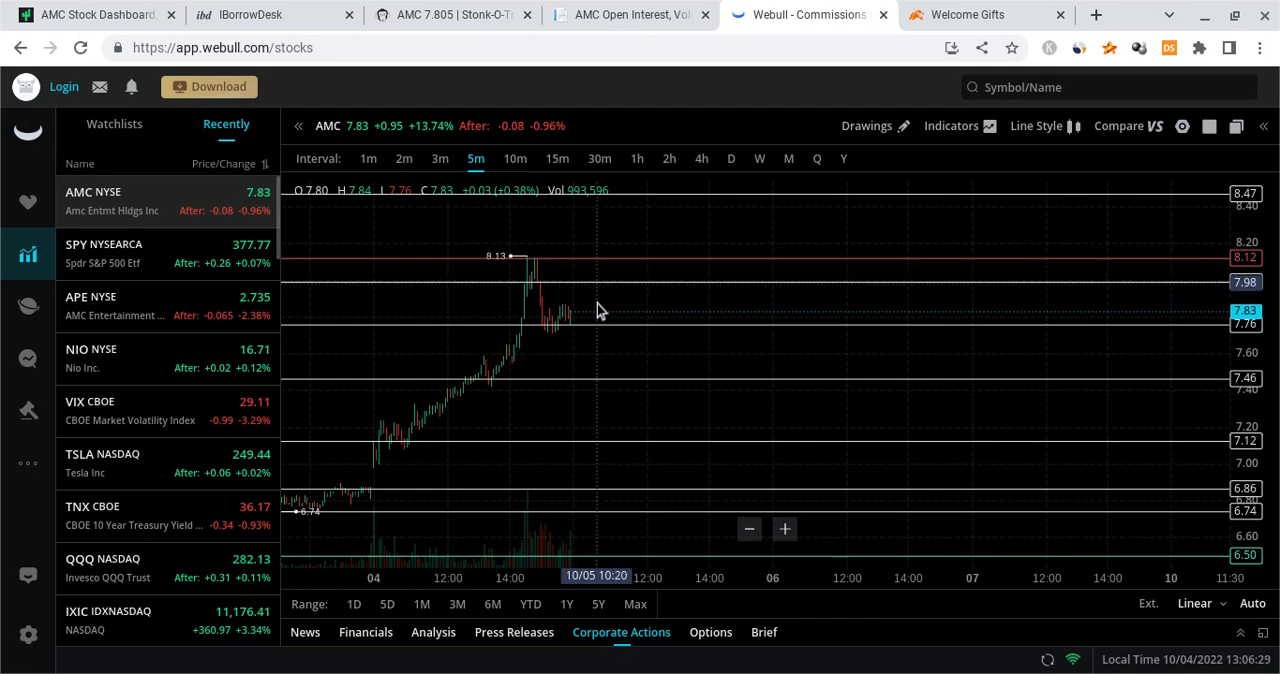
mouse_move(619, 286)
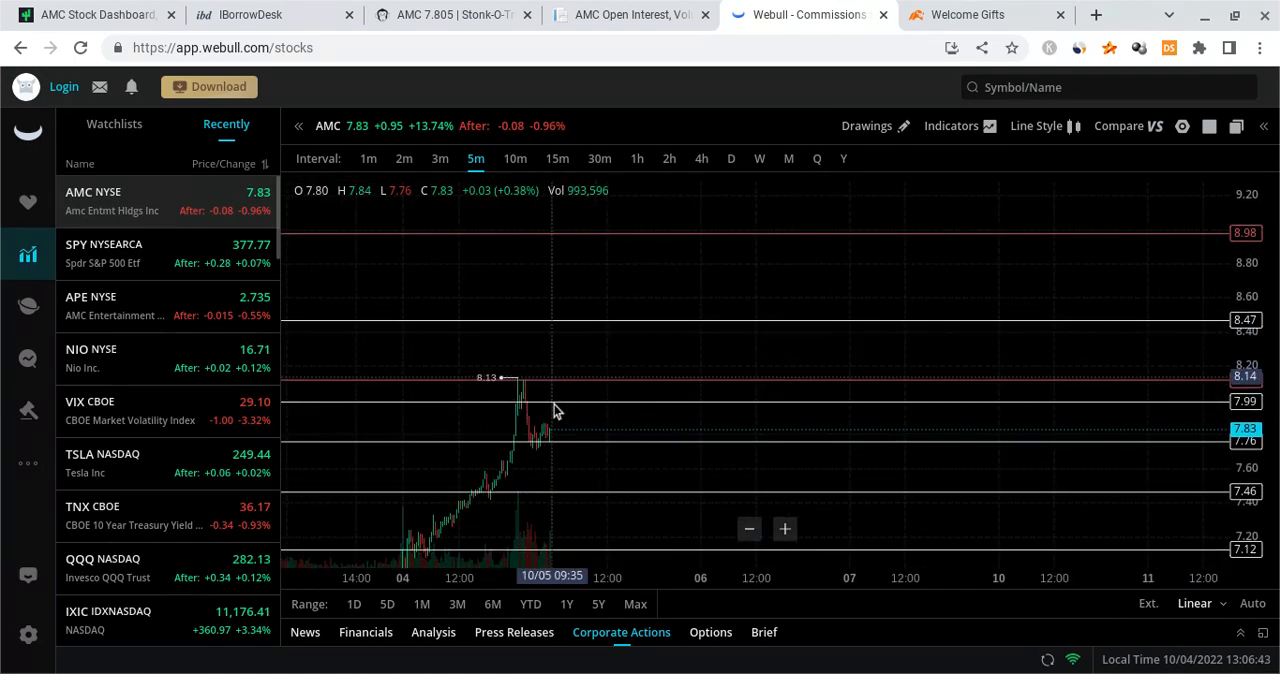
mouse_move(603, 351)
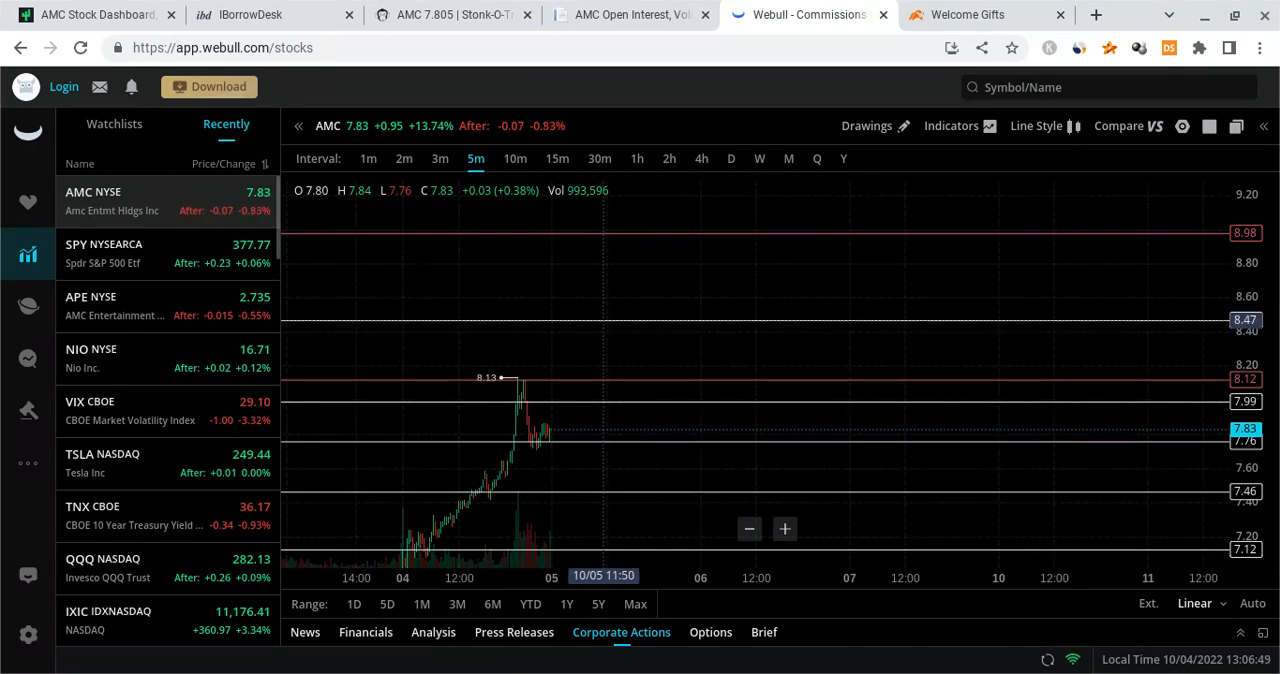
mouse_move(605, 381)
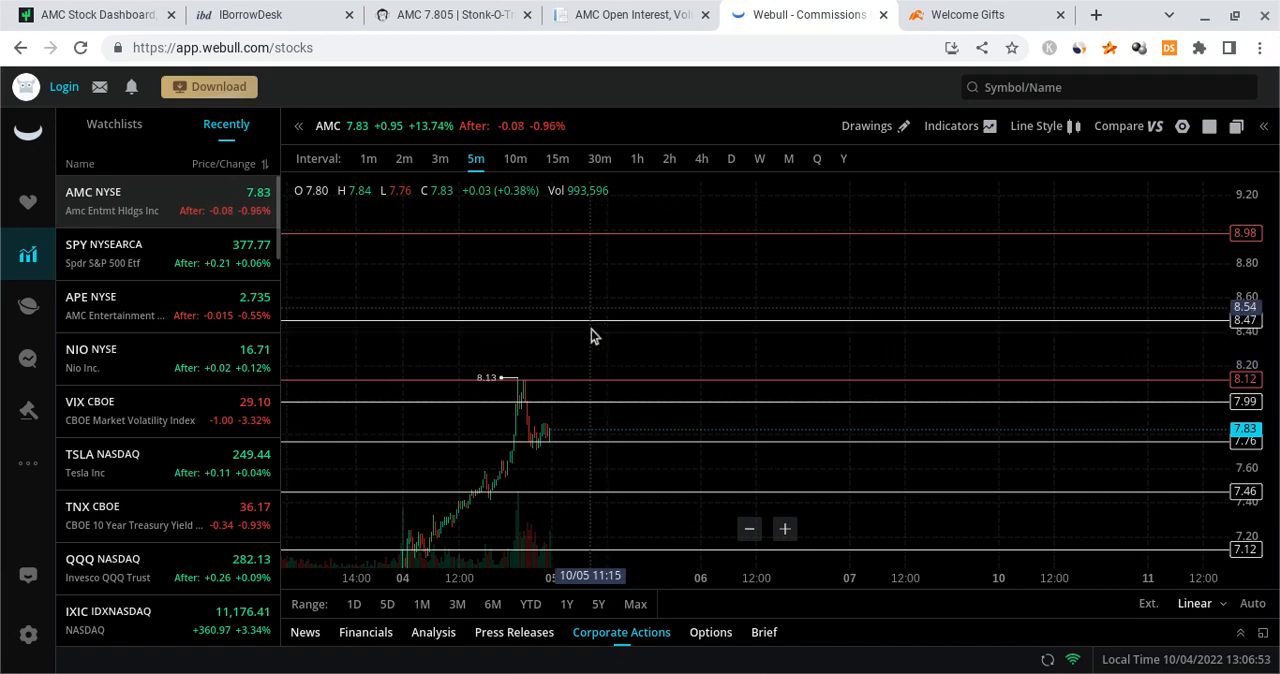
mouse_move(604, 265)
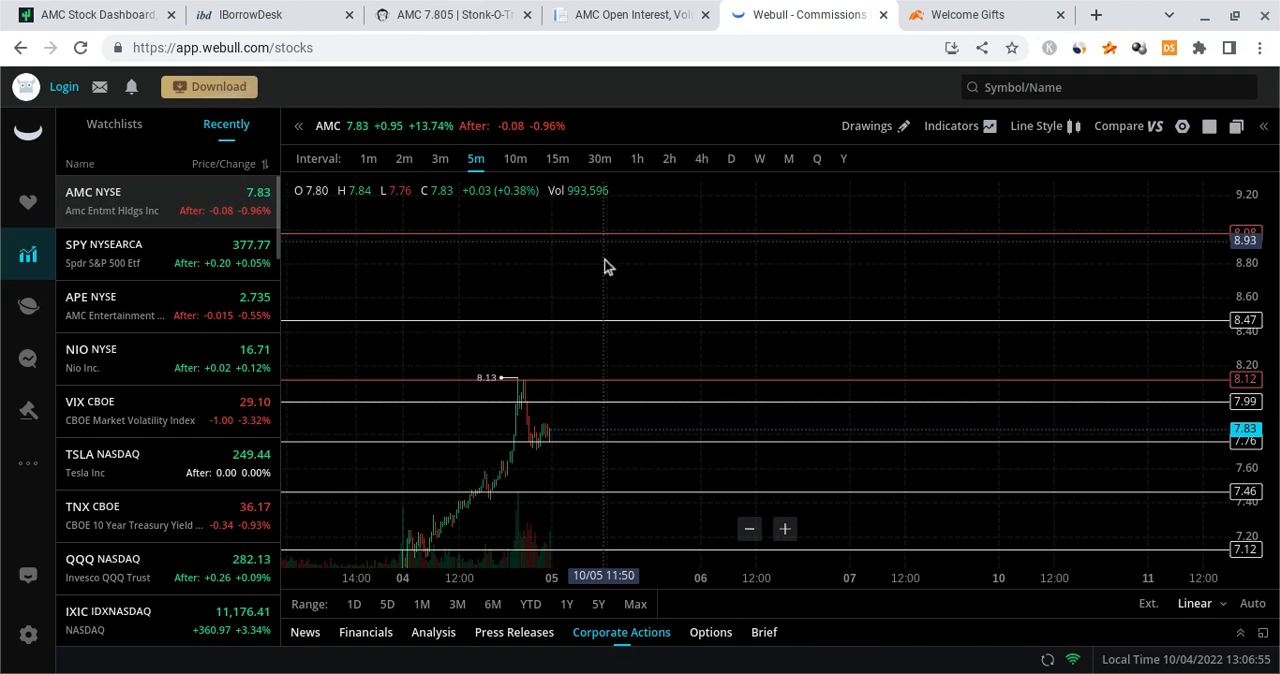
mouse_move(714, 428)
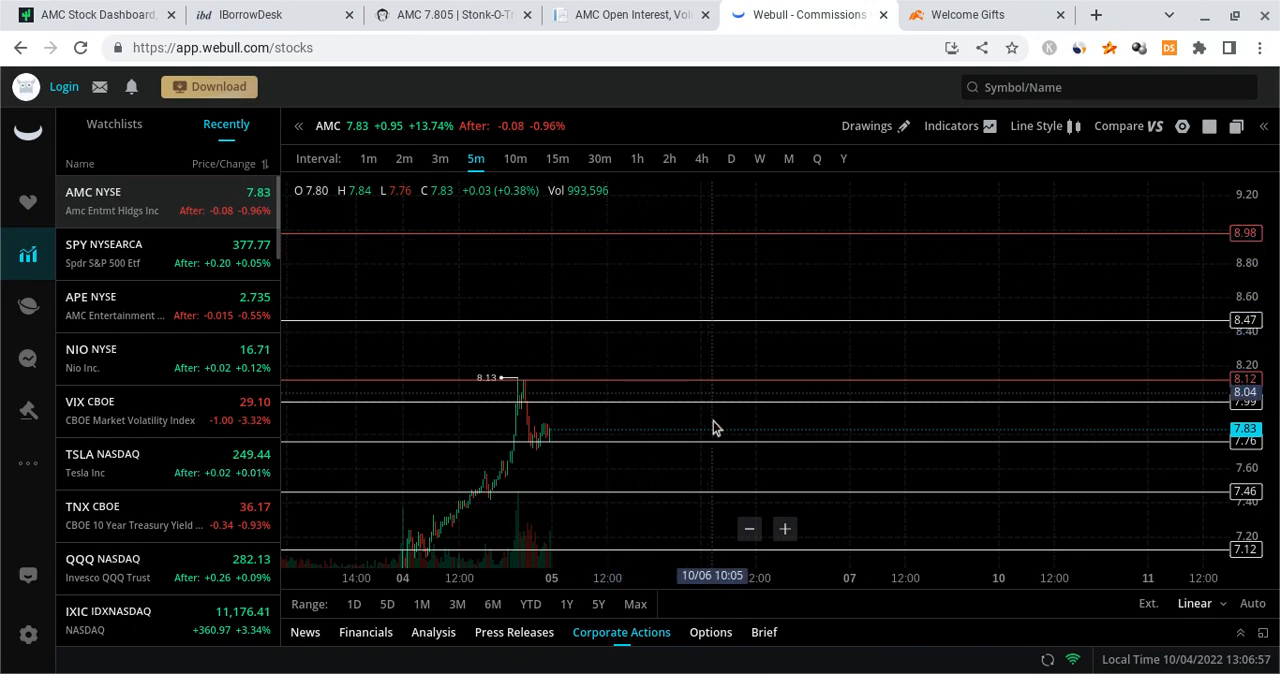
mouse_move(507, 383)
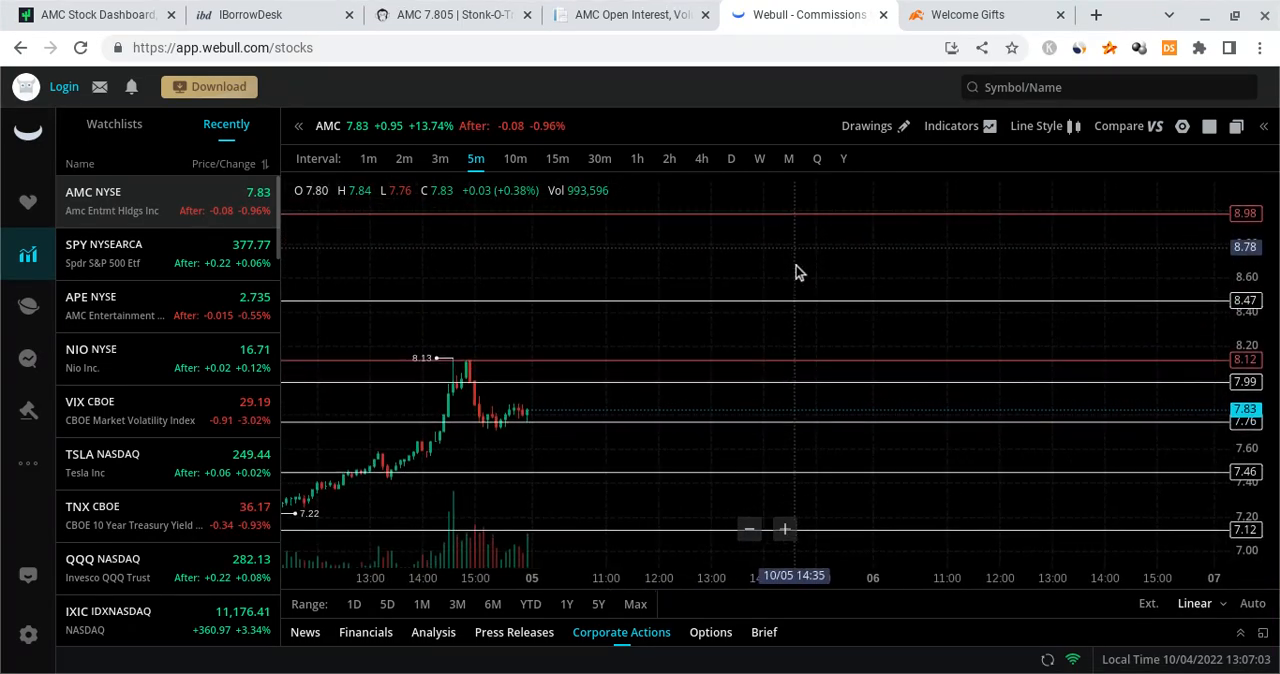
Step: Draw a zigzag polyline rising from the last candle near 7.8 to about 8.47
left_click(868, 125)
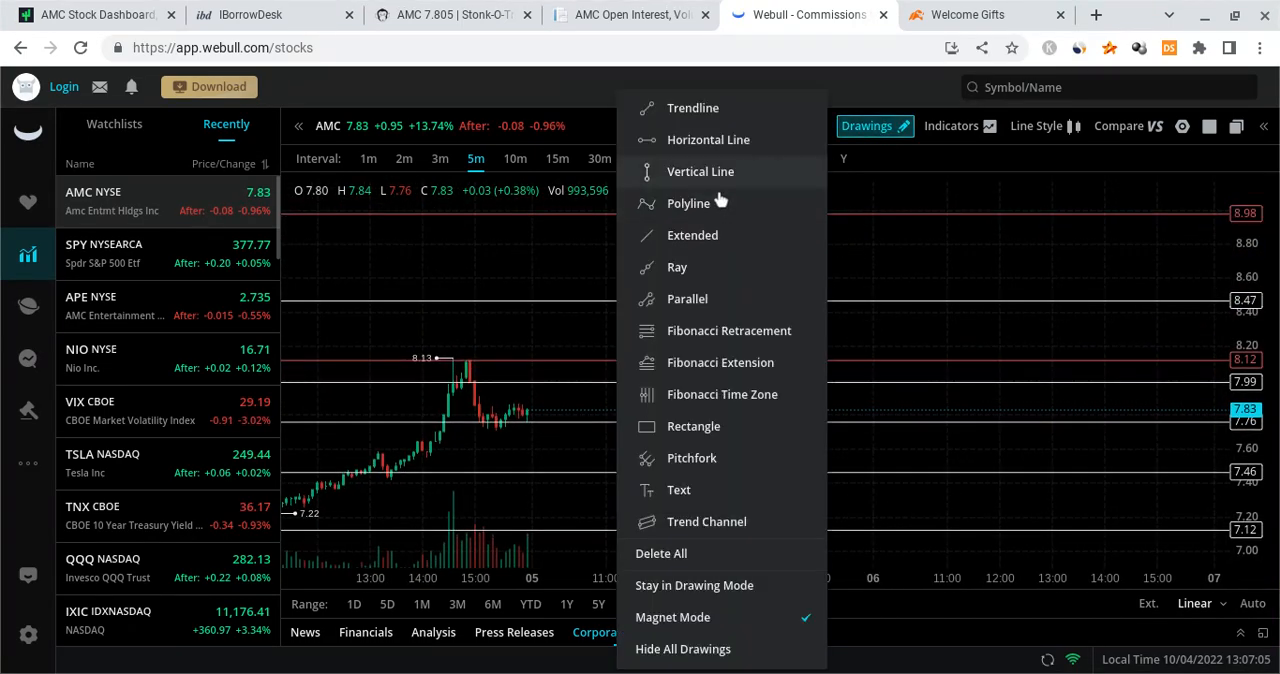
left_click(874, 125)
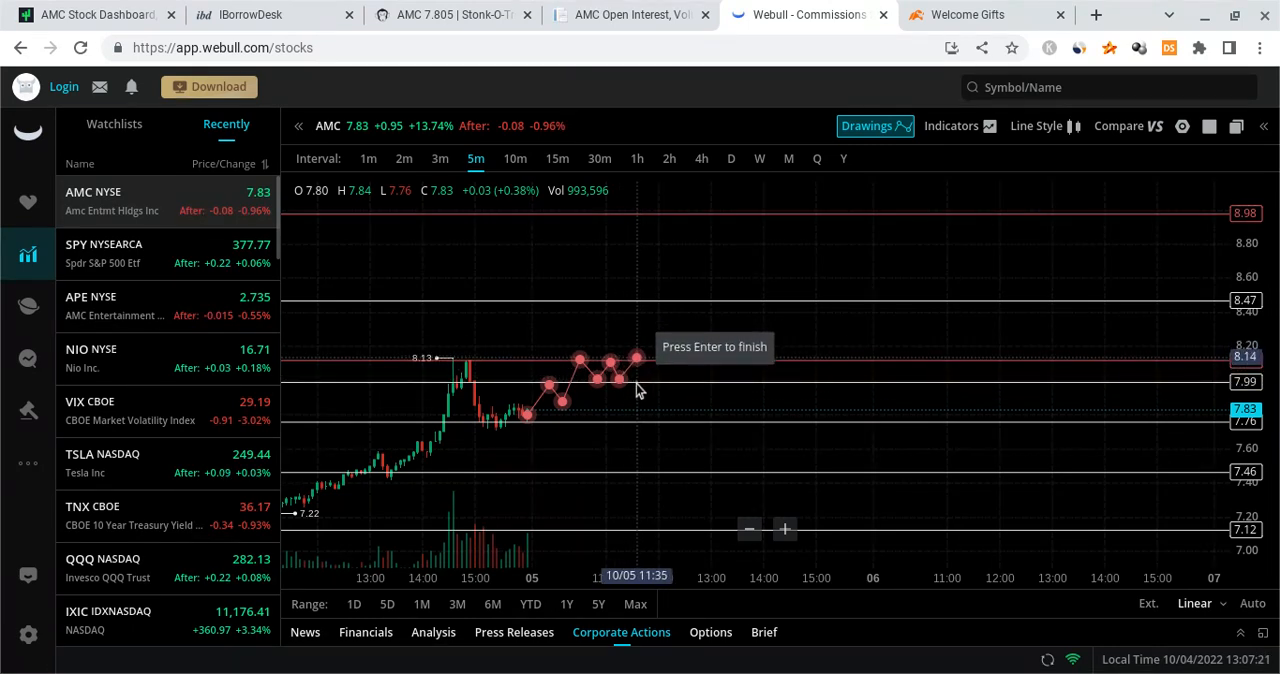
mouse_move(655, 418)
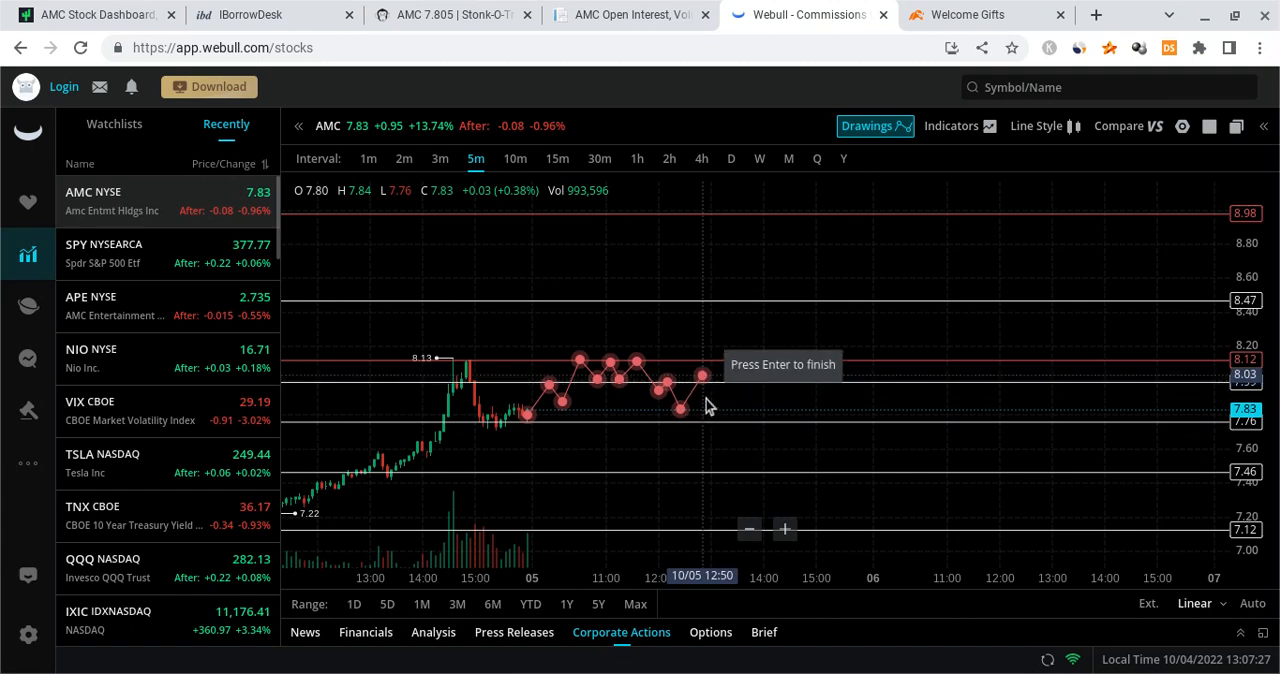
mouse_move(730, 402)
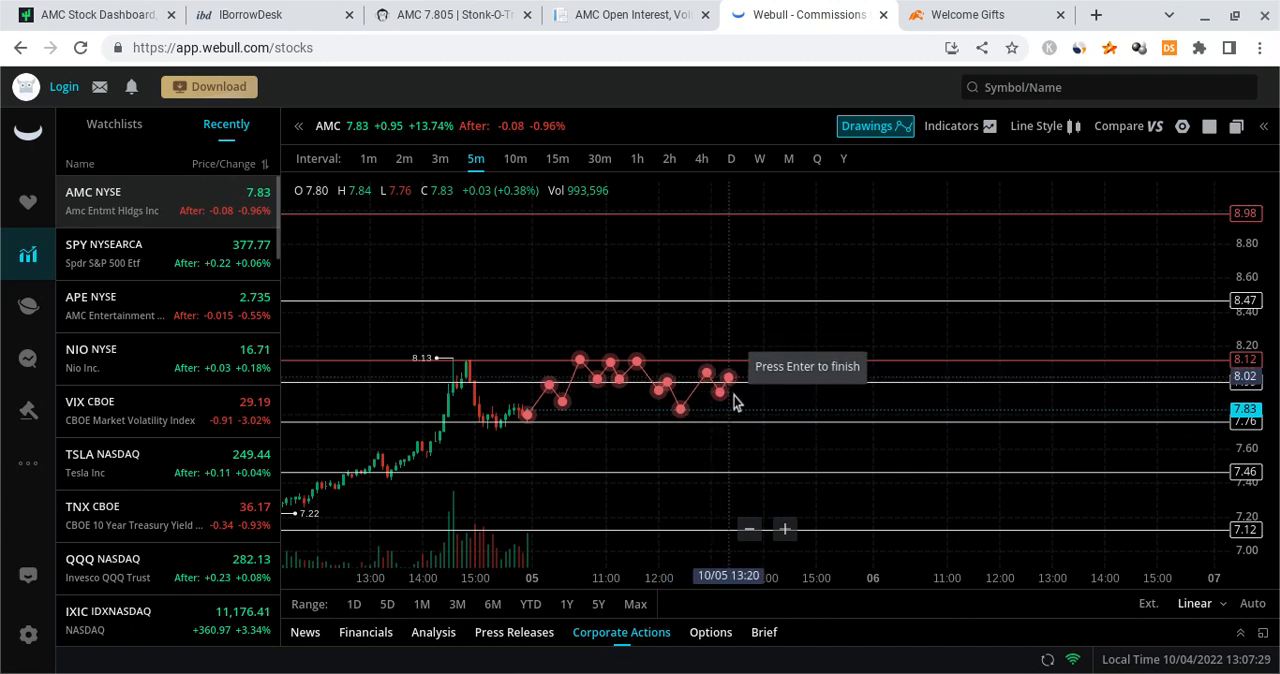
mouse_move(745, 378)
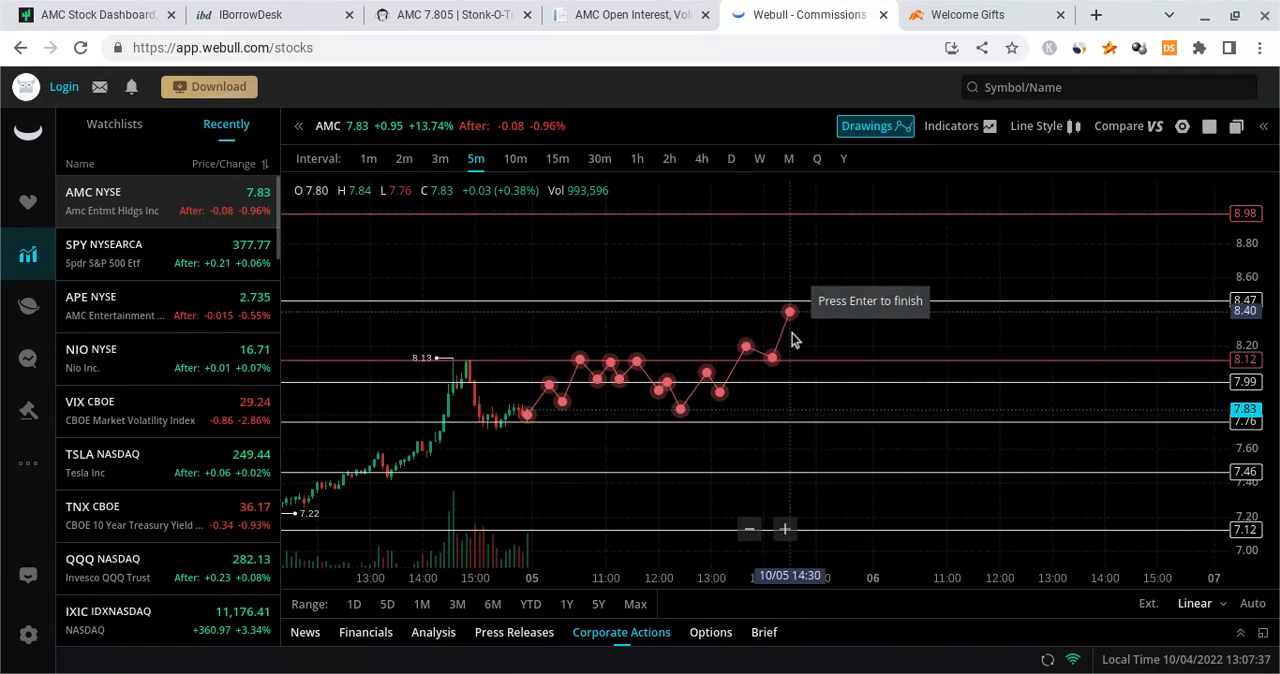
mouse_move(813, 350)
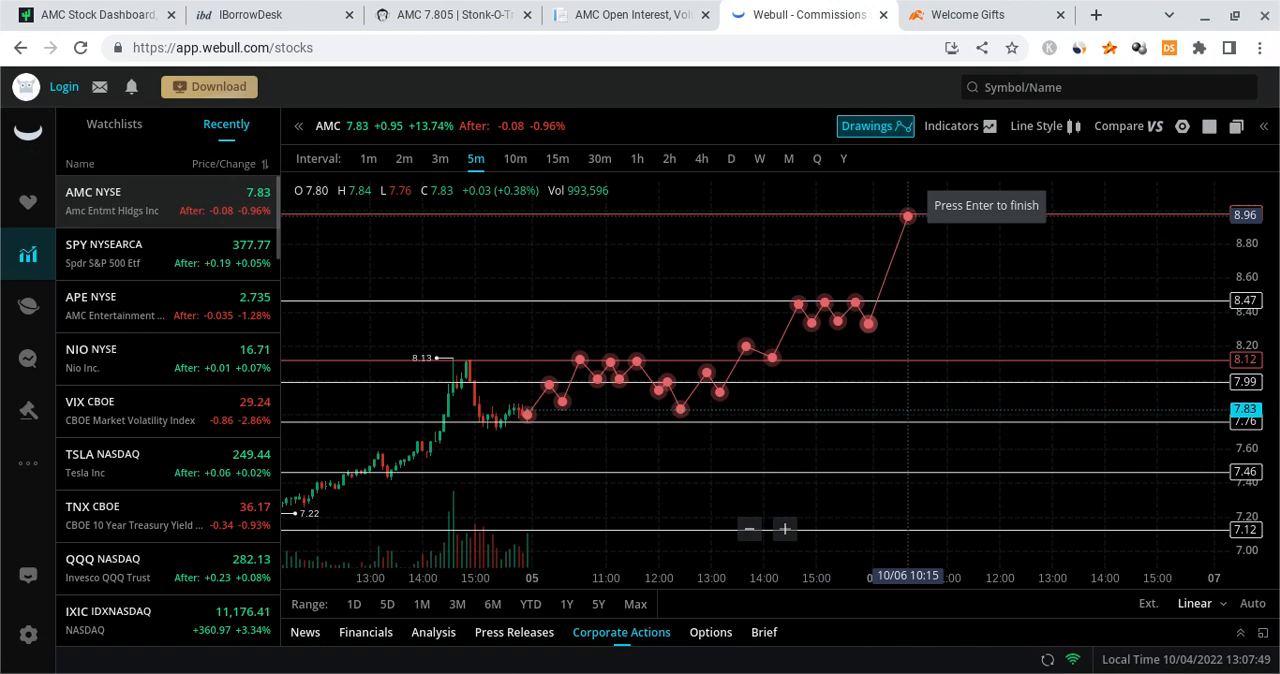
left_click_drag(908, 215, 880, 325)
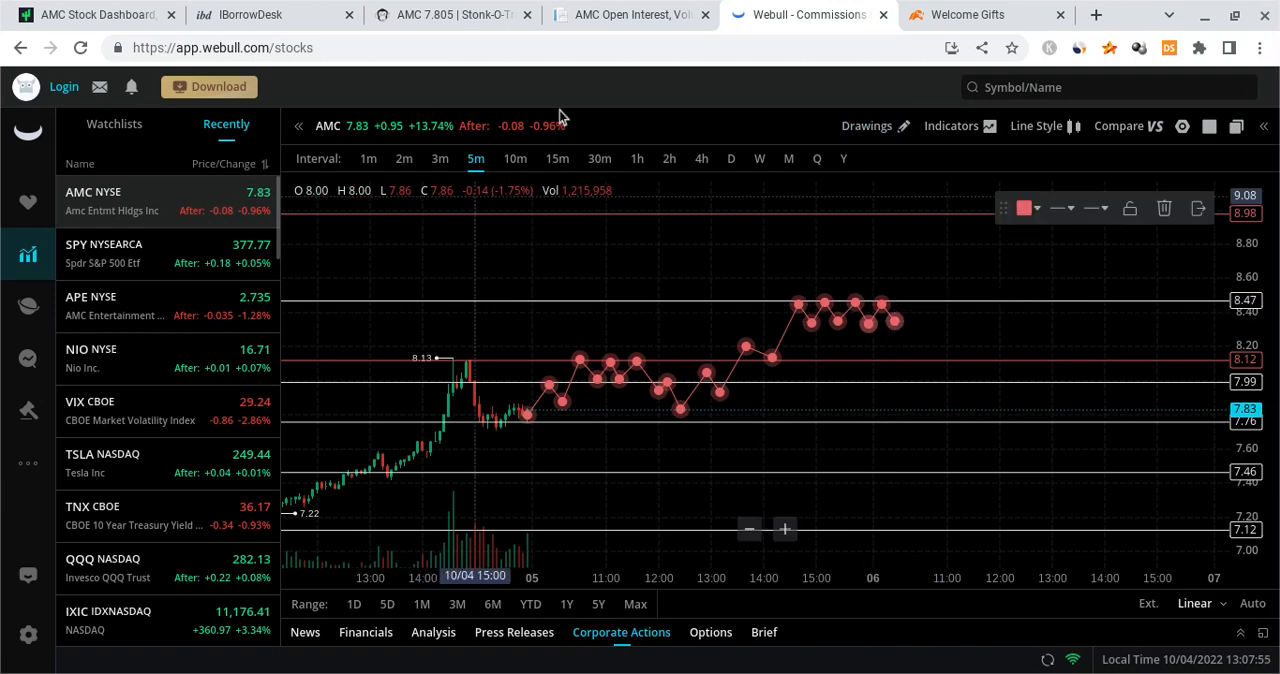
mouse_move(690, 340)
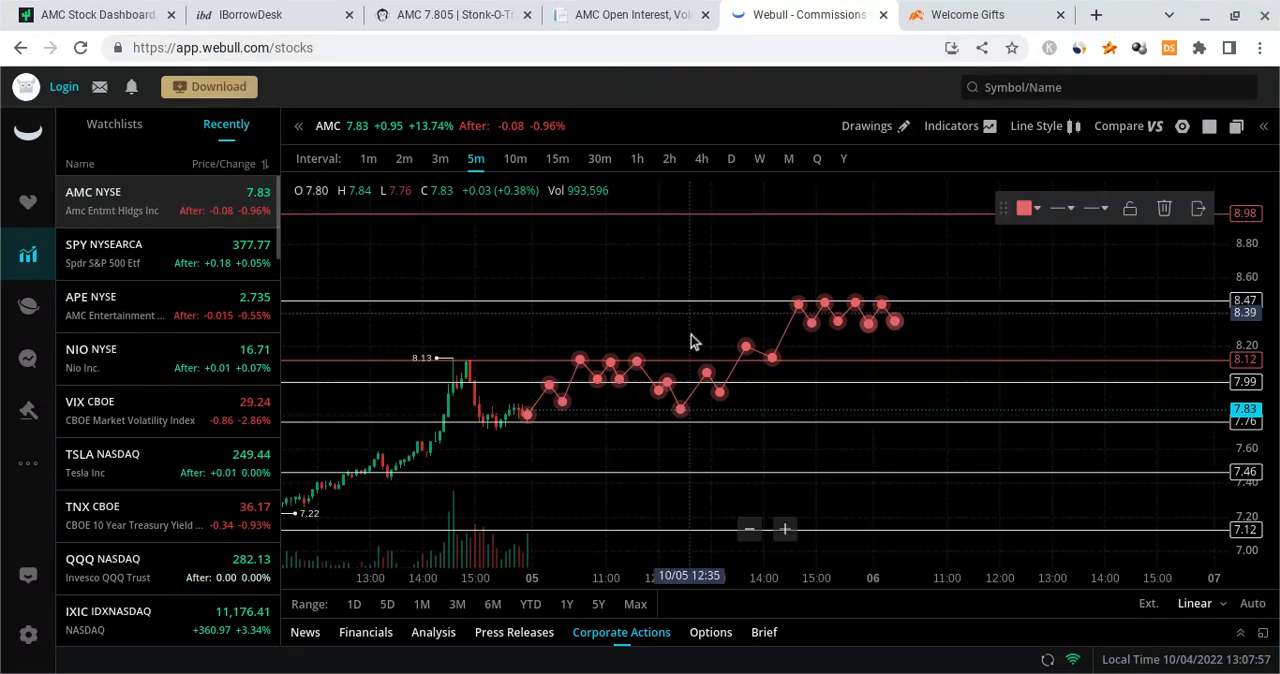